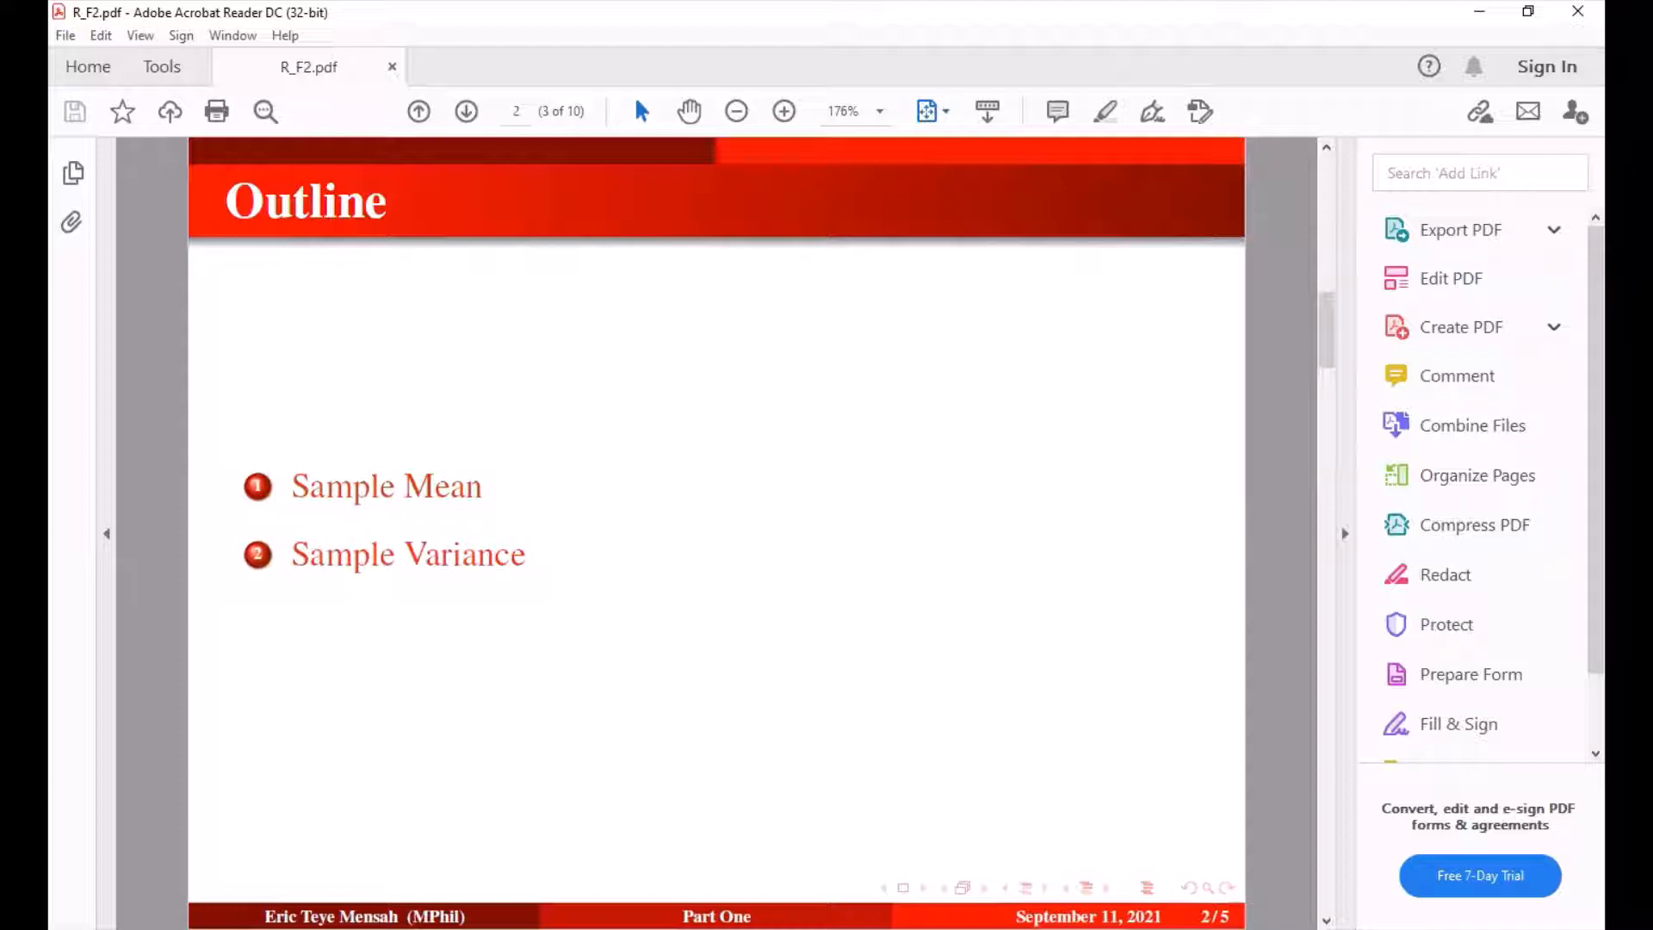
- Advance the slides from the Outline page to the Statistical Functions sample mean page
{"action": "left_click", "coordinate": [467, 110]}
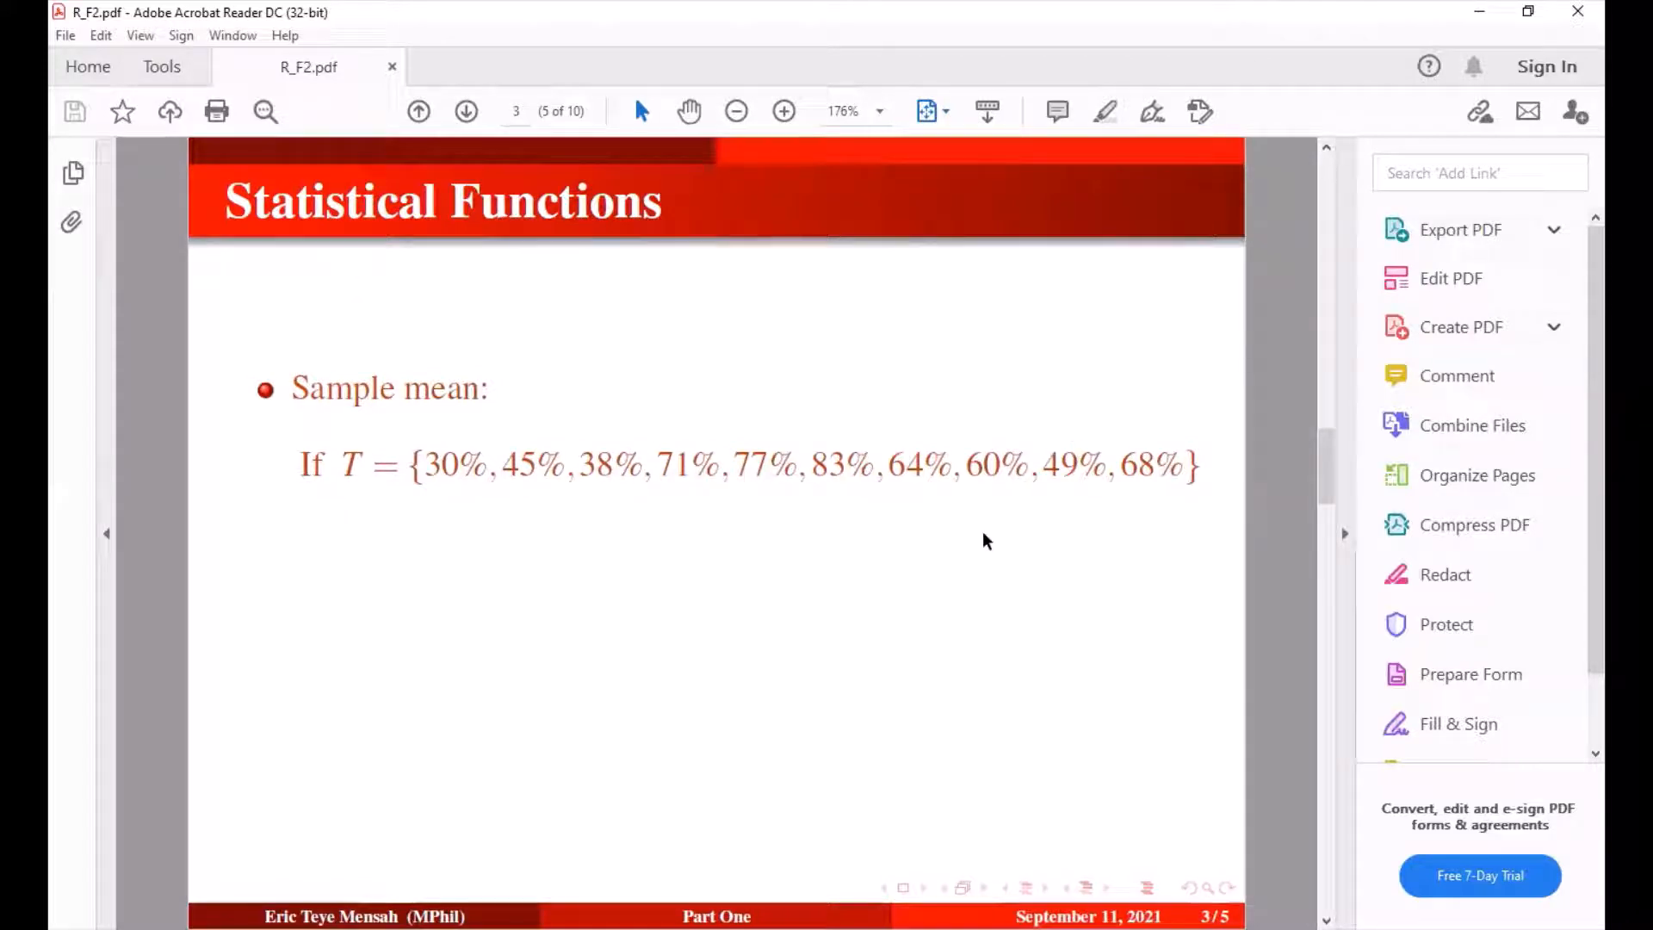
{"action": "mouse_move", "coordinate": [1069, 580]}
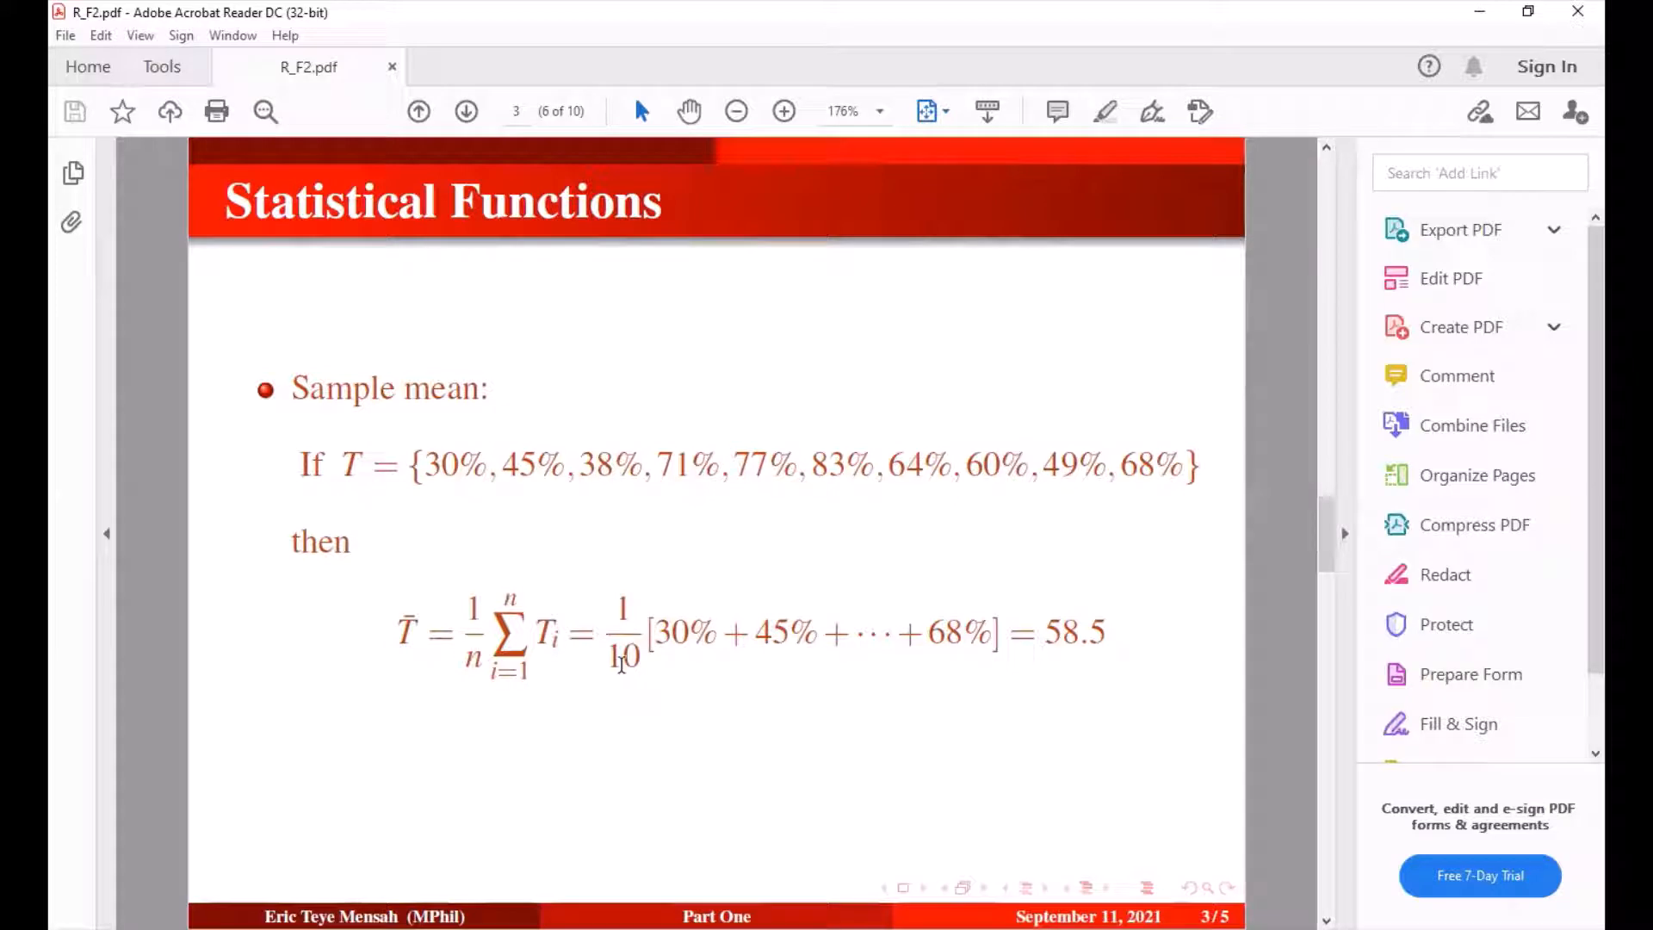
{"action": "mouse_move", "coordinate": [591, 424]}
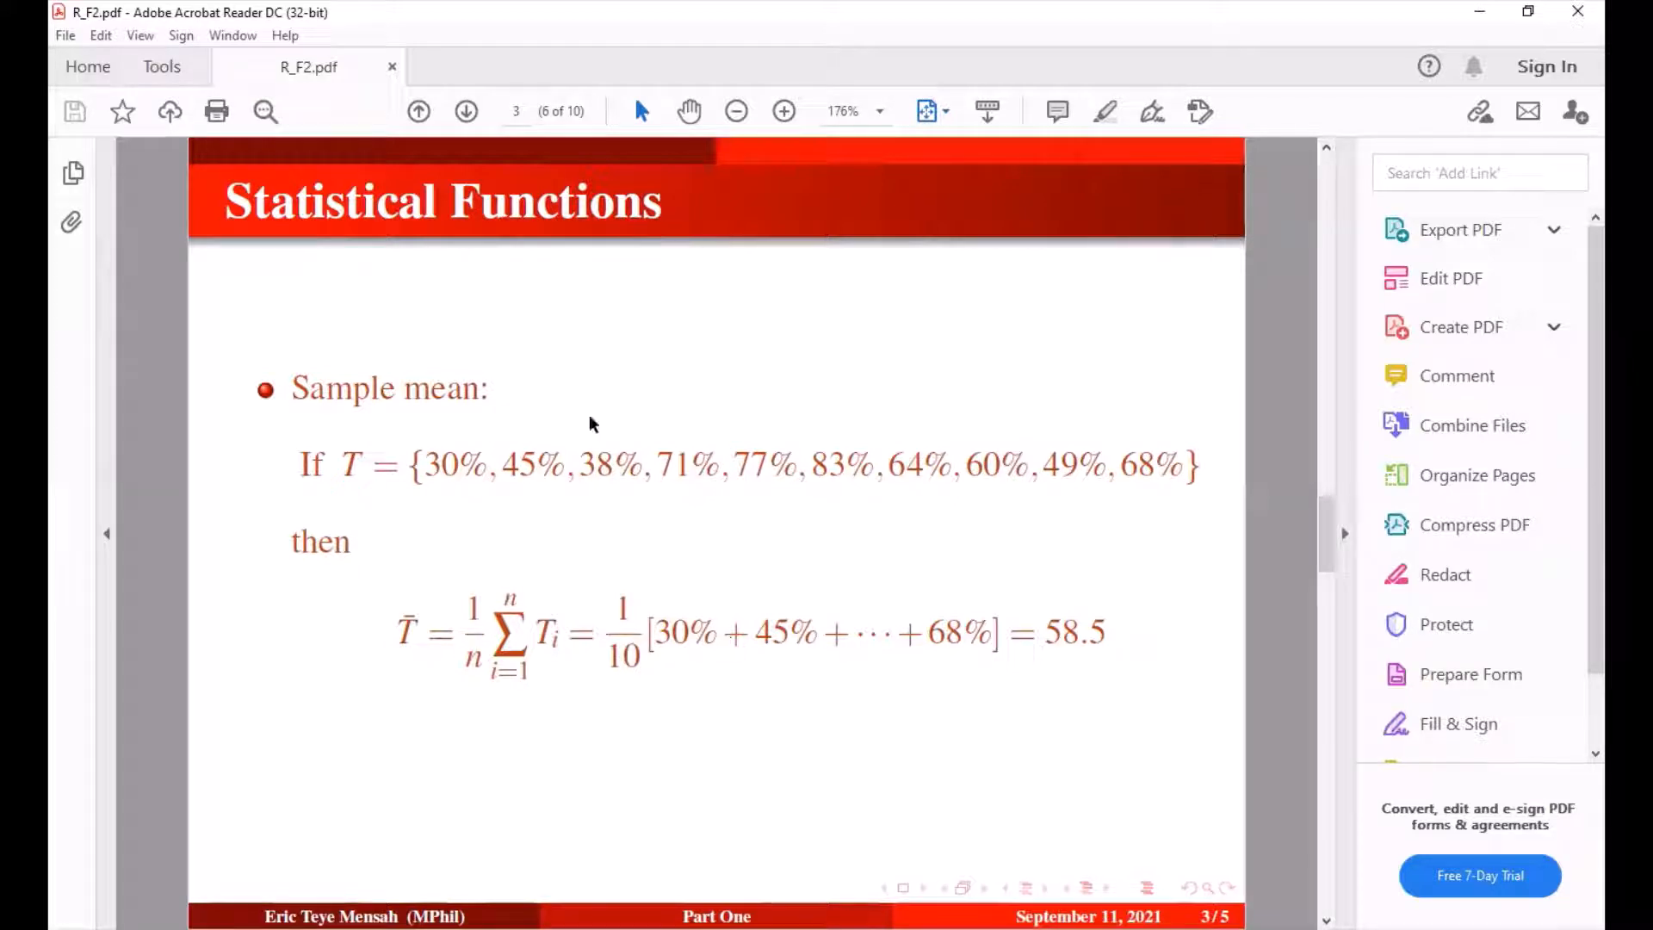
{"action": "mouse_move", "coordinate": [655, 632]}
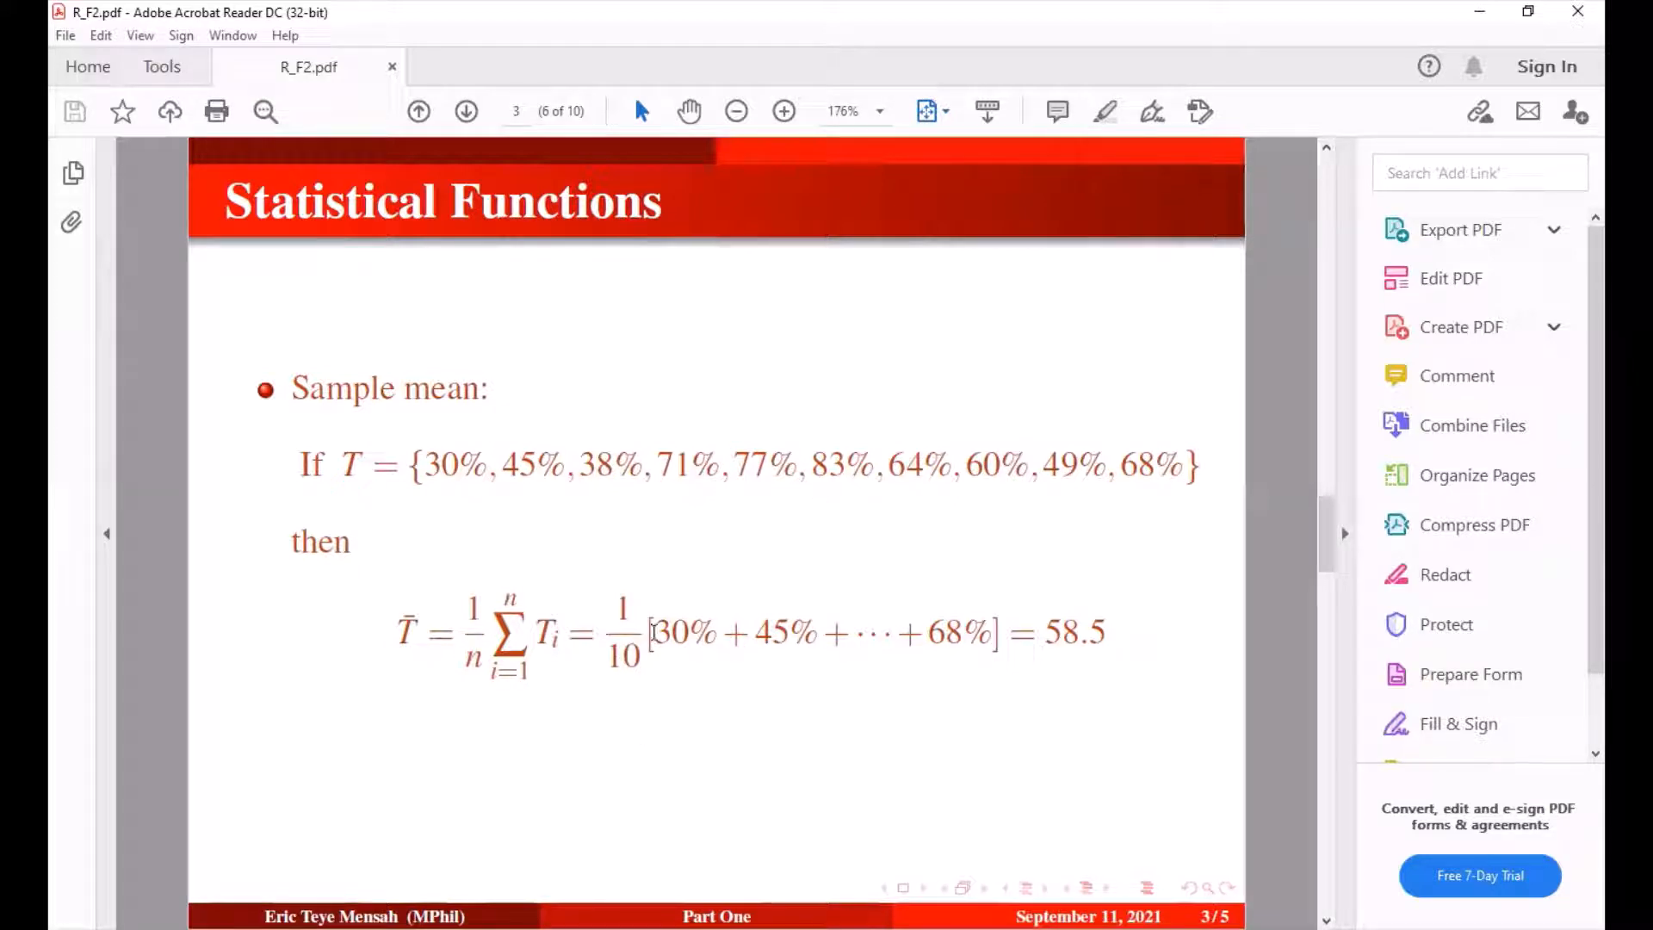
{"action": "mouse_move", "coordinate": [686, 668]}
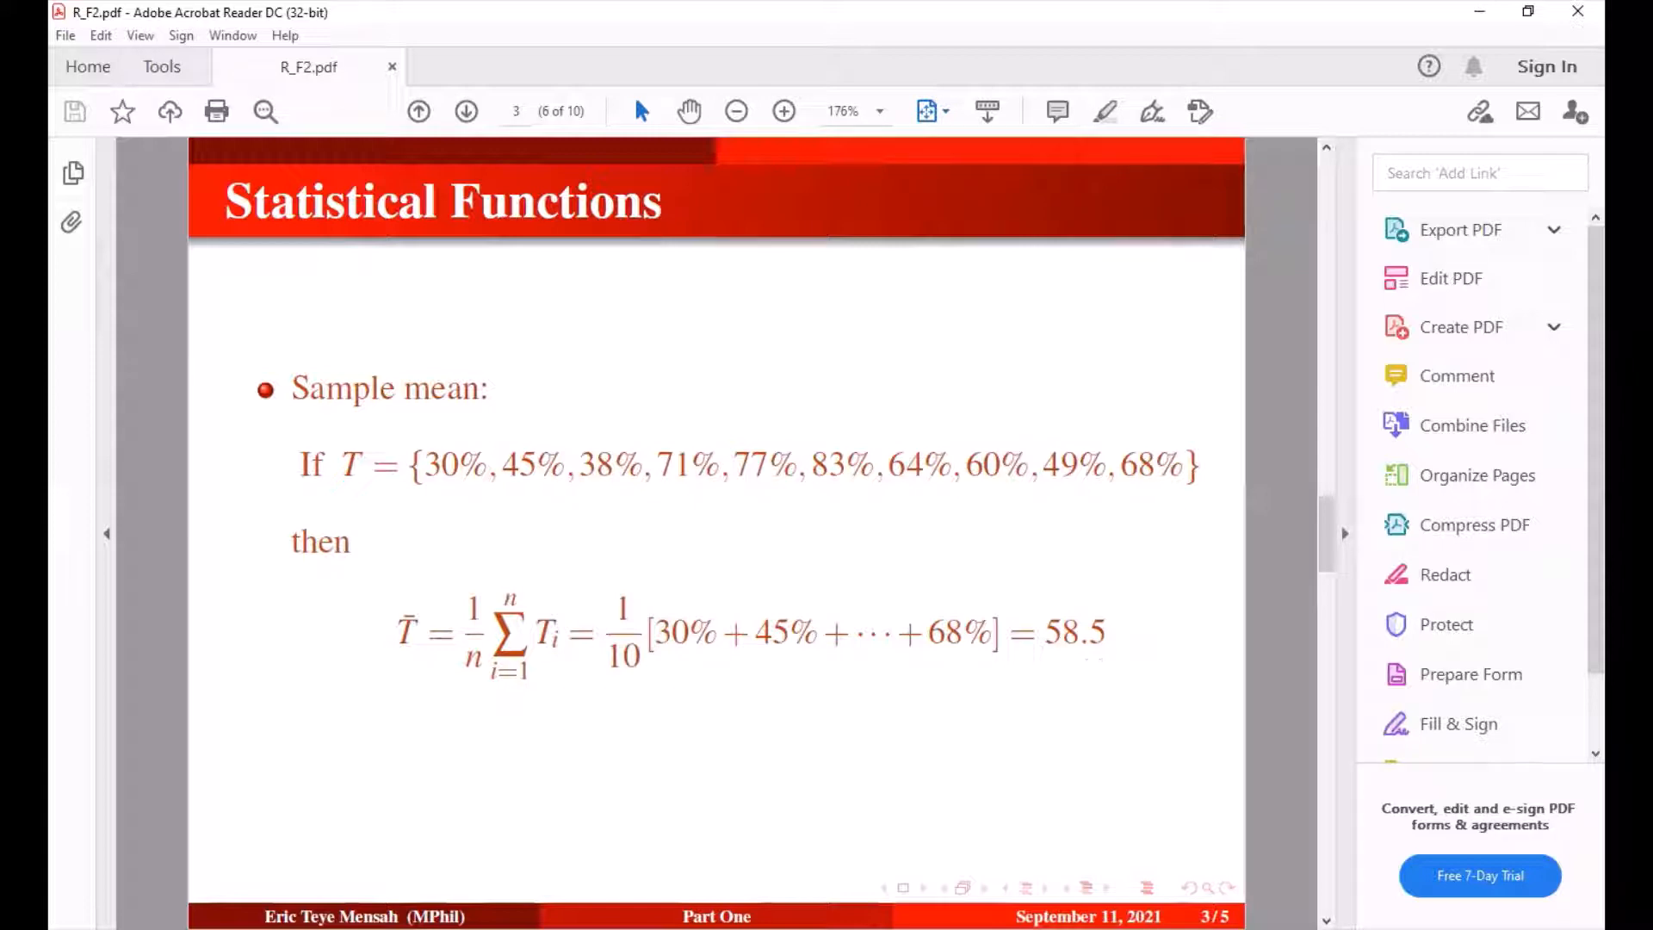
{"action": "mouse_move", "coordinate": [428, 244]}
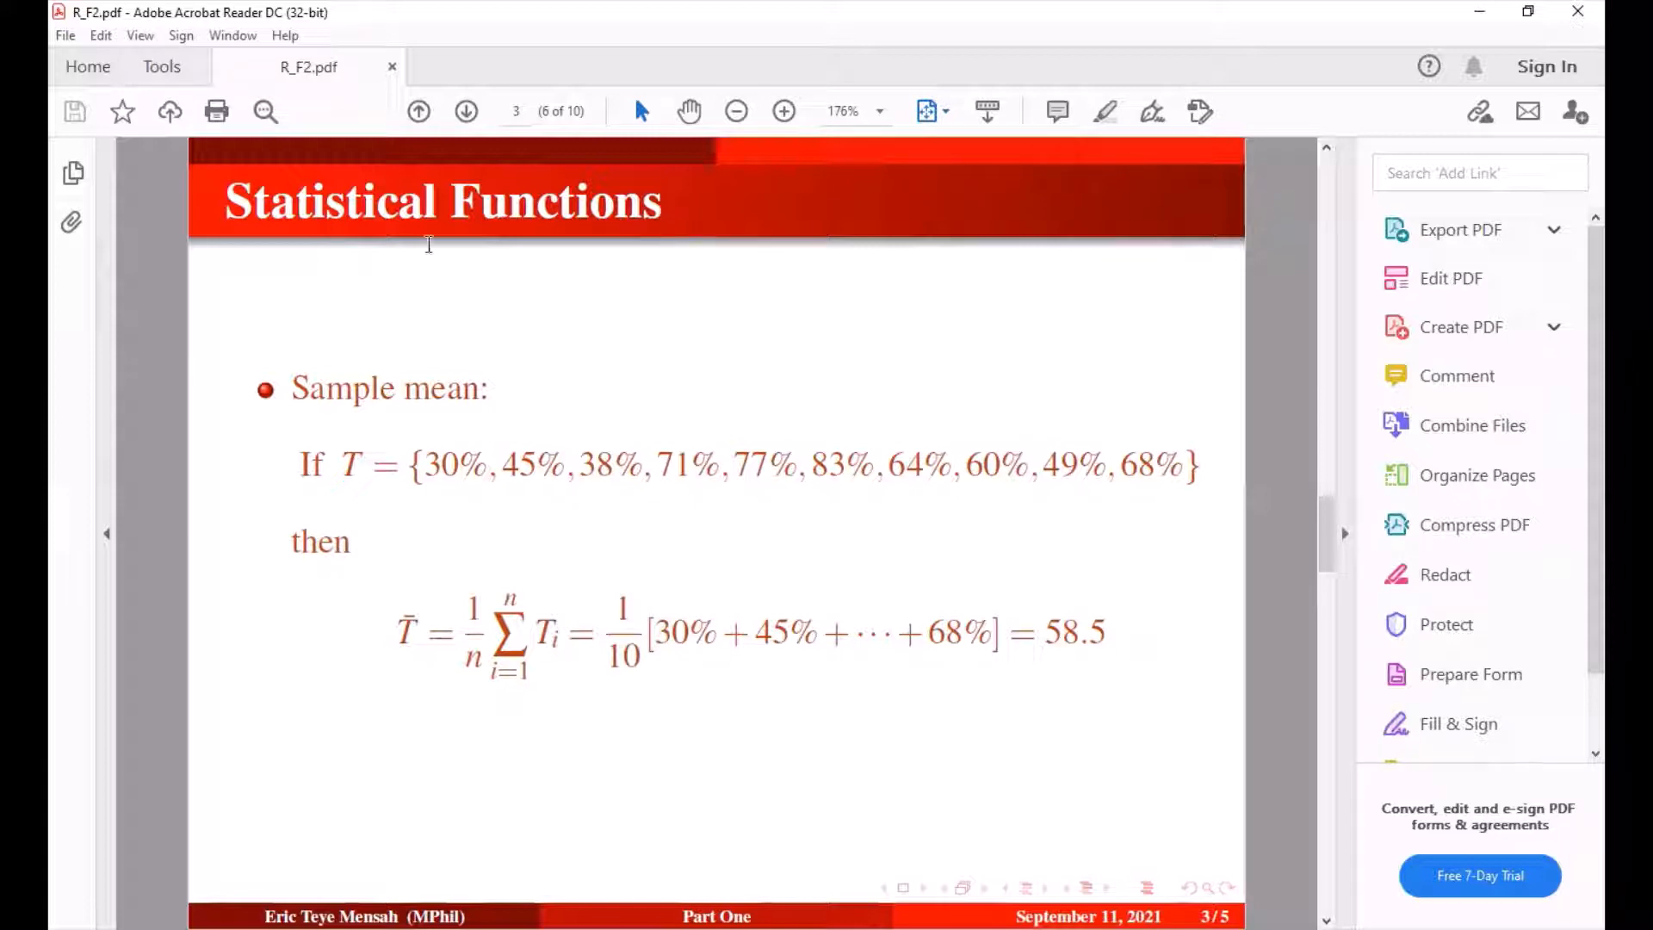
- Switch to RStudio and add the comment '# Pseudocode For Sample Mean' on line 7
{"action": "key", "text": "alt+tab"}
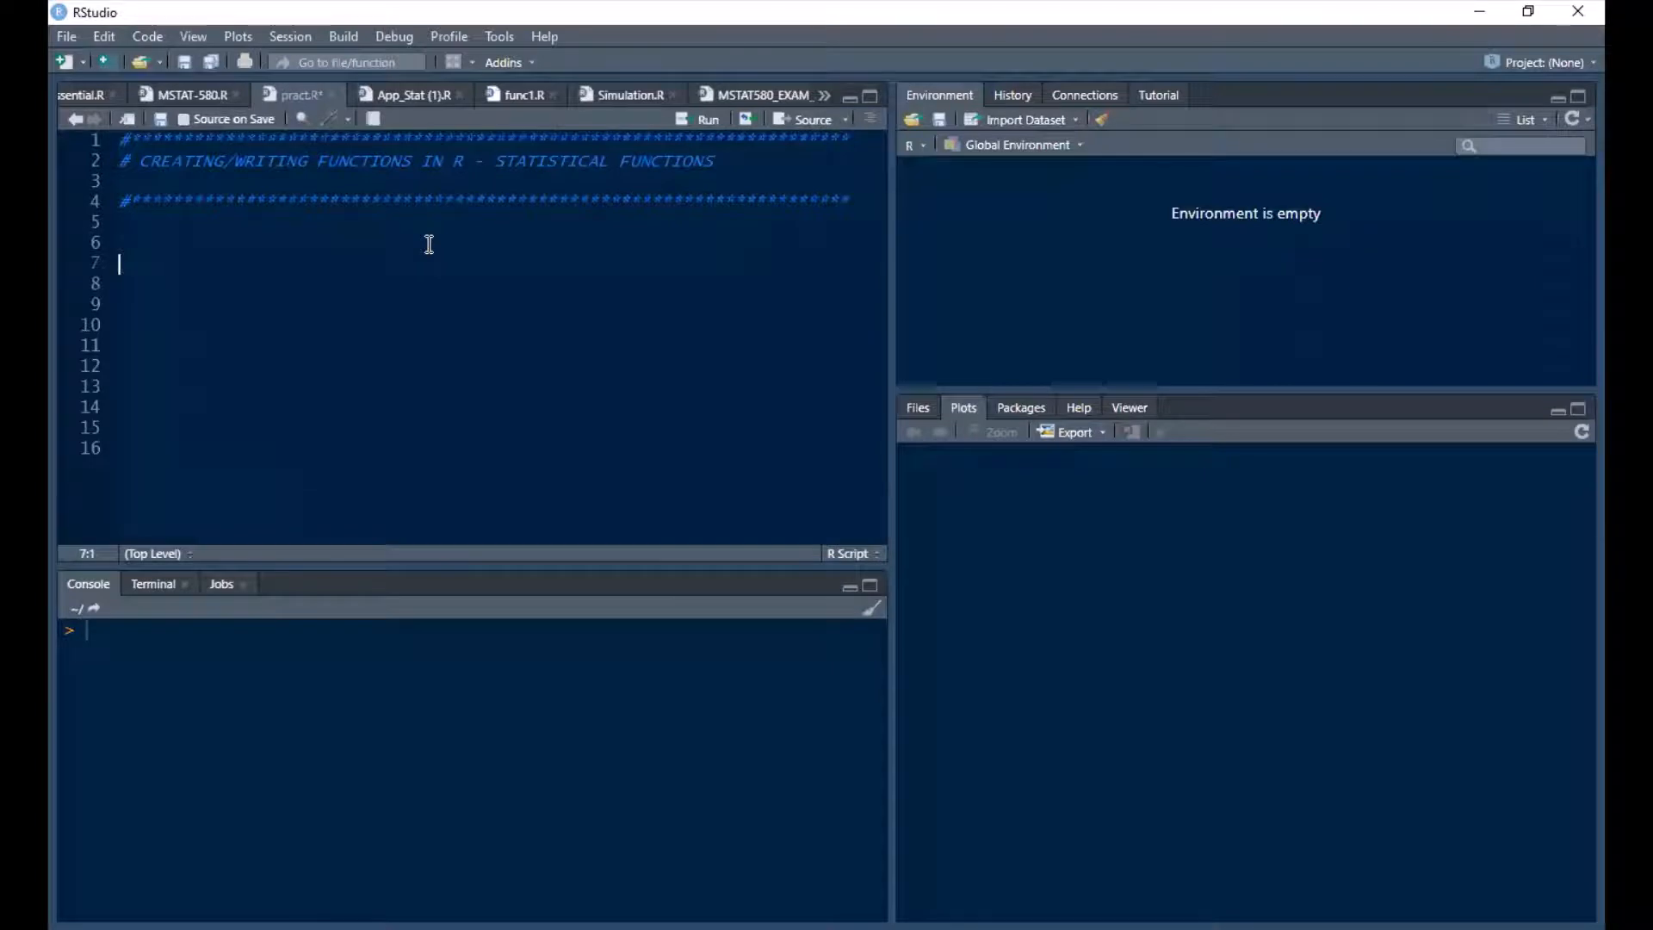
{"action": "type", "text": "Sam"}
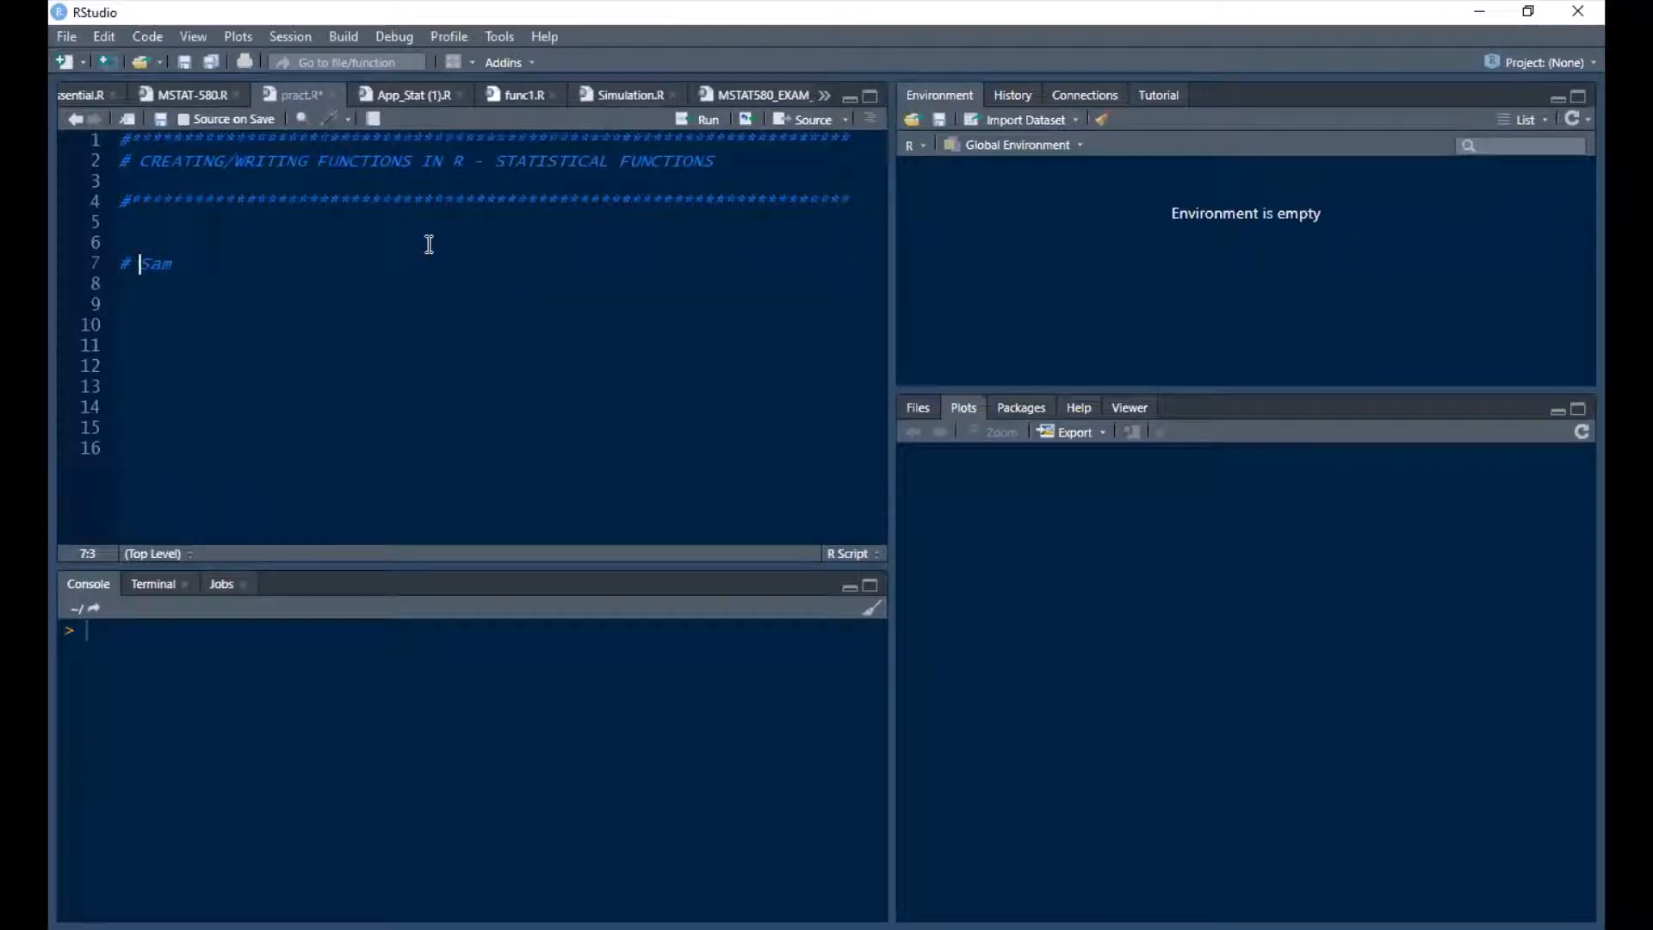
{"action": "type", "text": "Pse"}
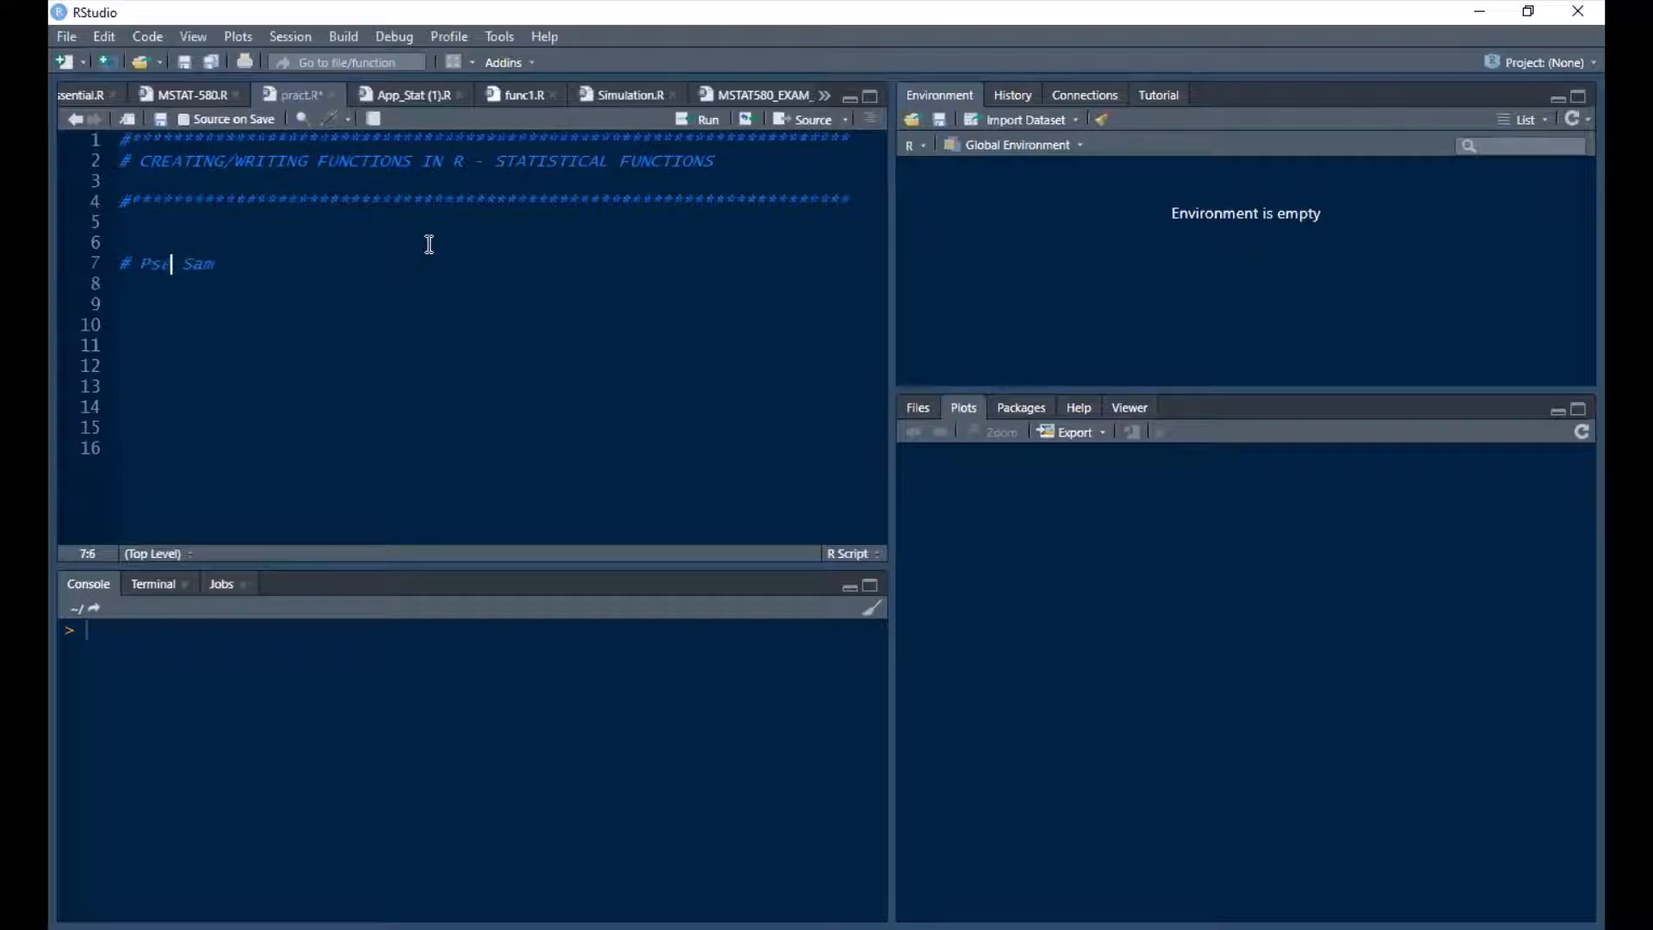
{"action": "type", "text": "udocode"}
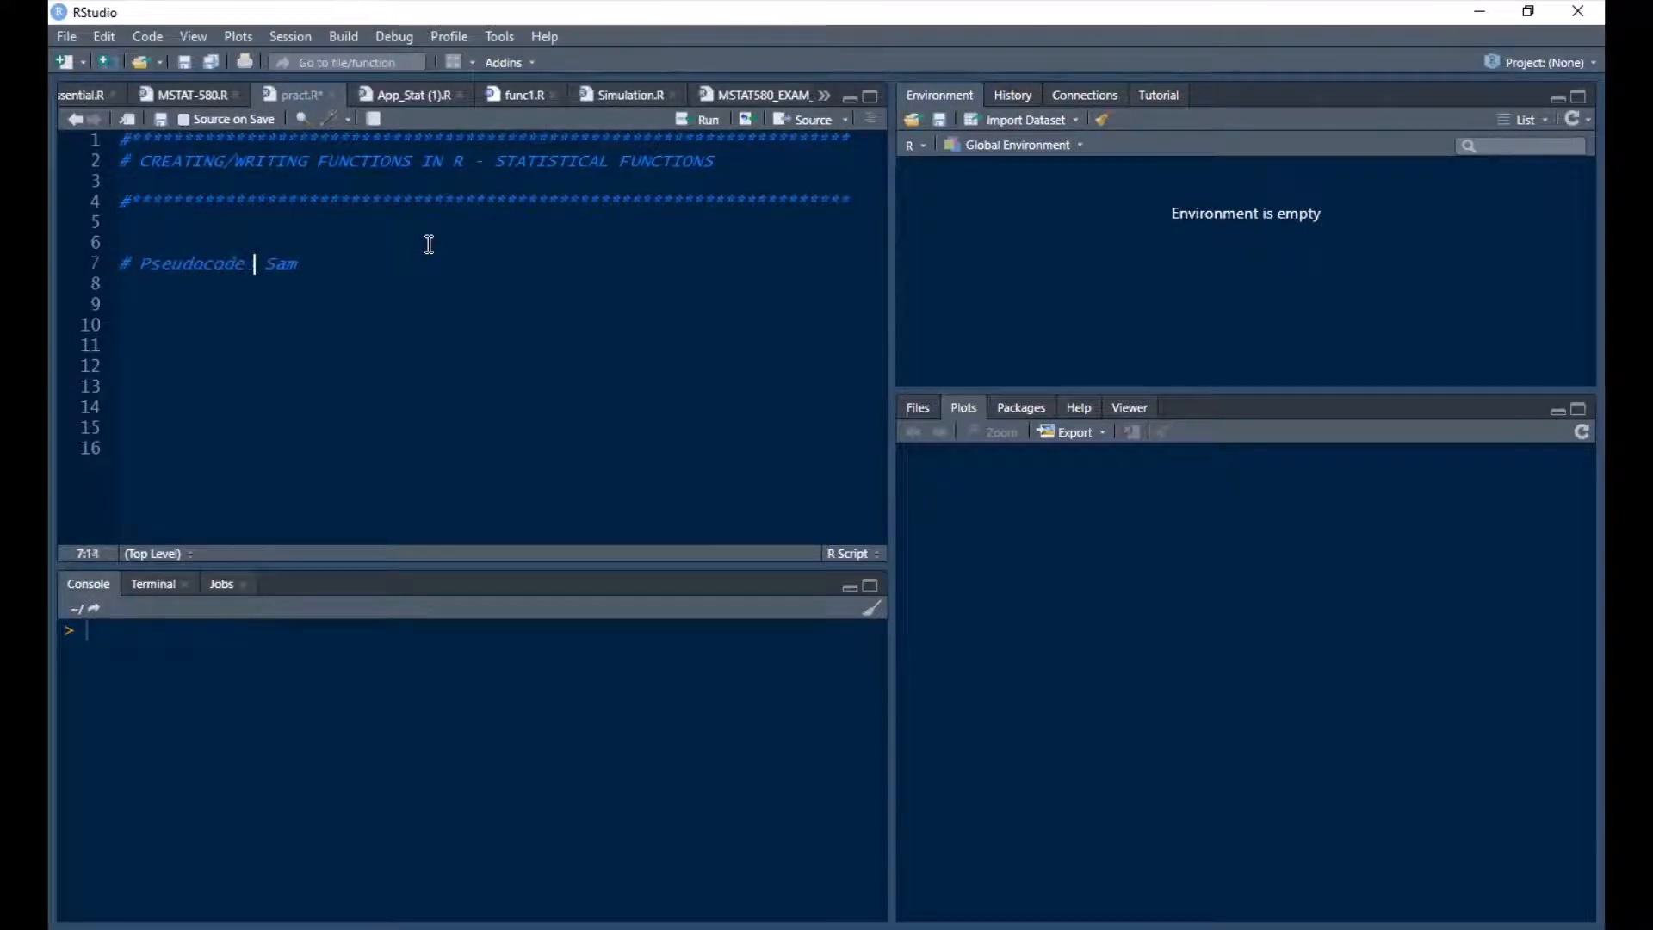
{"action": "type", "text": "For"}
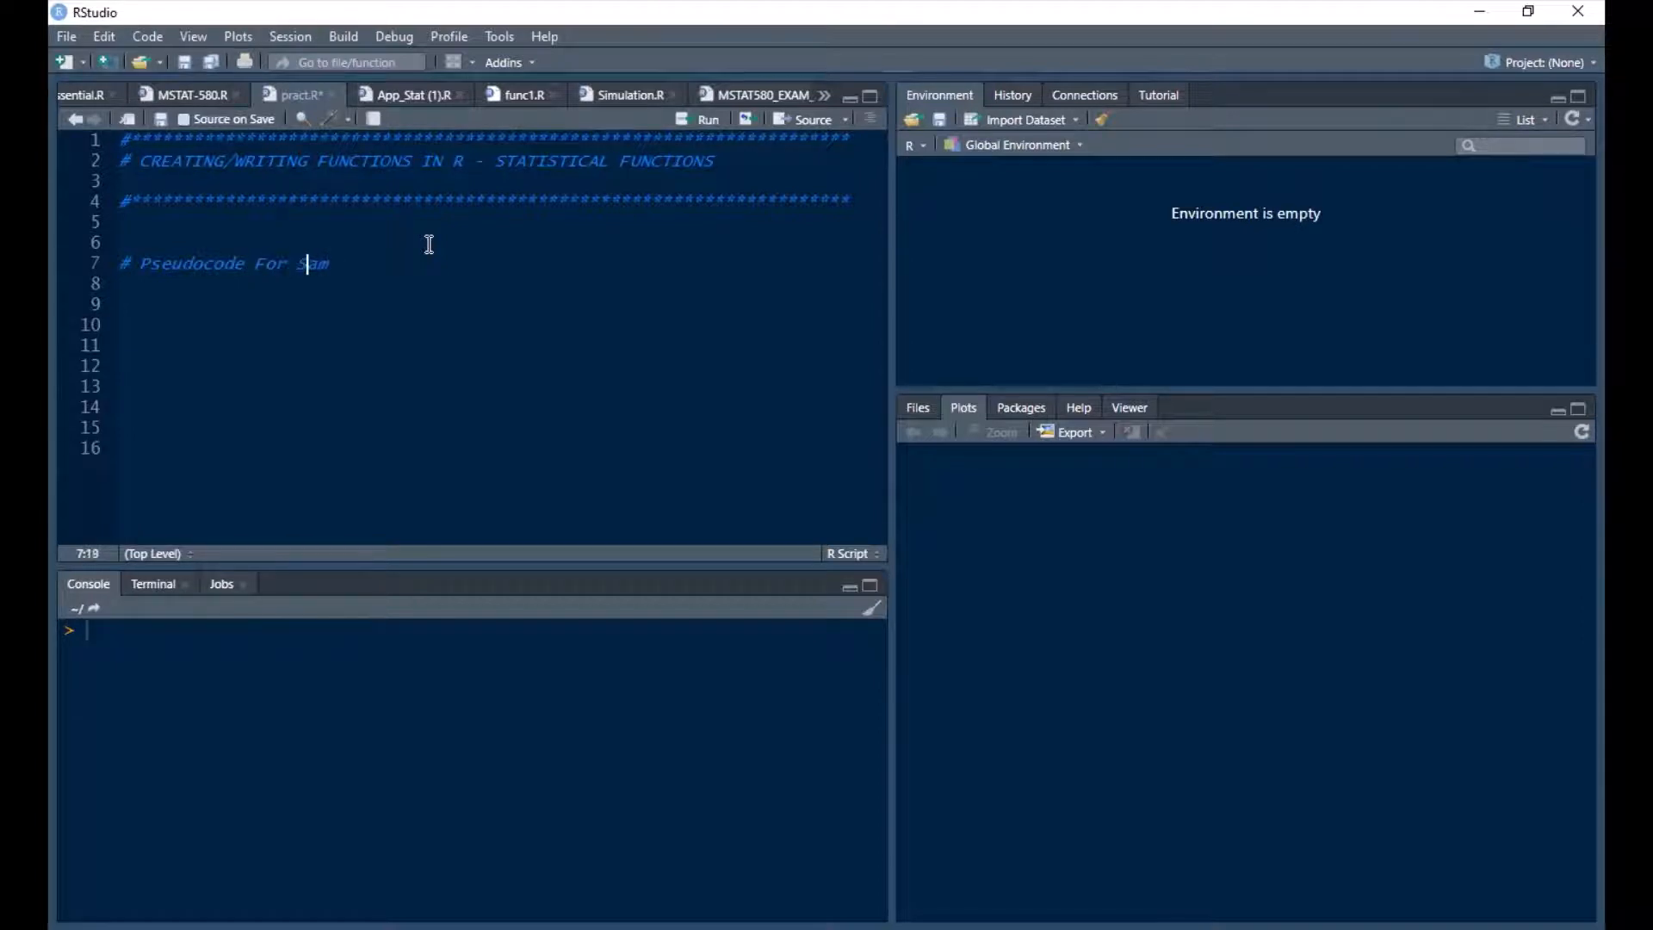
{"action": "type", "text": "pl"}
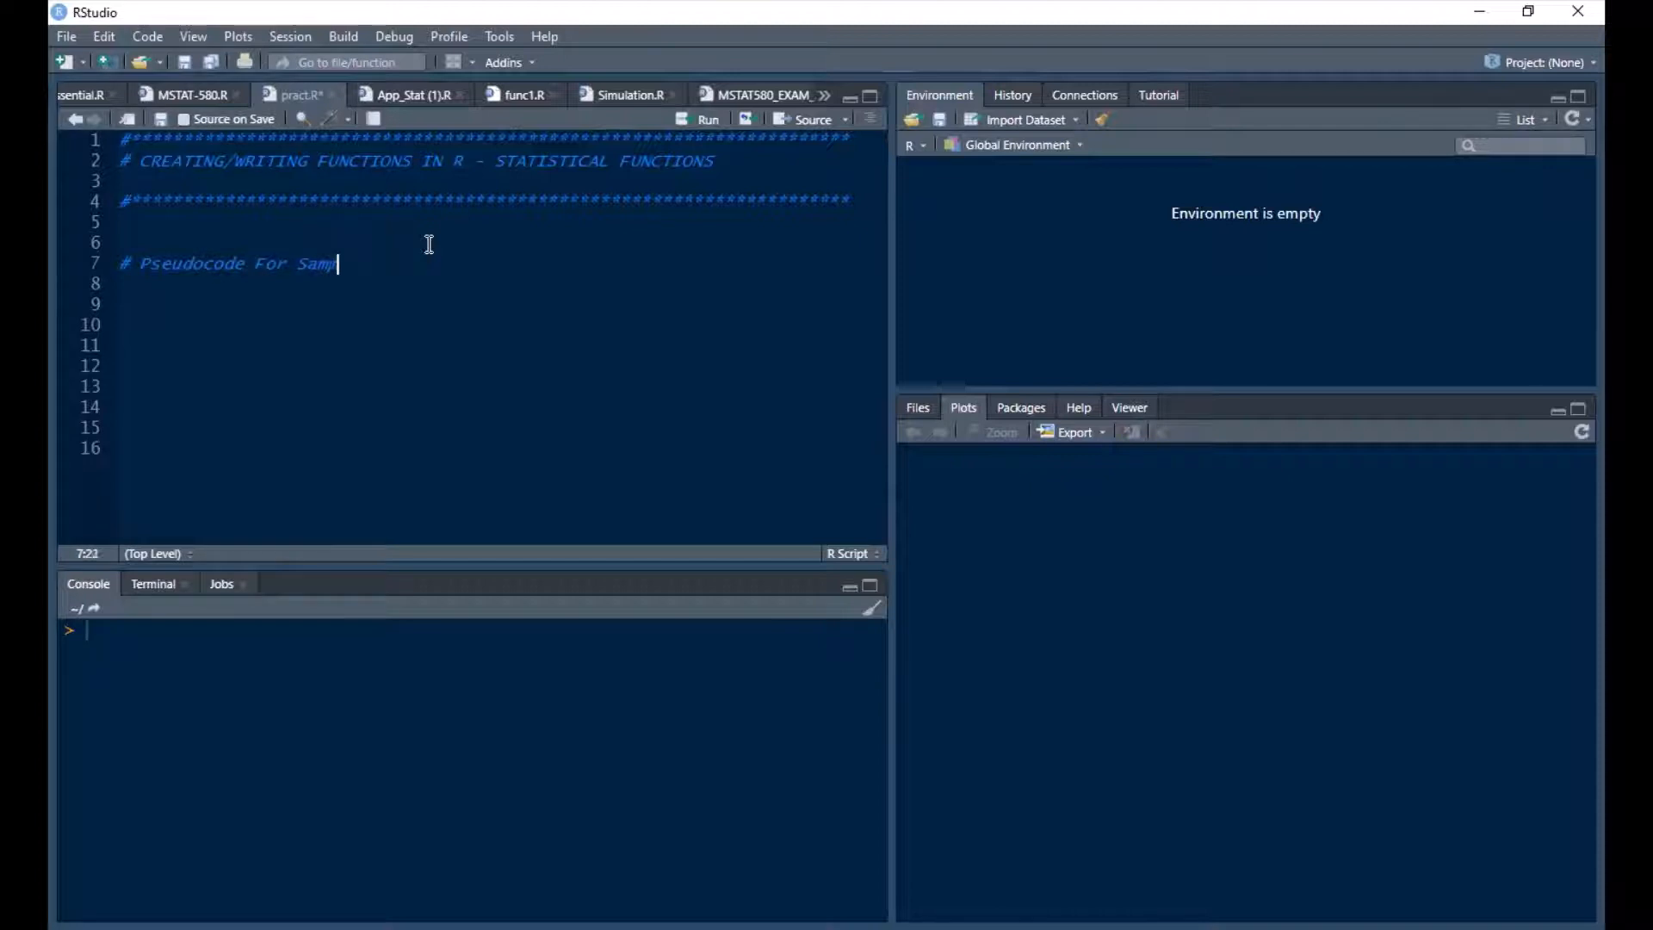
{"action": "type", "text": "le Mean"}
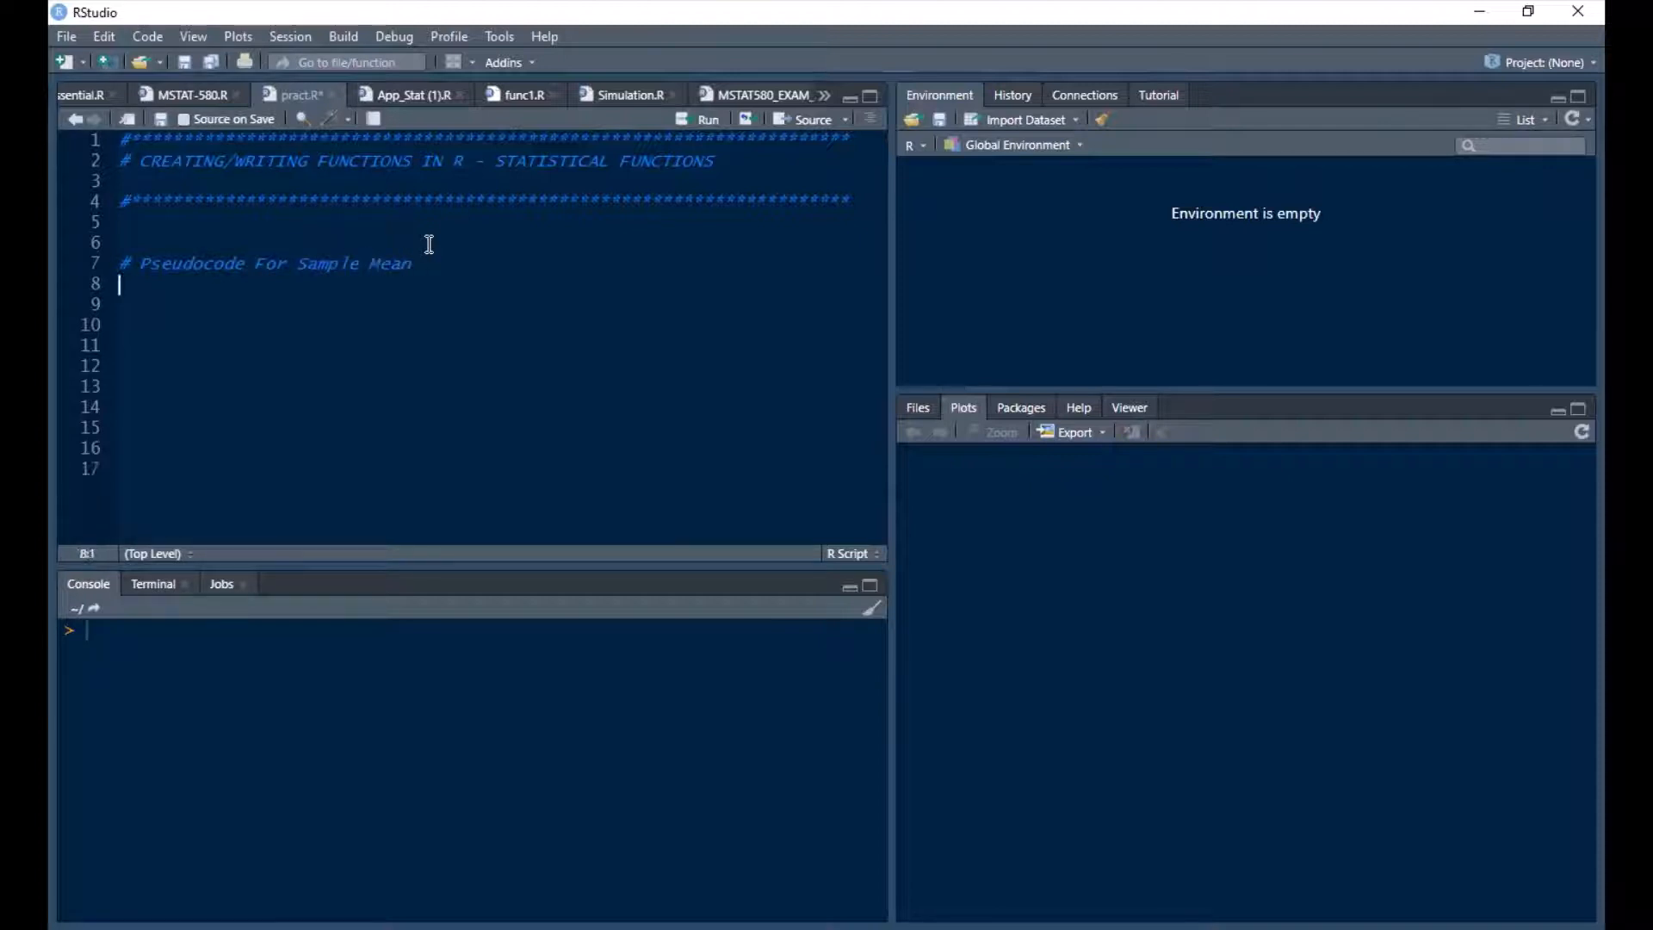
- Begin the definition samp.mean = function on line 8
{"action": "type", "text": "s"}
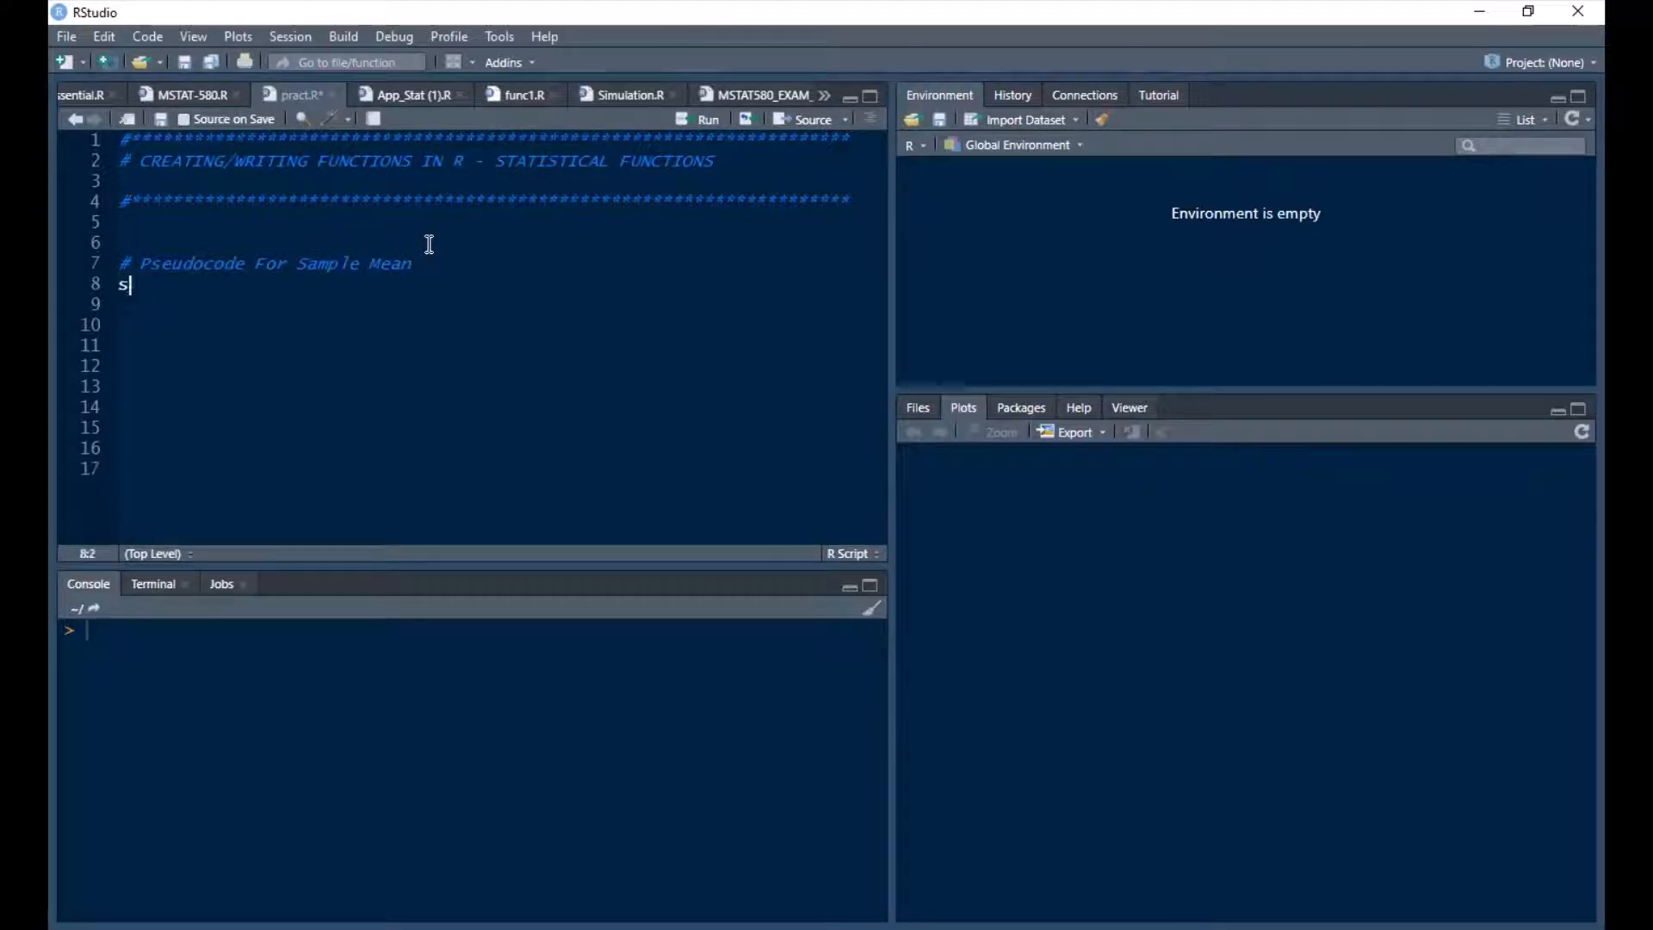
{"action": "type", "text": "amp.me"}
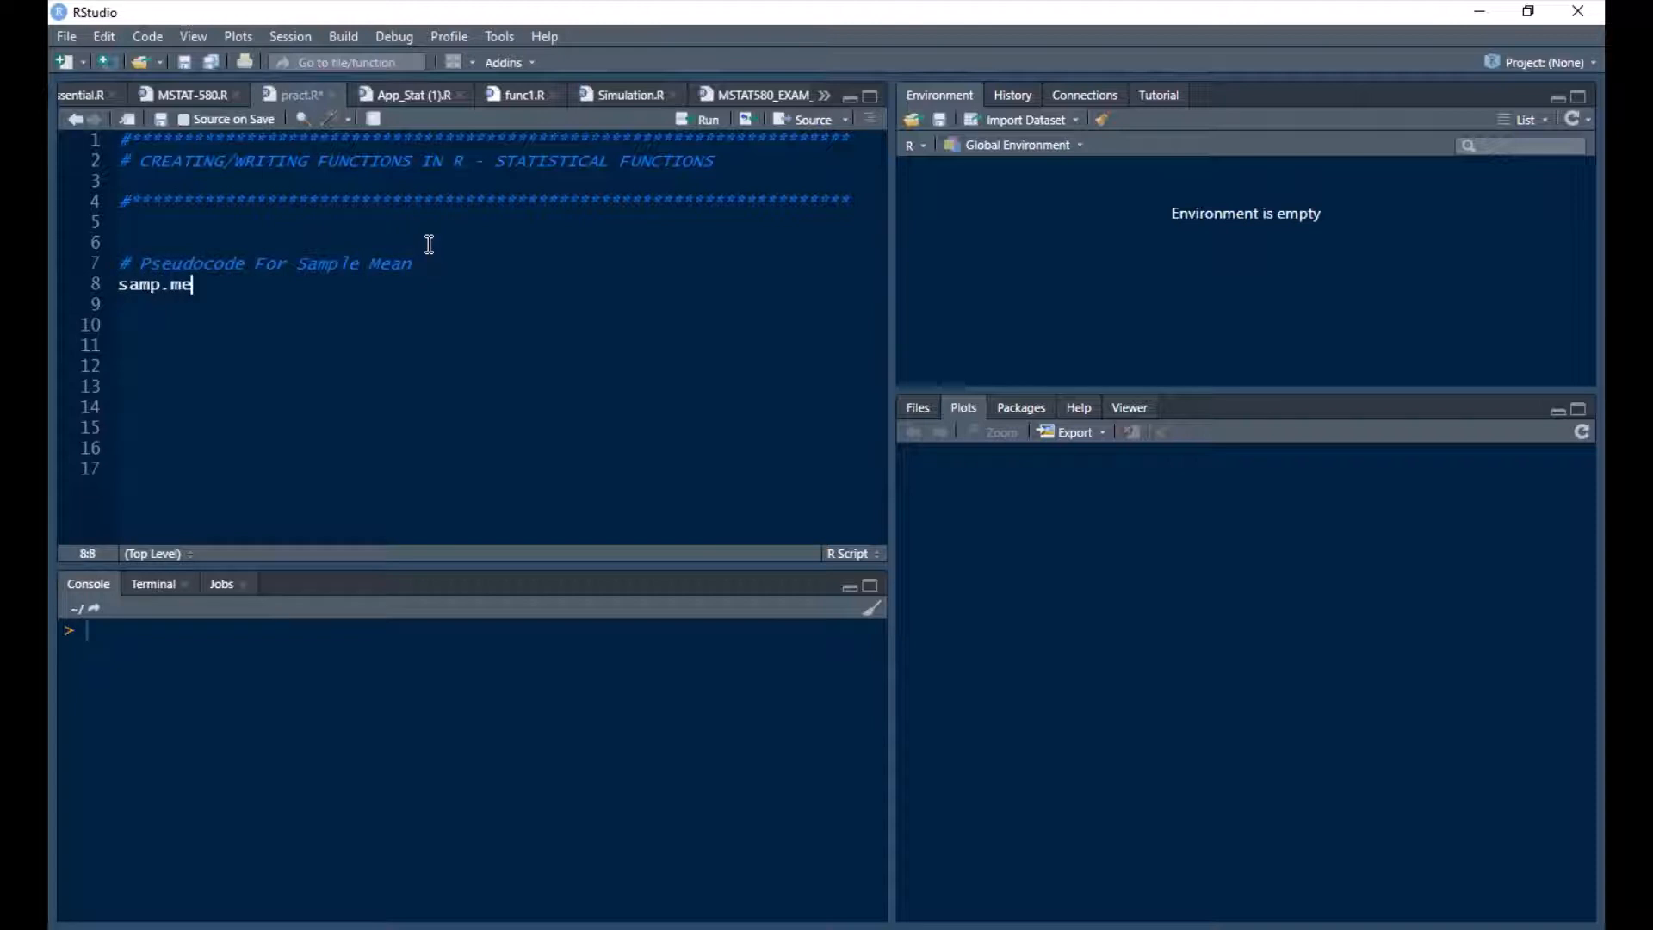
{"action": "type", "text": "an = fun"}
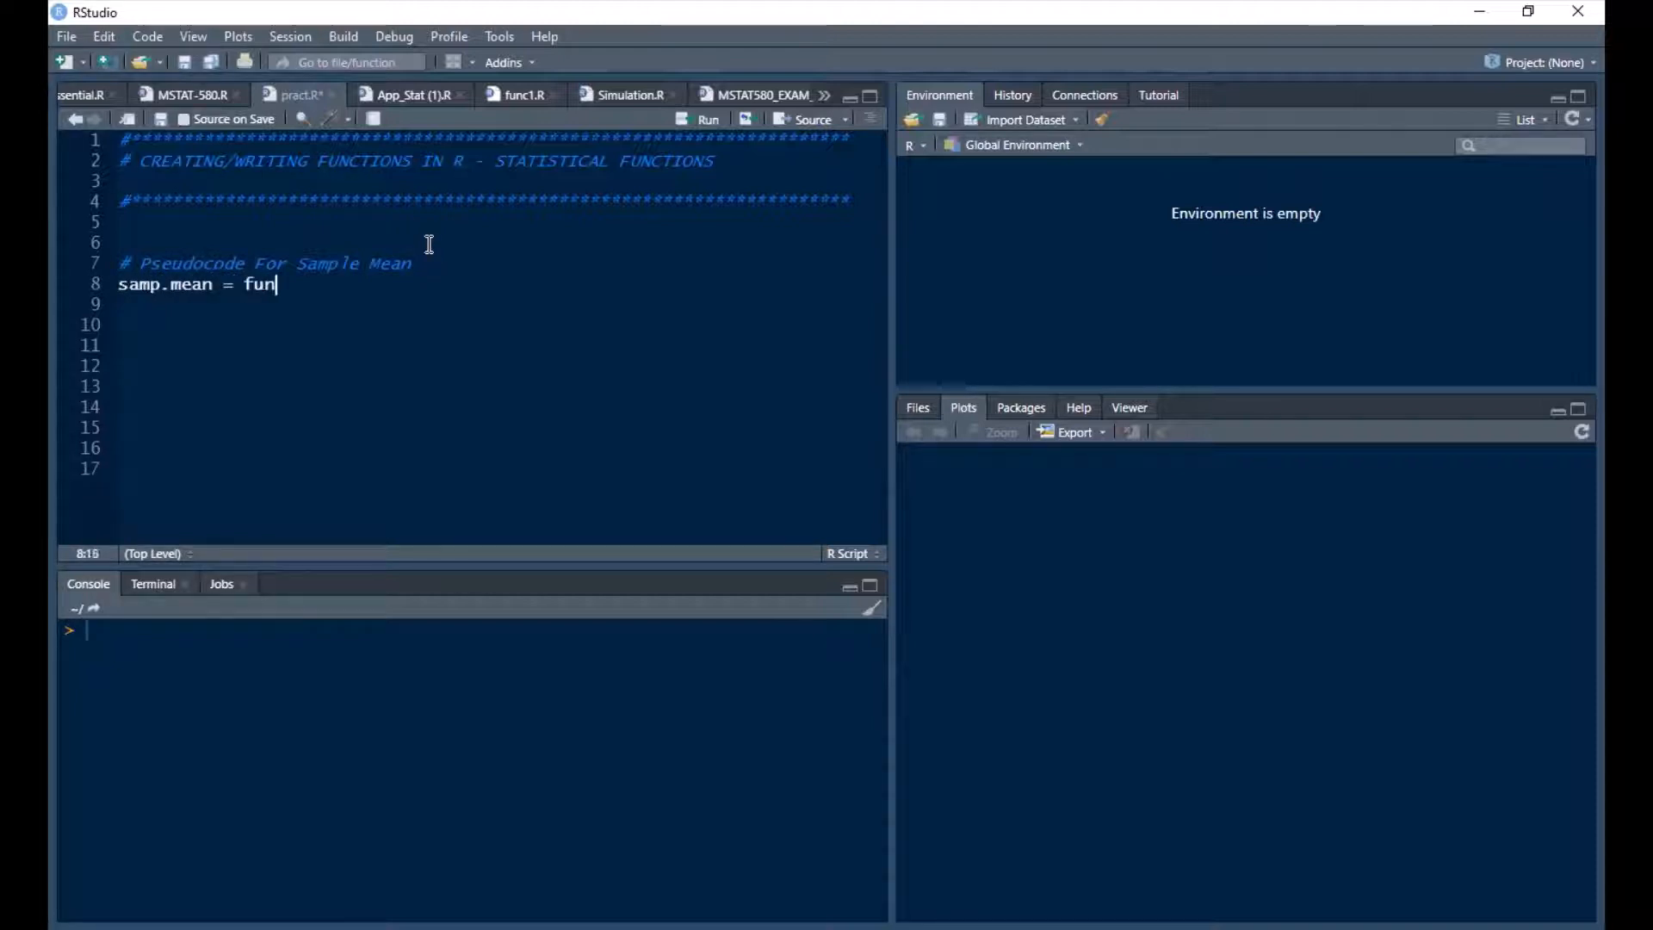
{"action": "type", "text": "ction"}
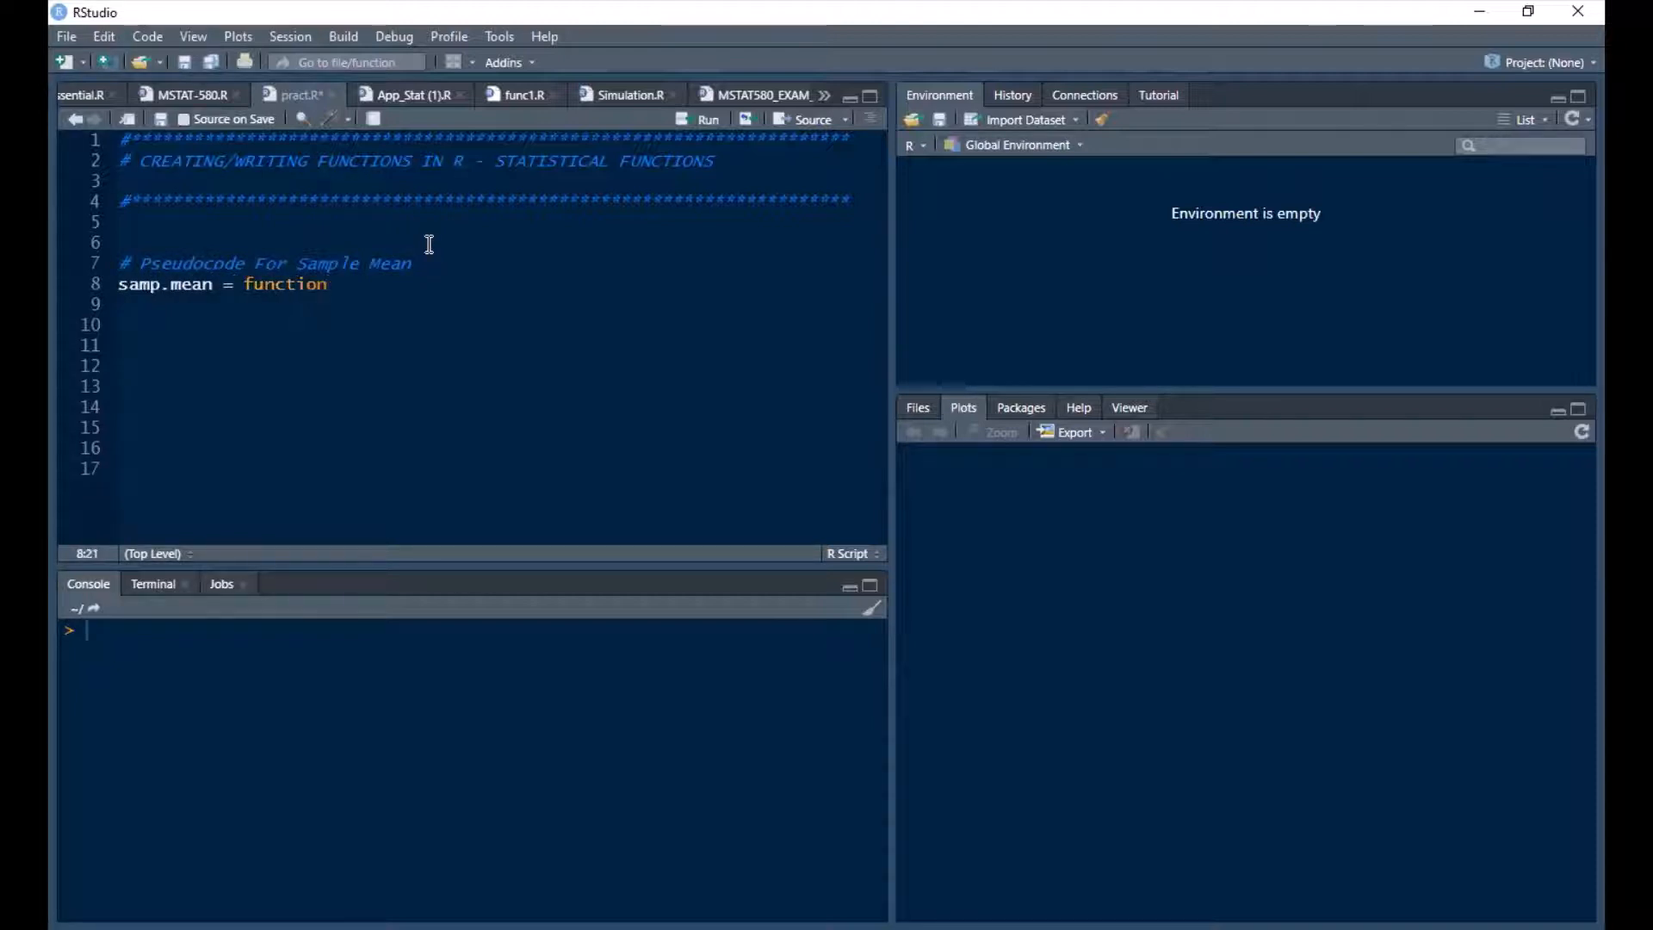
- Complete function(x) with braces and a comment noting x is a set of some values
{"action": "type", "text": "(x)"}
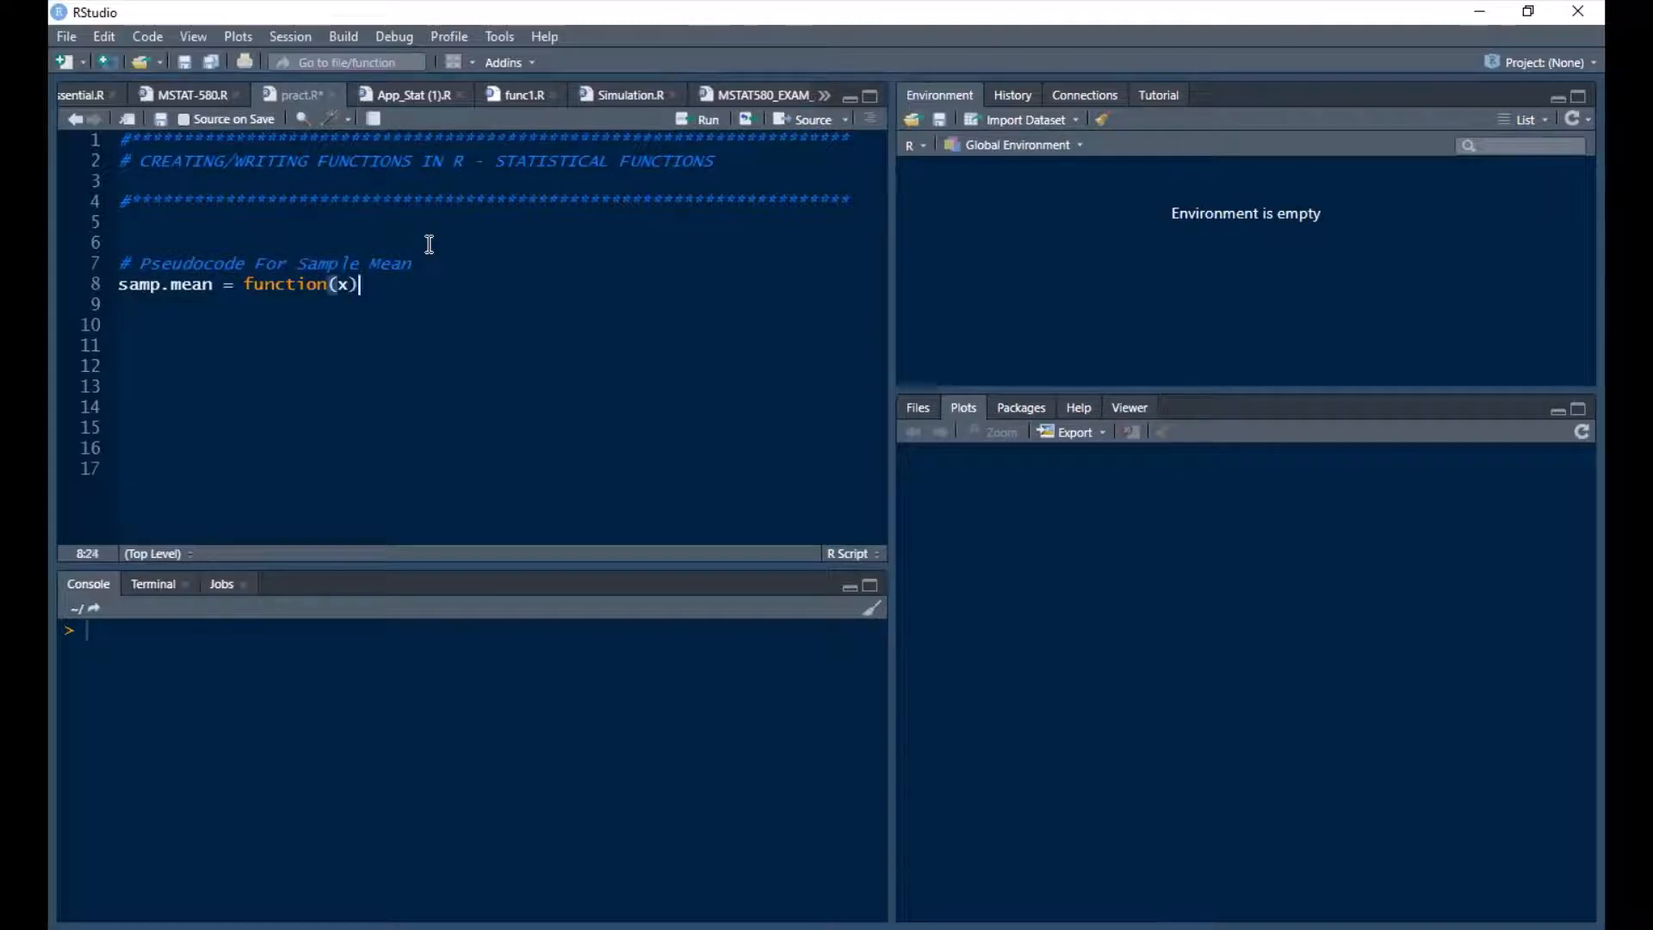
{"action": "type", "text": "{}"}
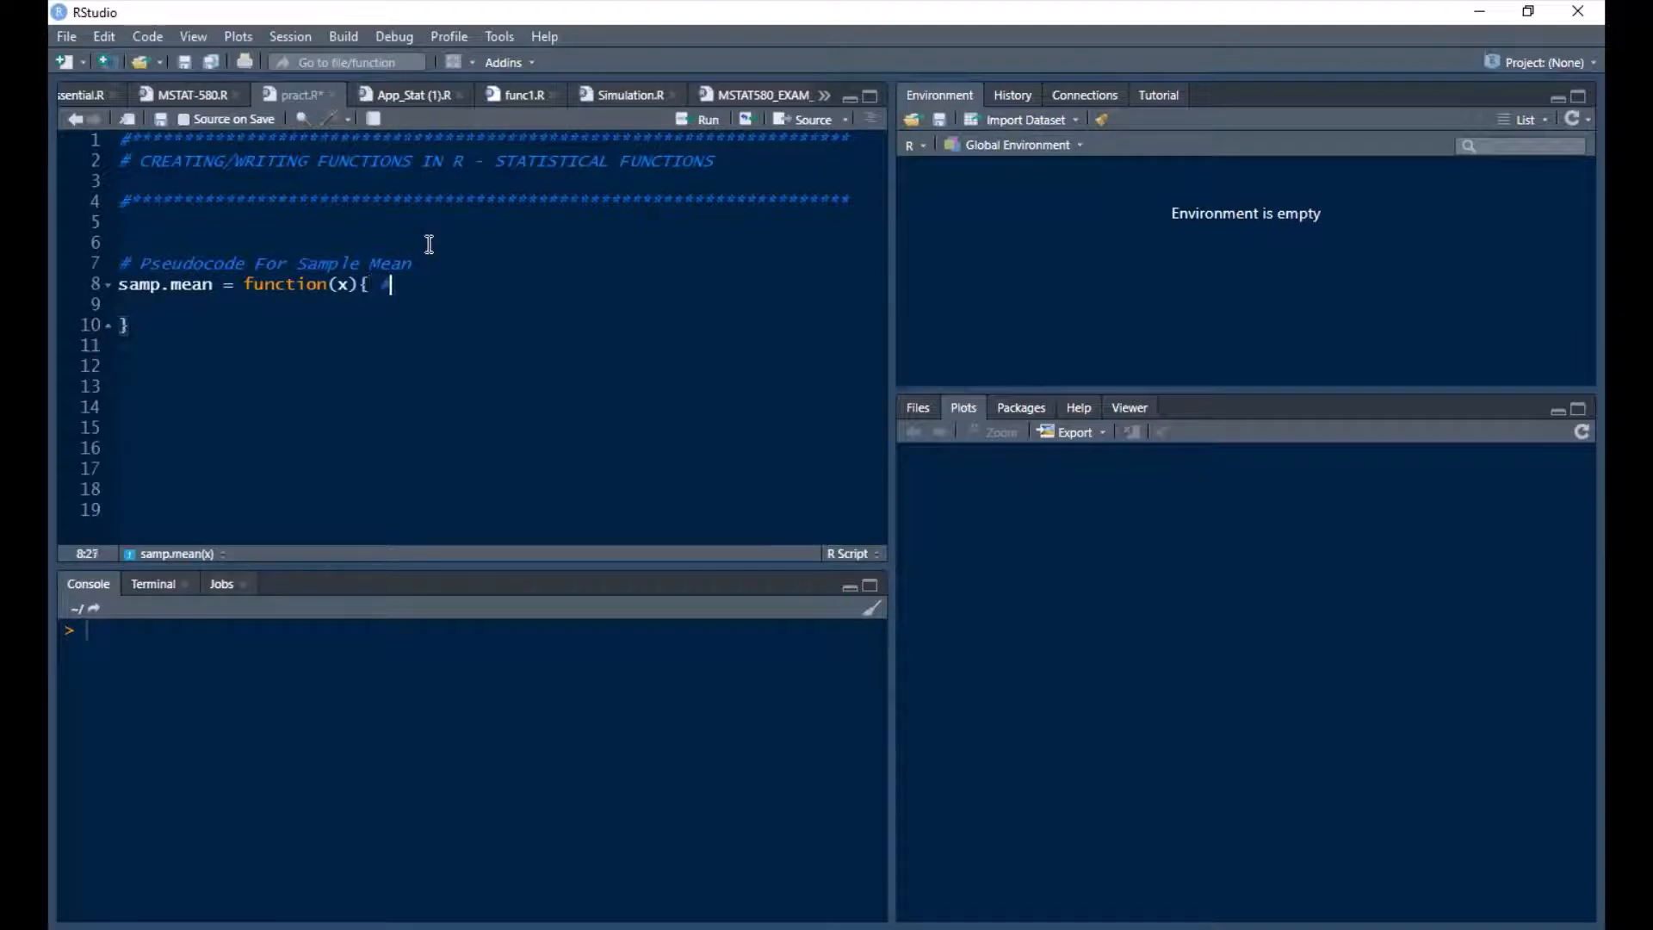
{"action": "type", "text": "x"}
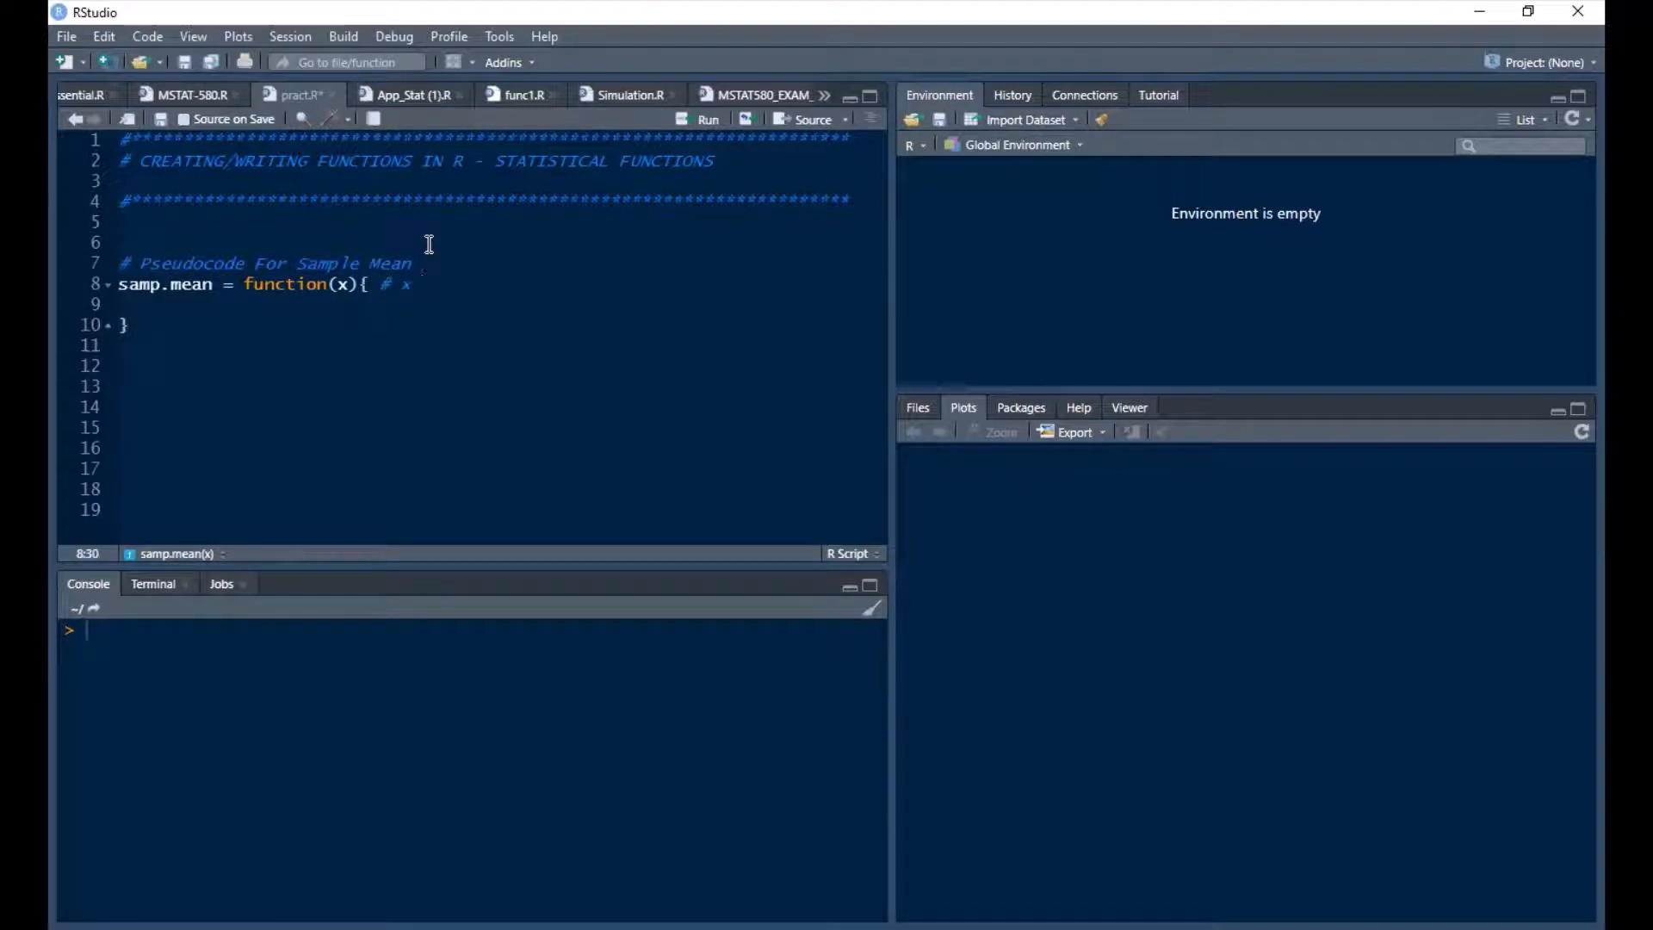
{"action": "type", "text": "="}
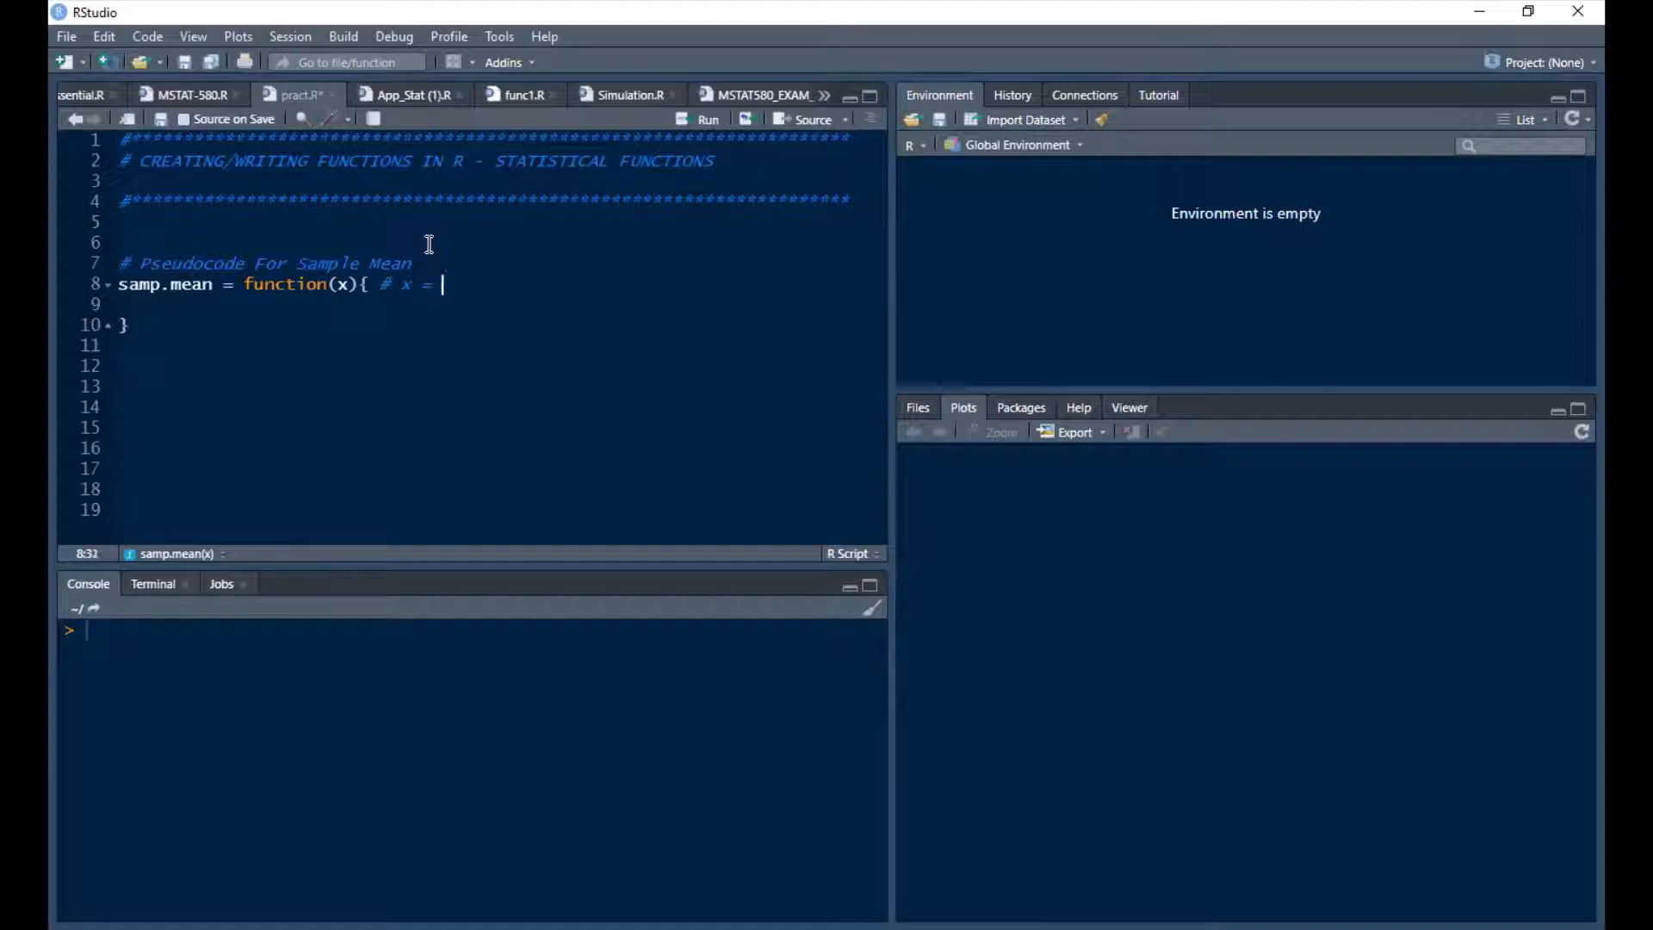
{"action": "type", "text": "set of"}
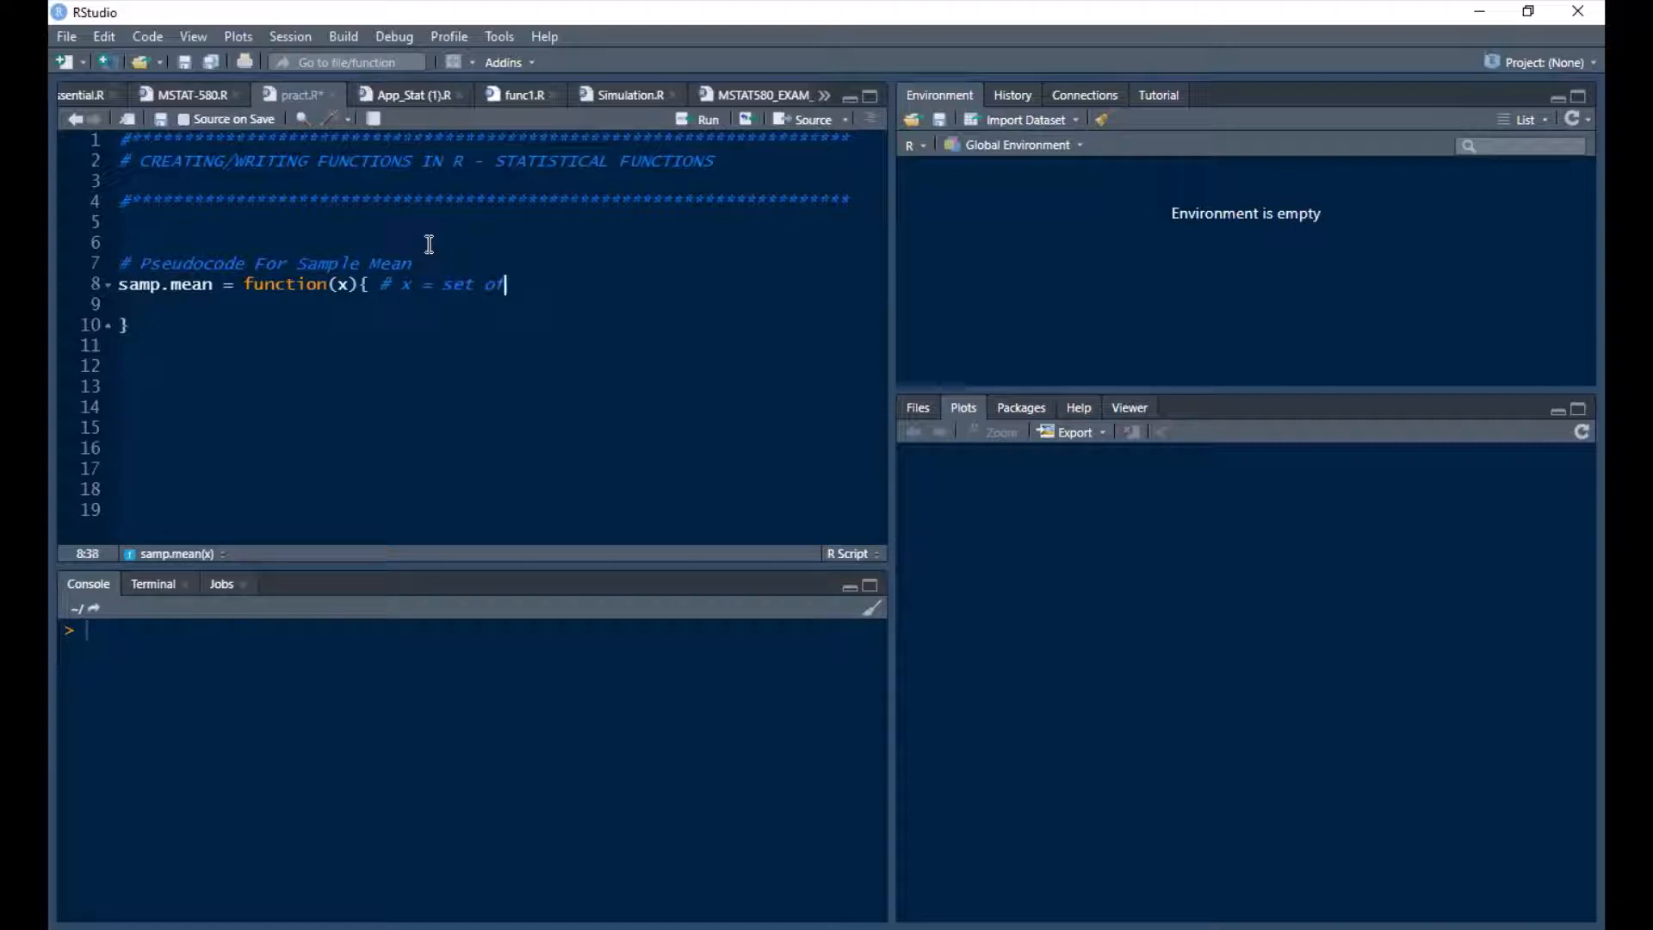
{"action": "type", "text": "sso"}
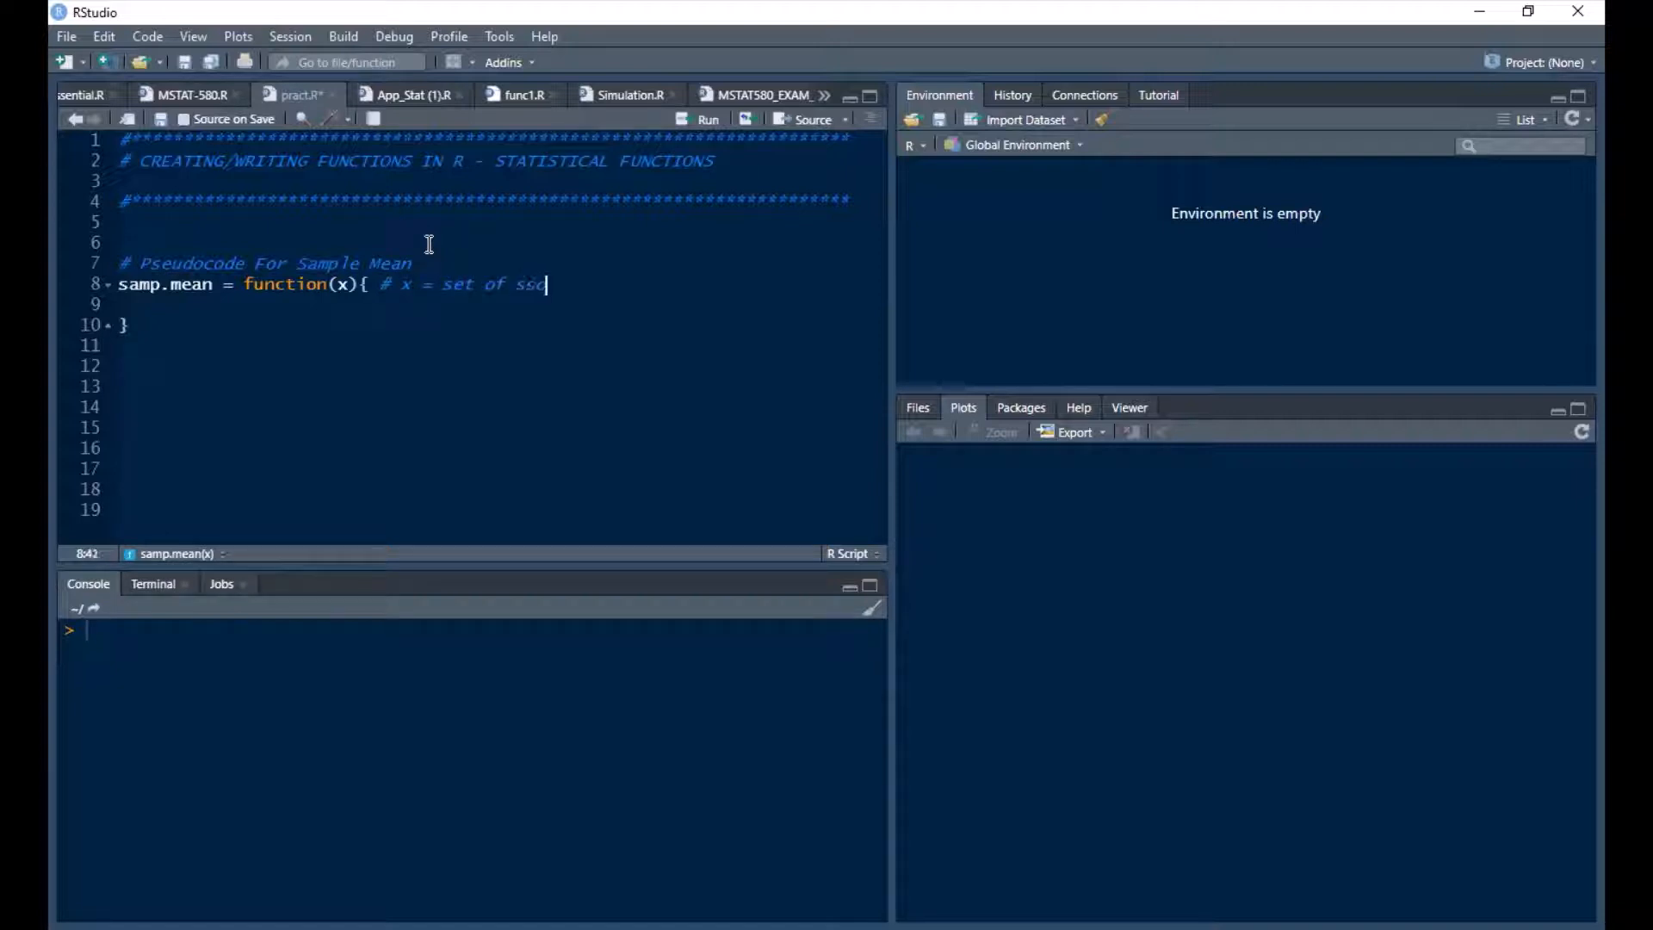
{"action": "type", "text": "ome values:"}
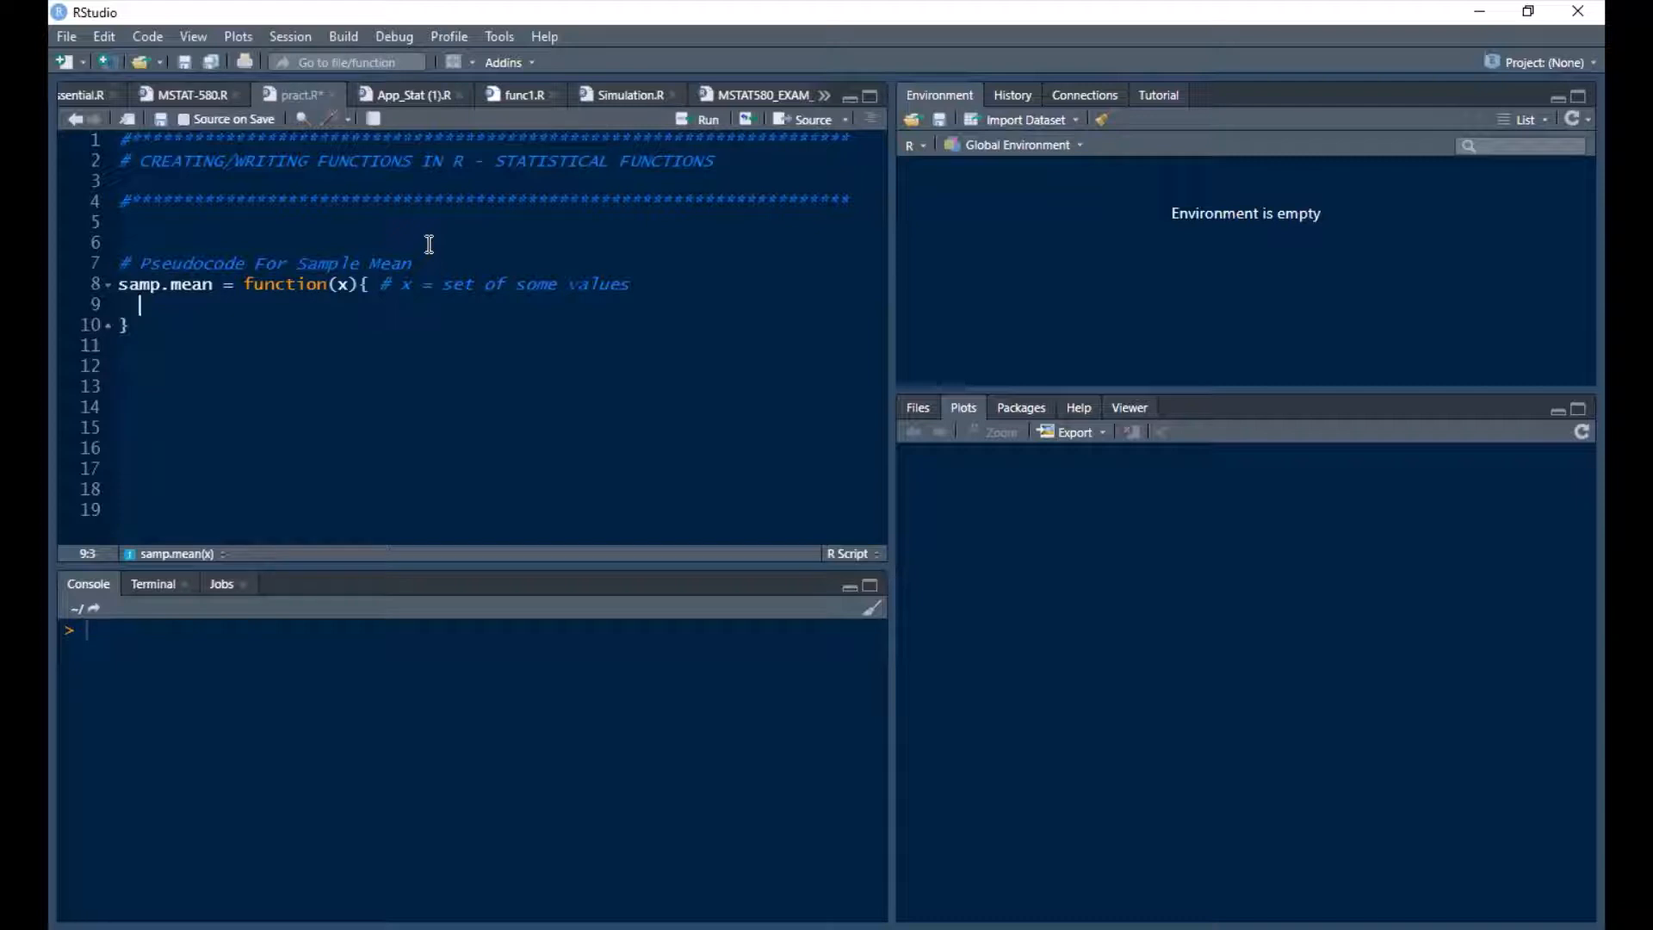
- Write xbar = sum(x)/length(x) then an xabr line commented 'display result'
{"action": "type", "text": "xbar"}
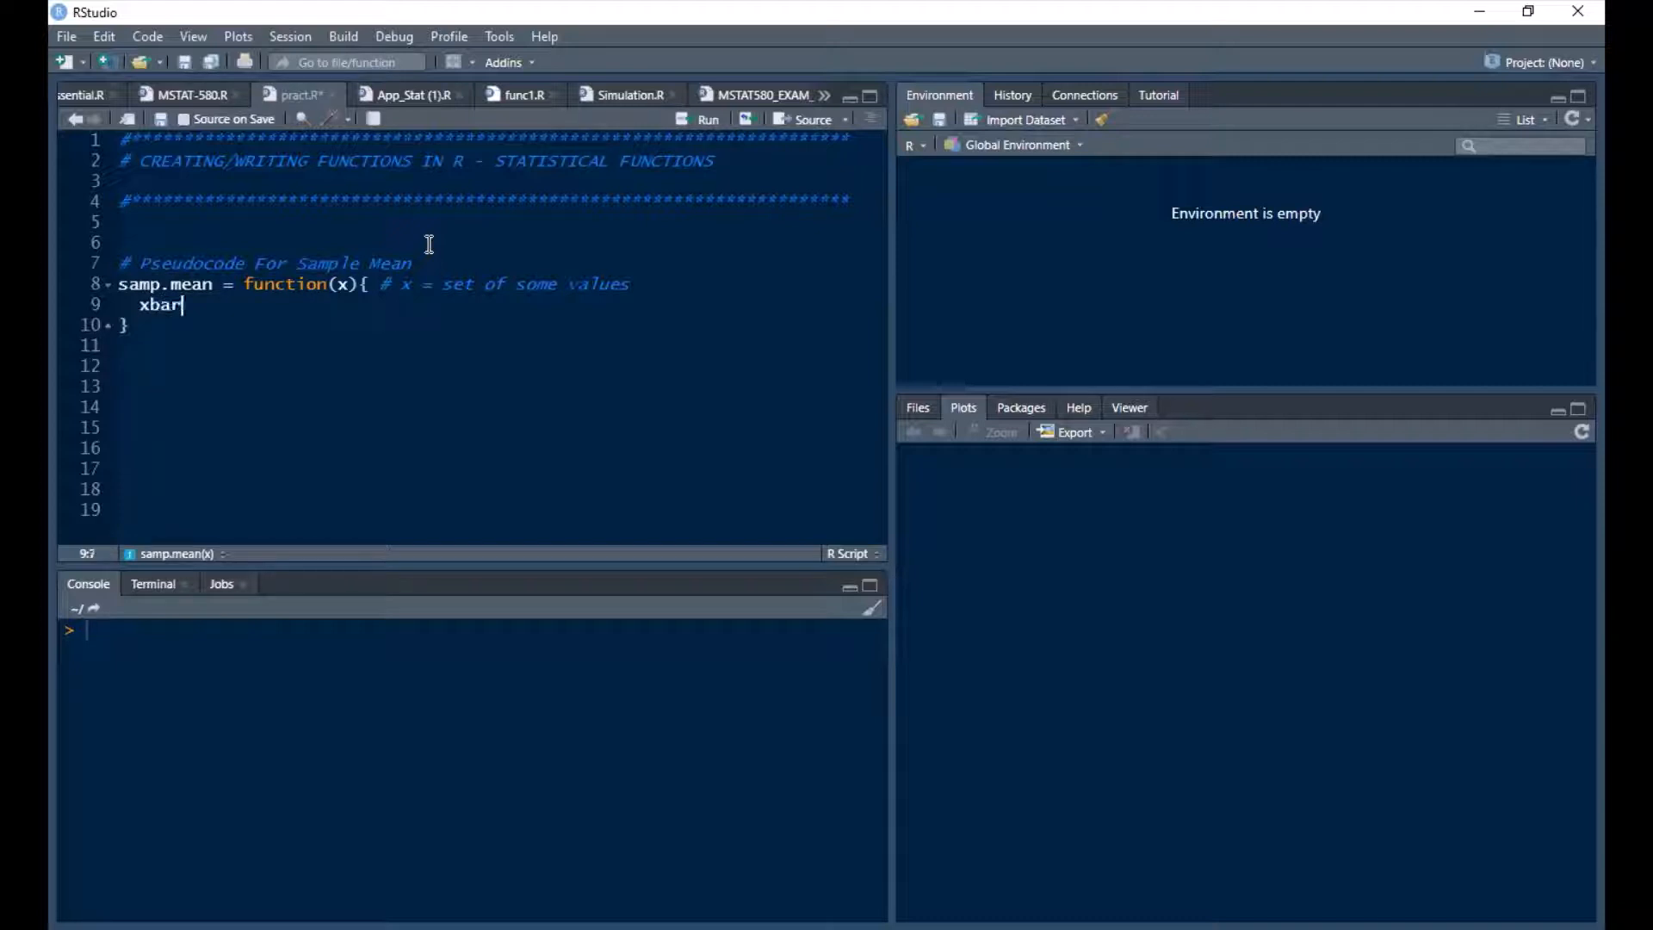
{"action": "type", "text": "="}
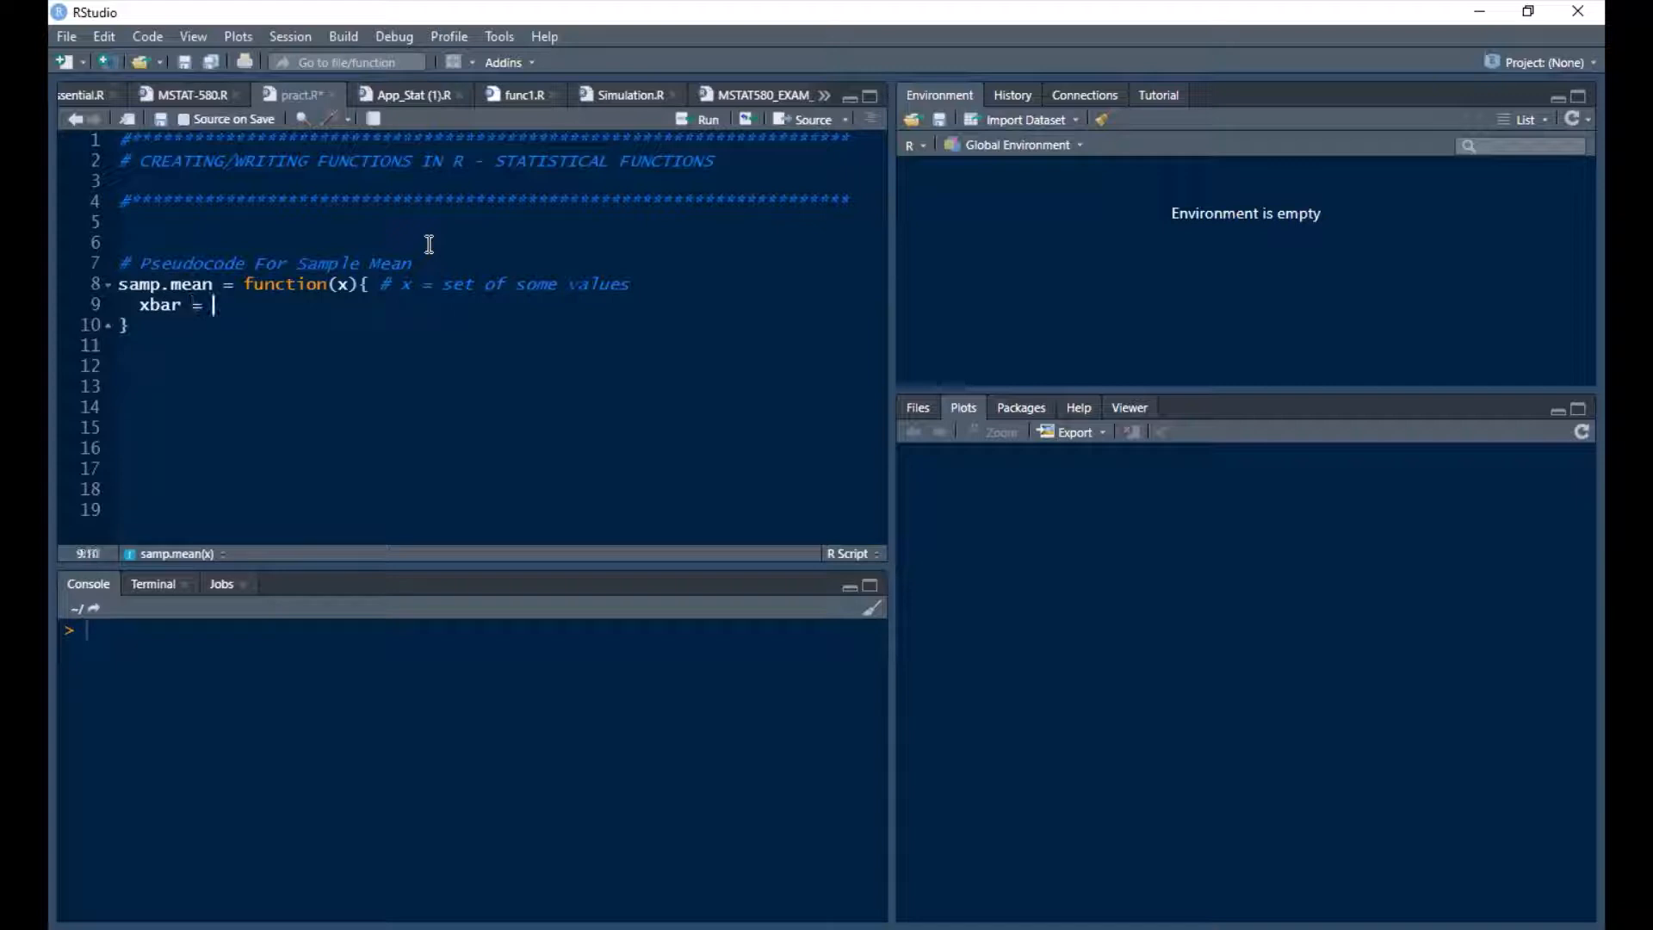
{"action": "type", "text": "sum"}
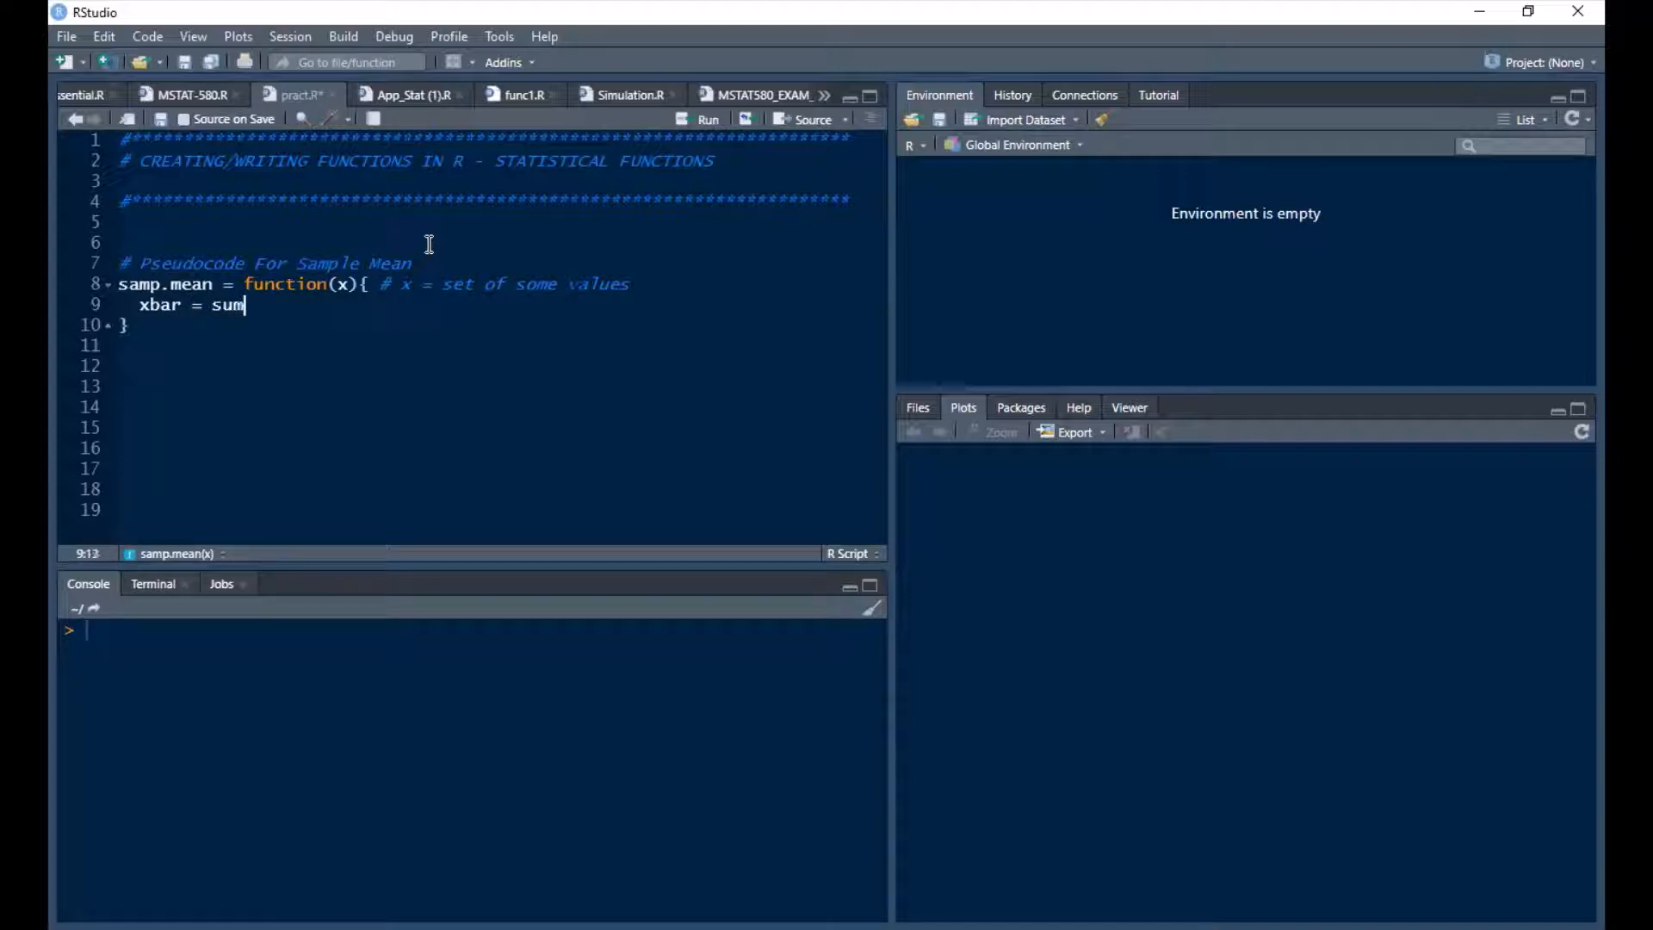
{"action": "type", "text": "(x)"}
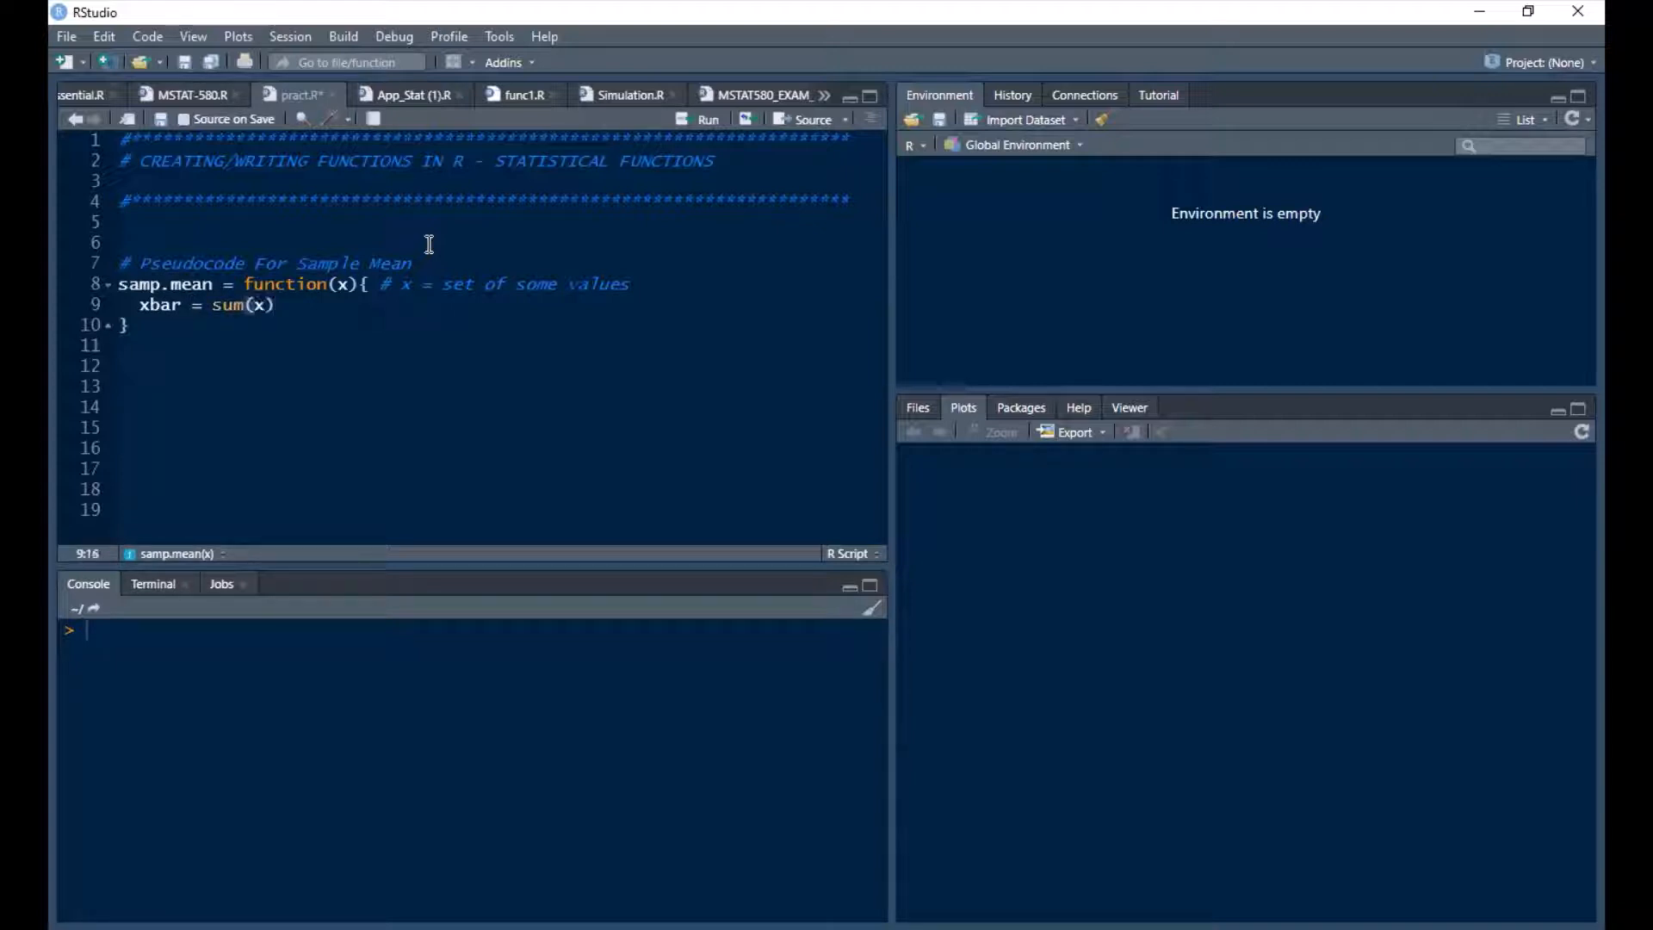
{"action": "type", "text": "/leng"}
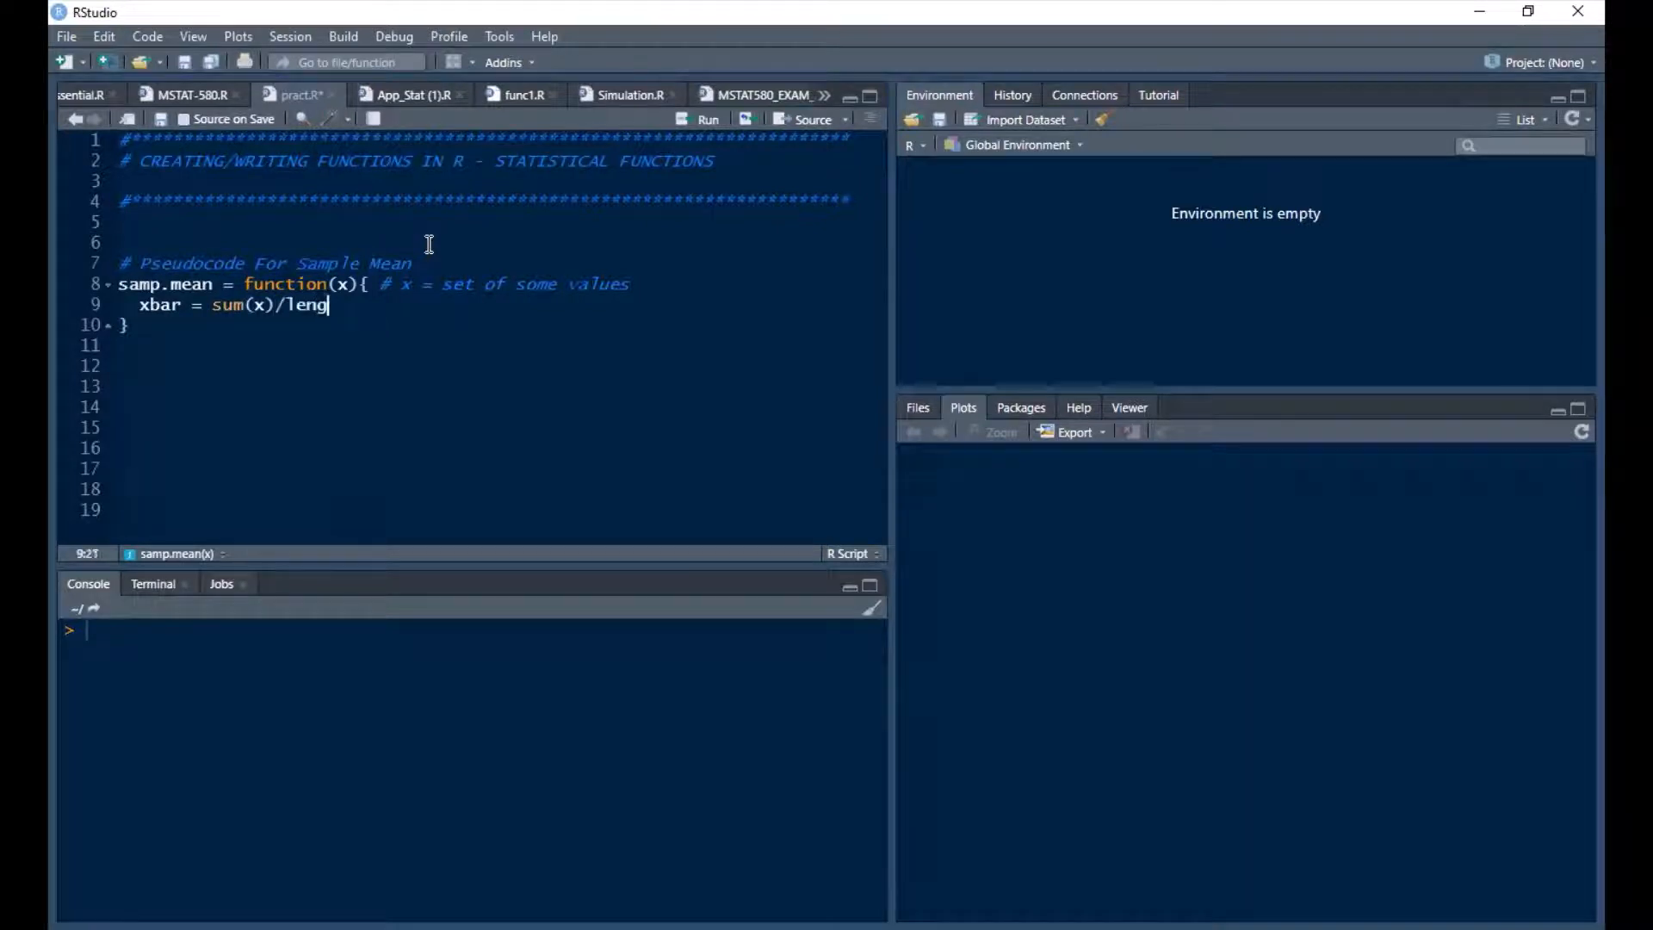
{"action": "type", "text": "th(x)"}
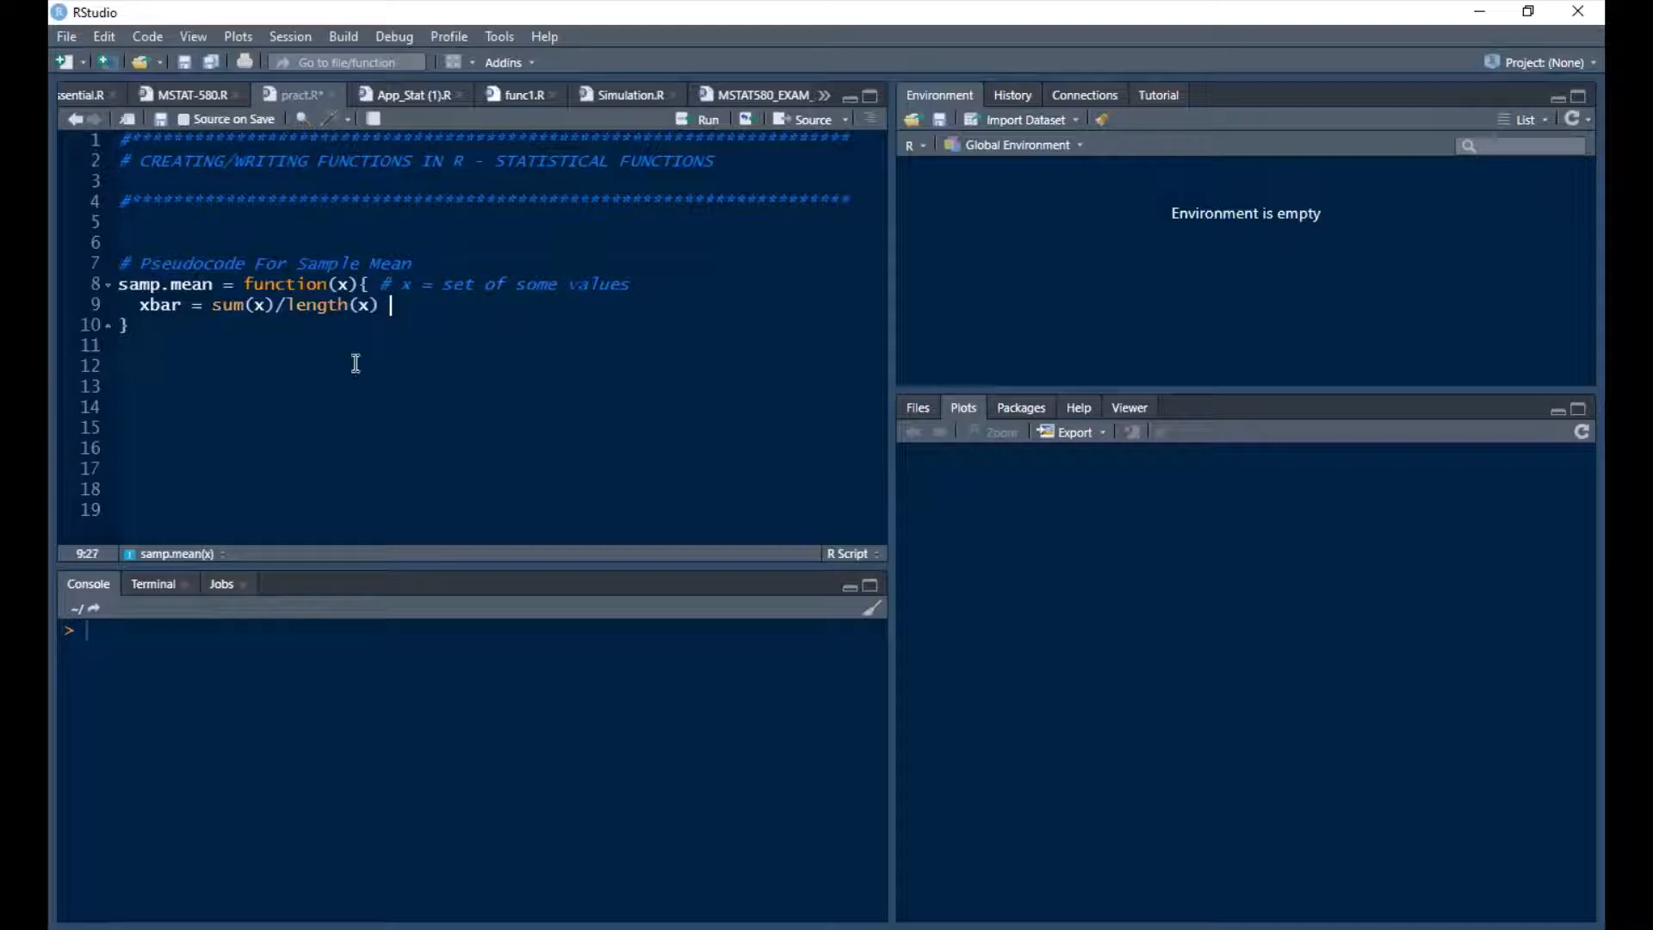
{"action": "mouse_move", "coordinate": [339, 303]}
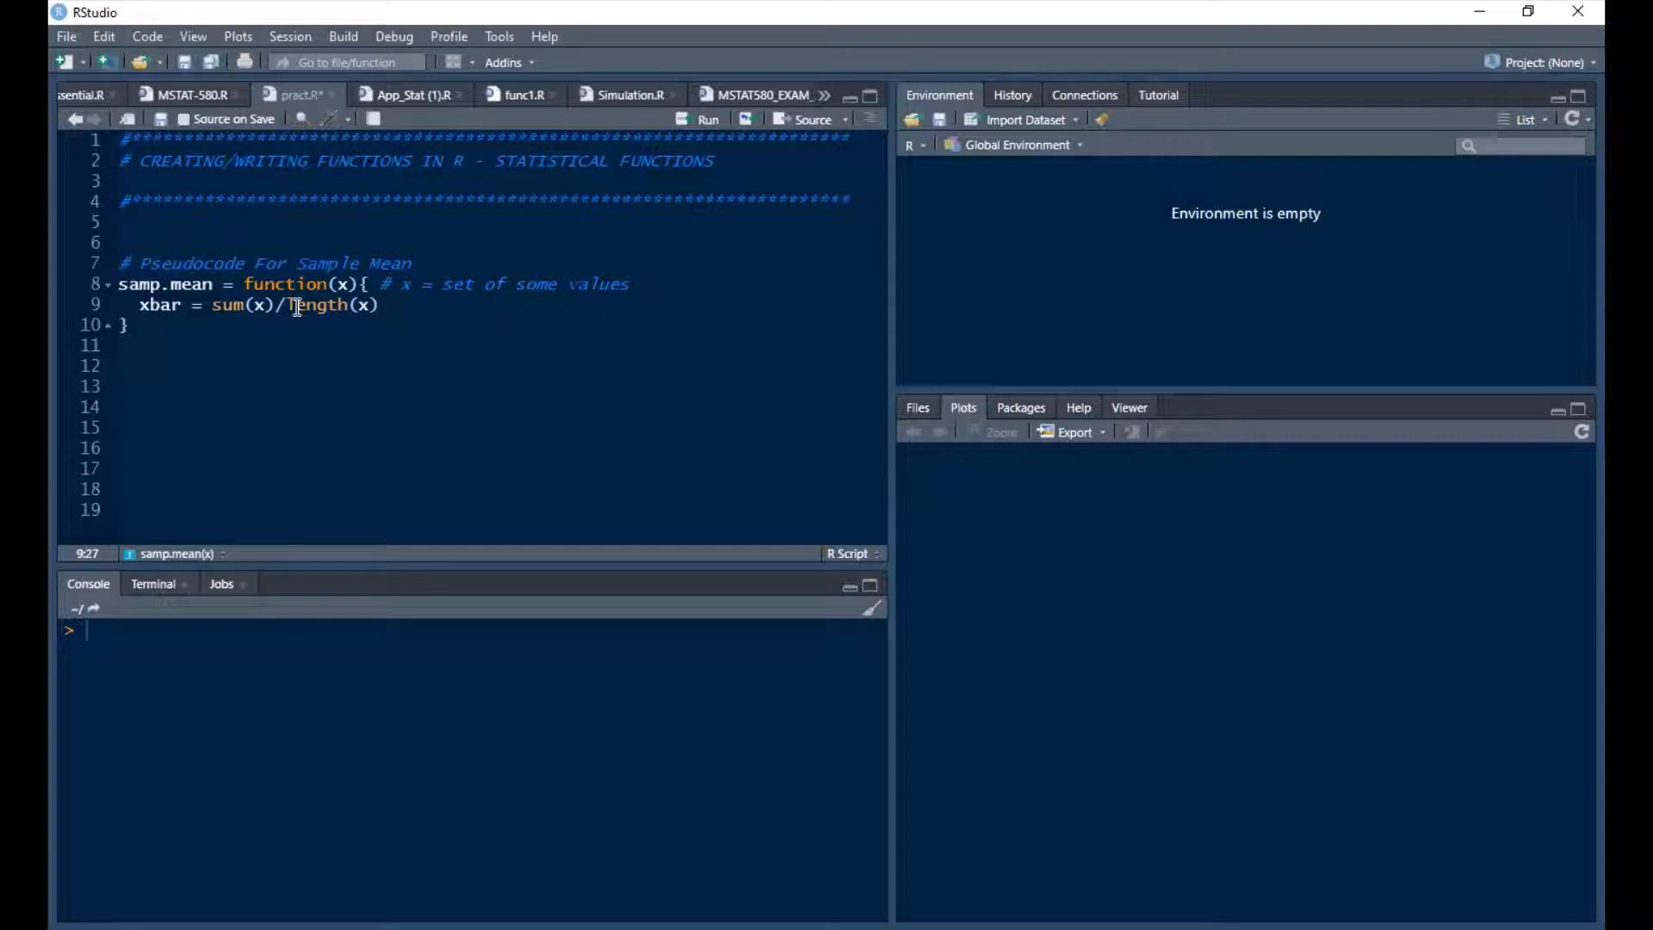
{"action": "key", "text": "enter"}
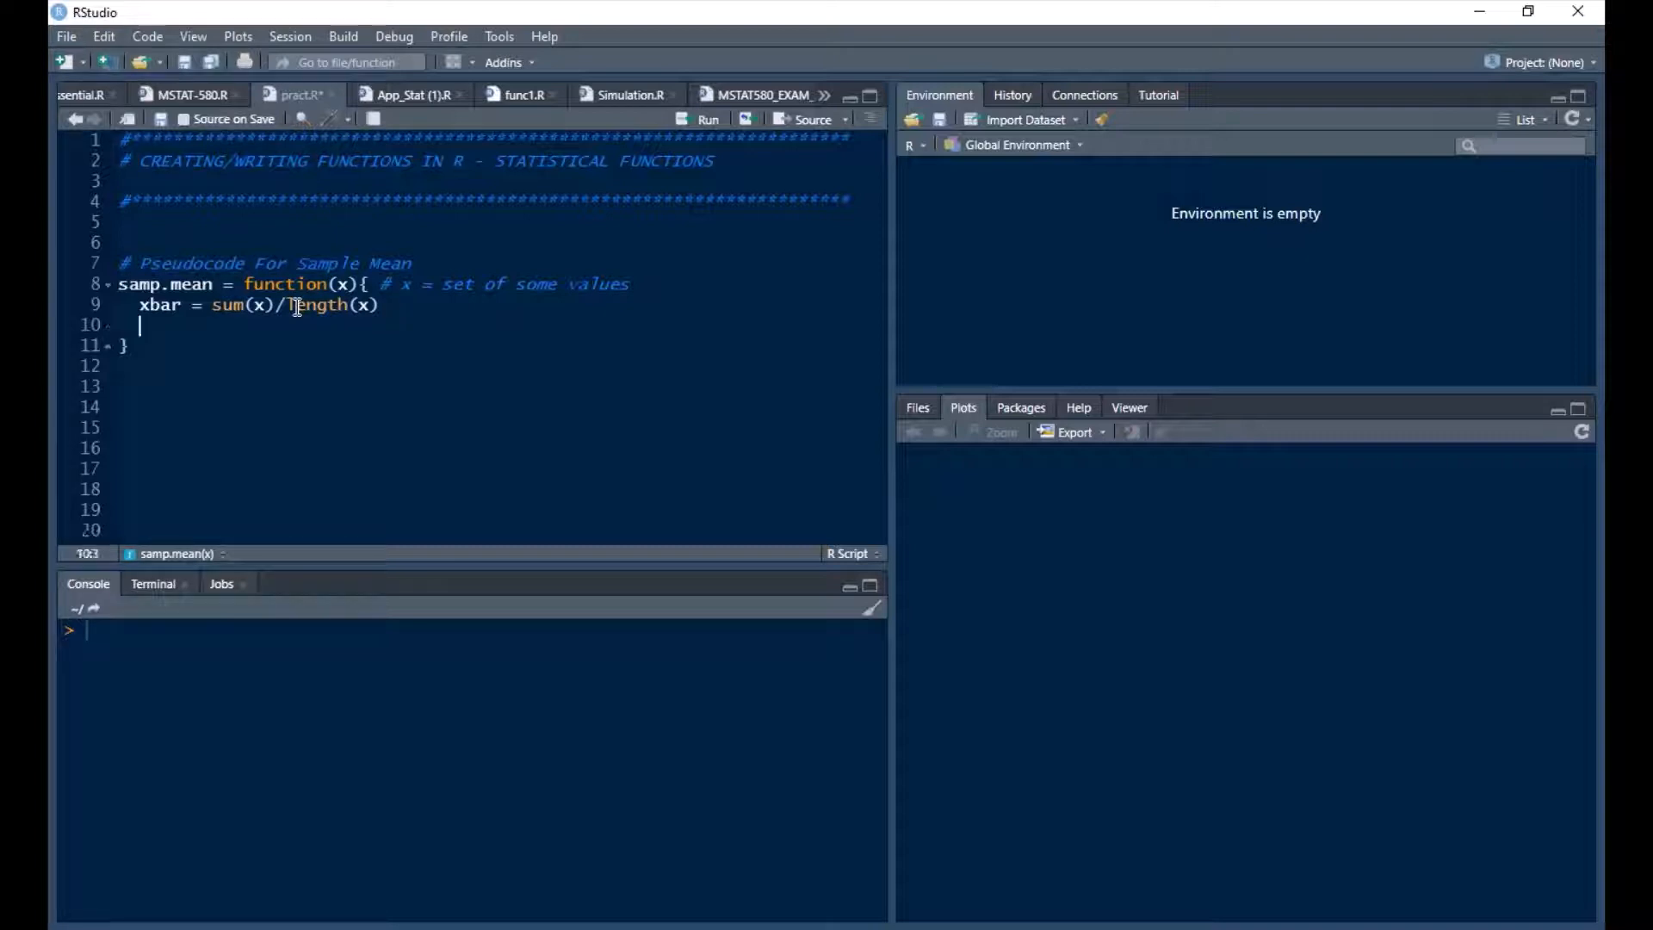
{"action": "type", "text": "xabr # display"}
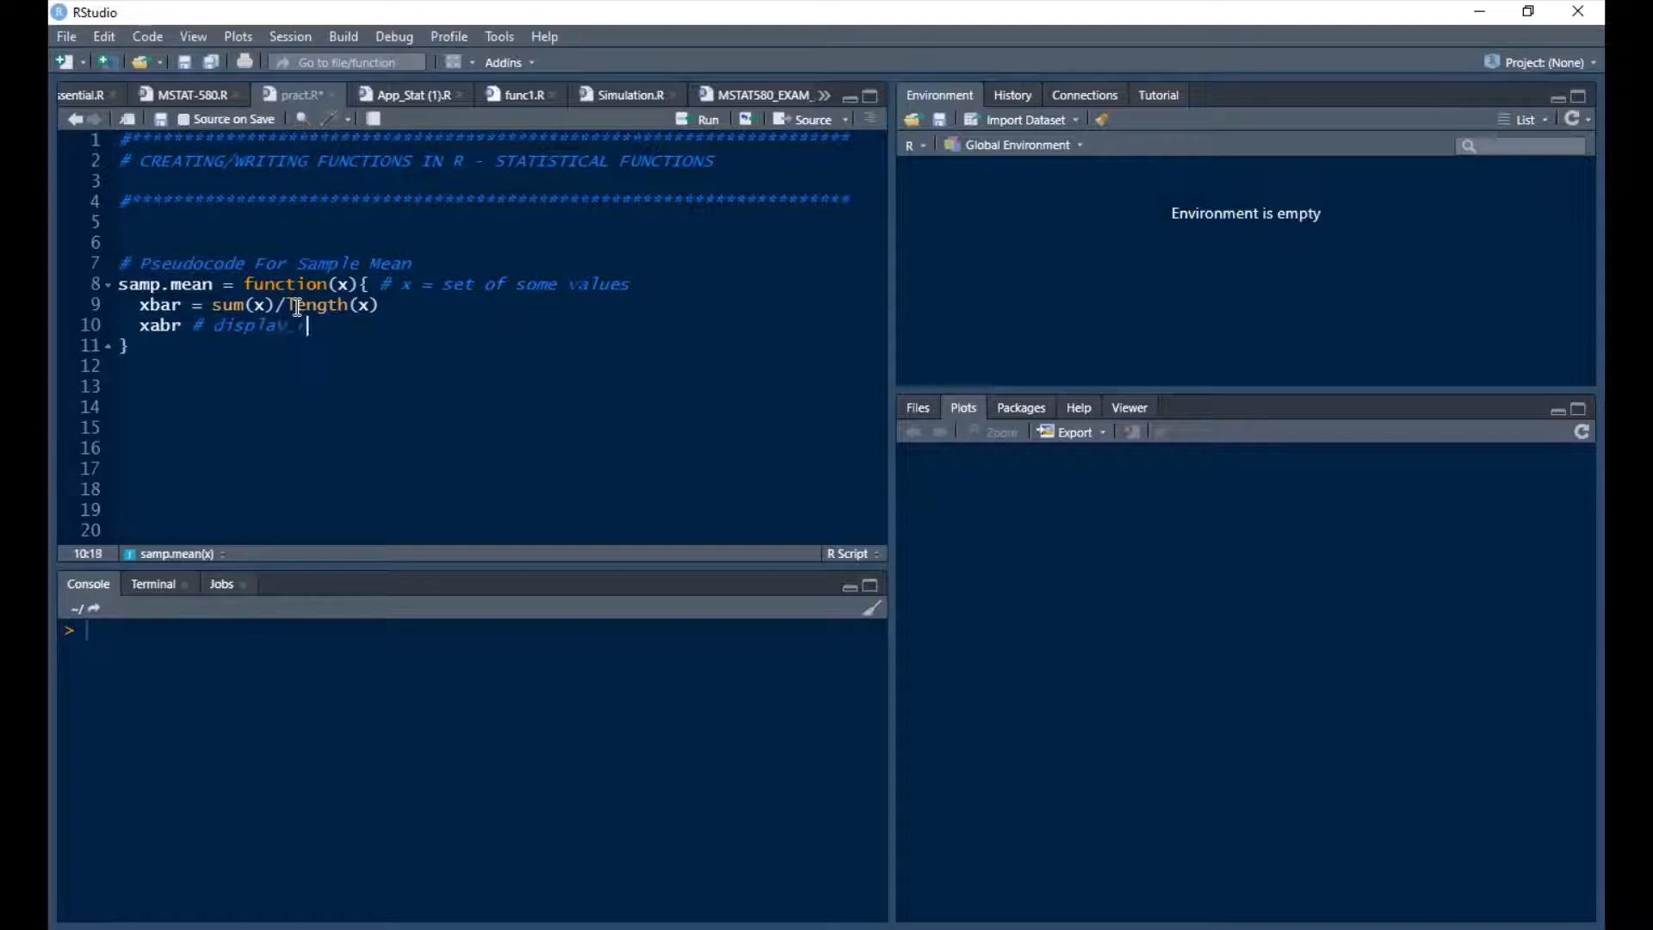
{"action": "type", "text": "result"}
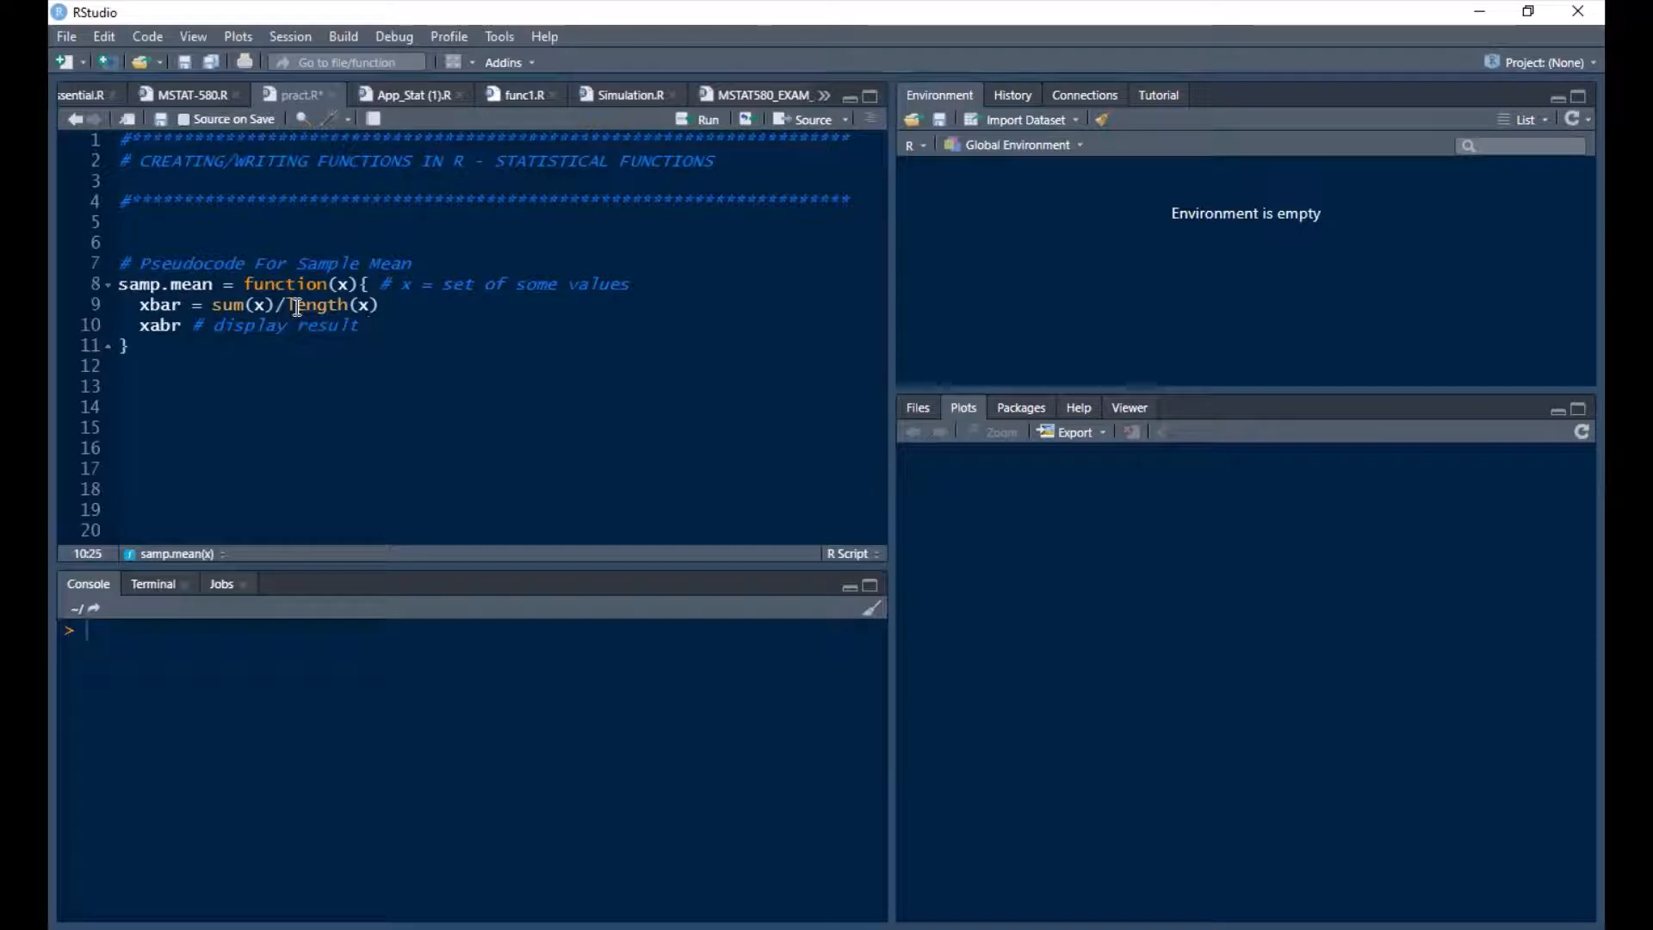
- Run the samp.mean definition and create Test.score = c(30,45,38,71,77,83,64,60,49,68) on line 13
{"action": "left_click", "coordinate": [378, 262]}
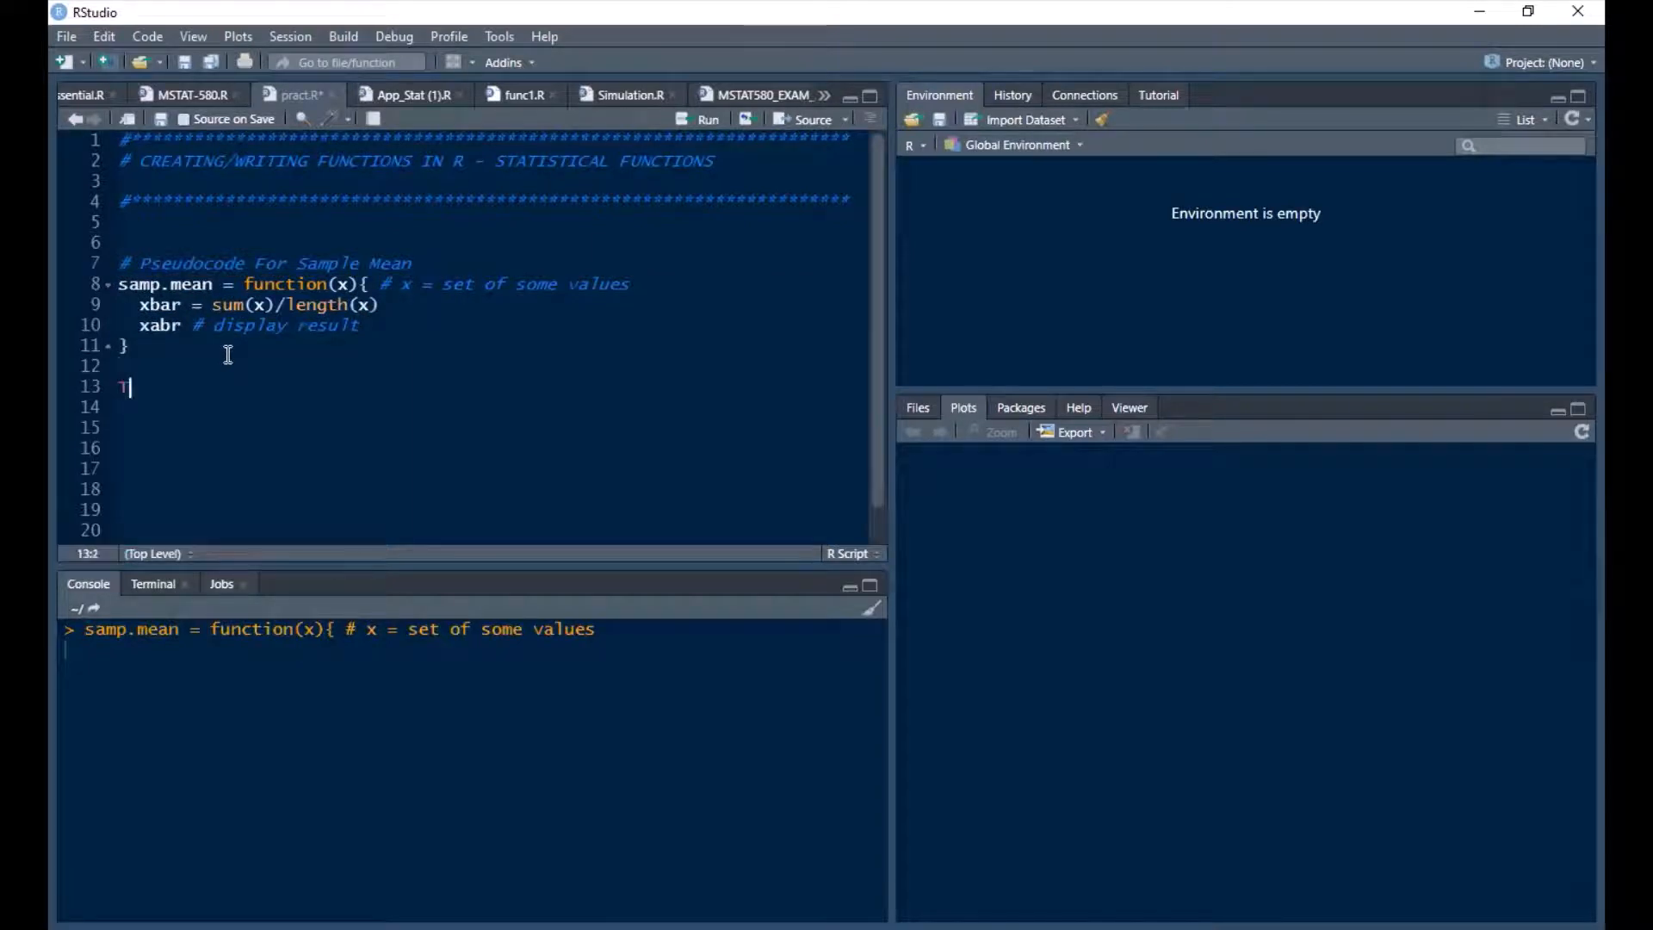
{"action": "type", "text": "est"}
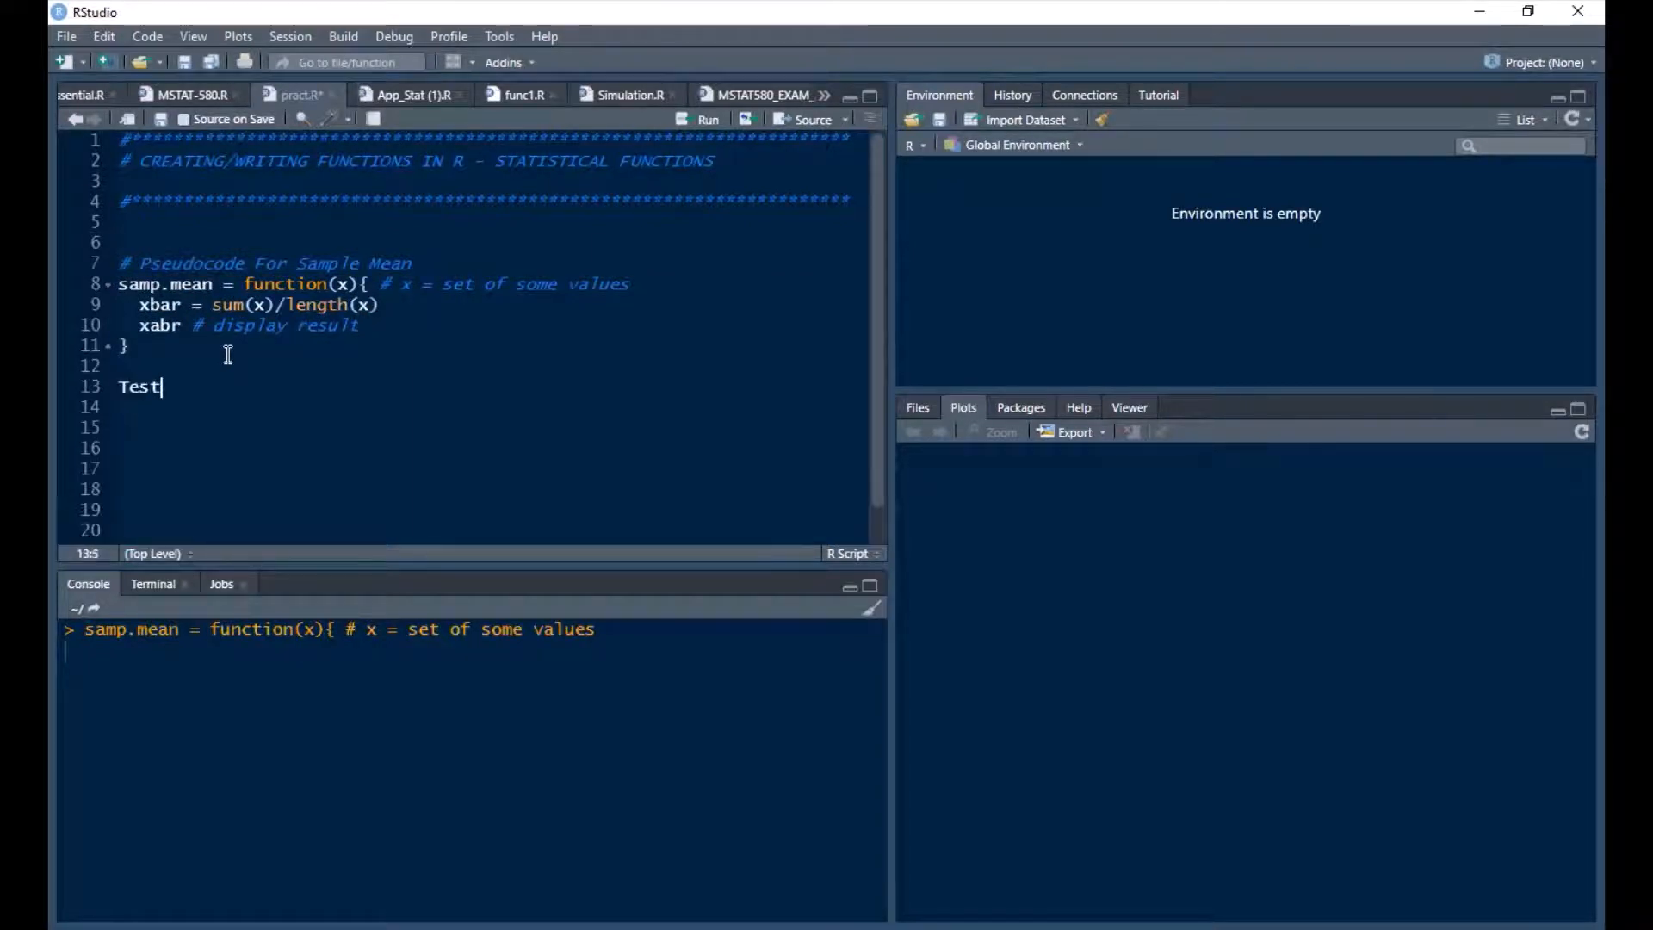
{"action": "type", "text": ".score"}
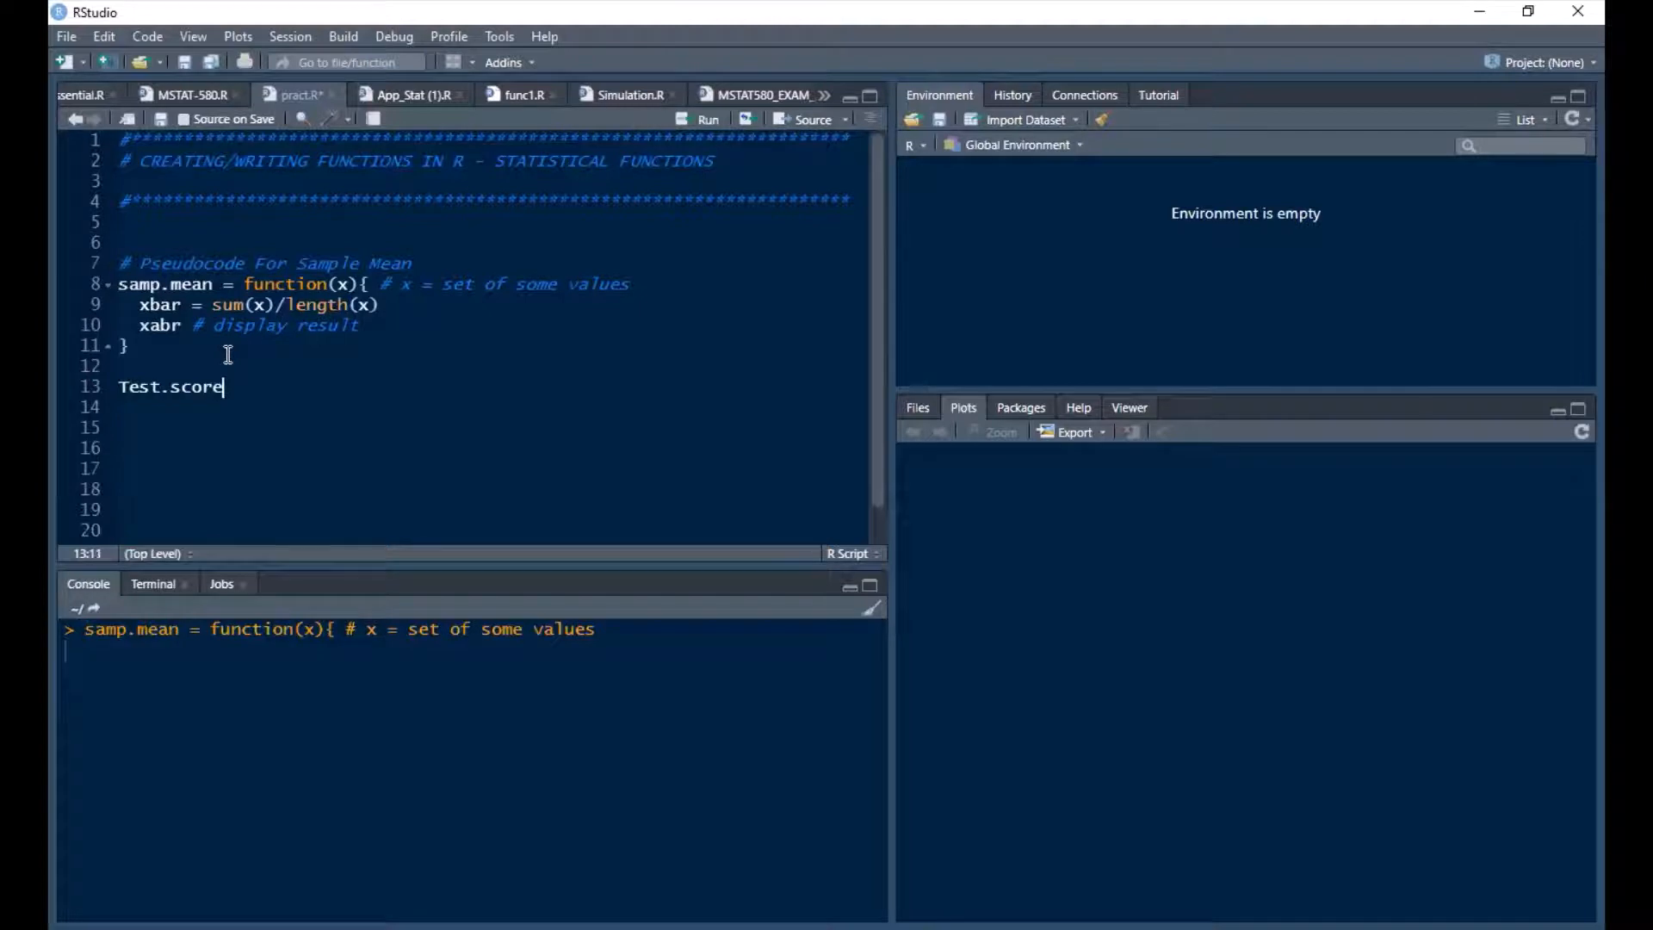
{"action": "type", "text": "= c"}
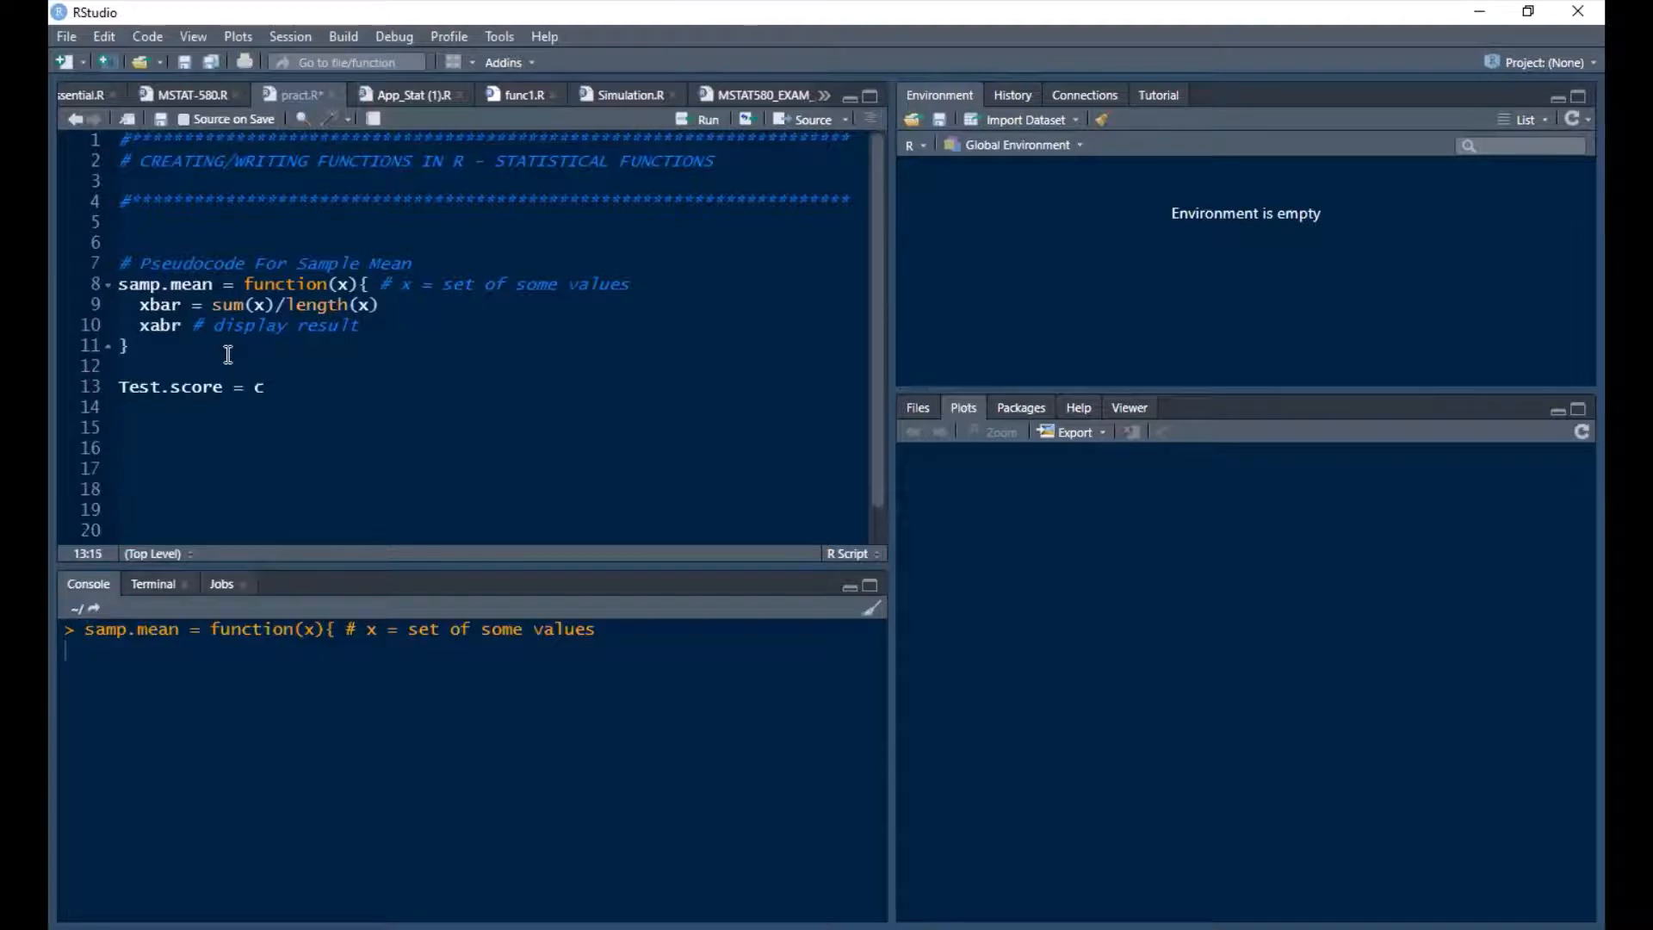
{"action": "type", "text": "("}
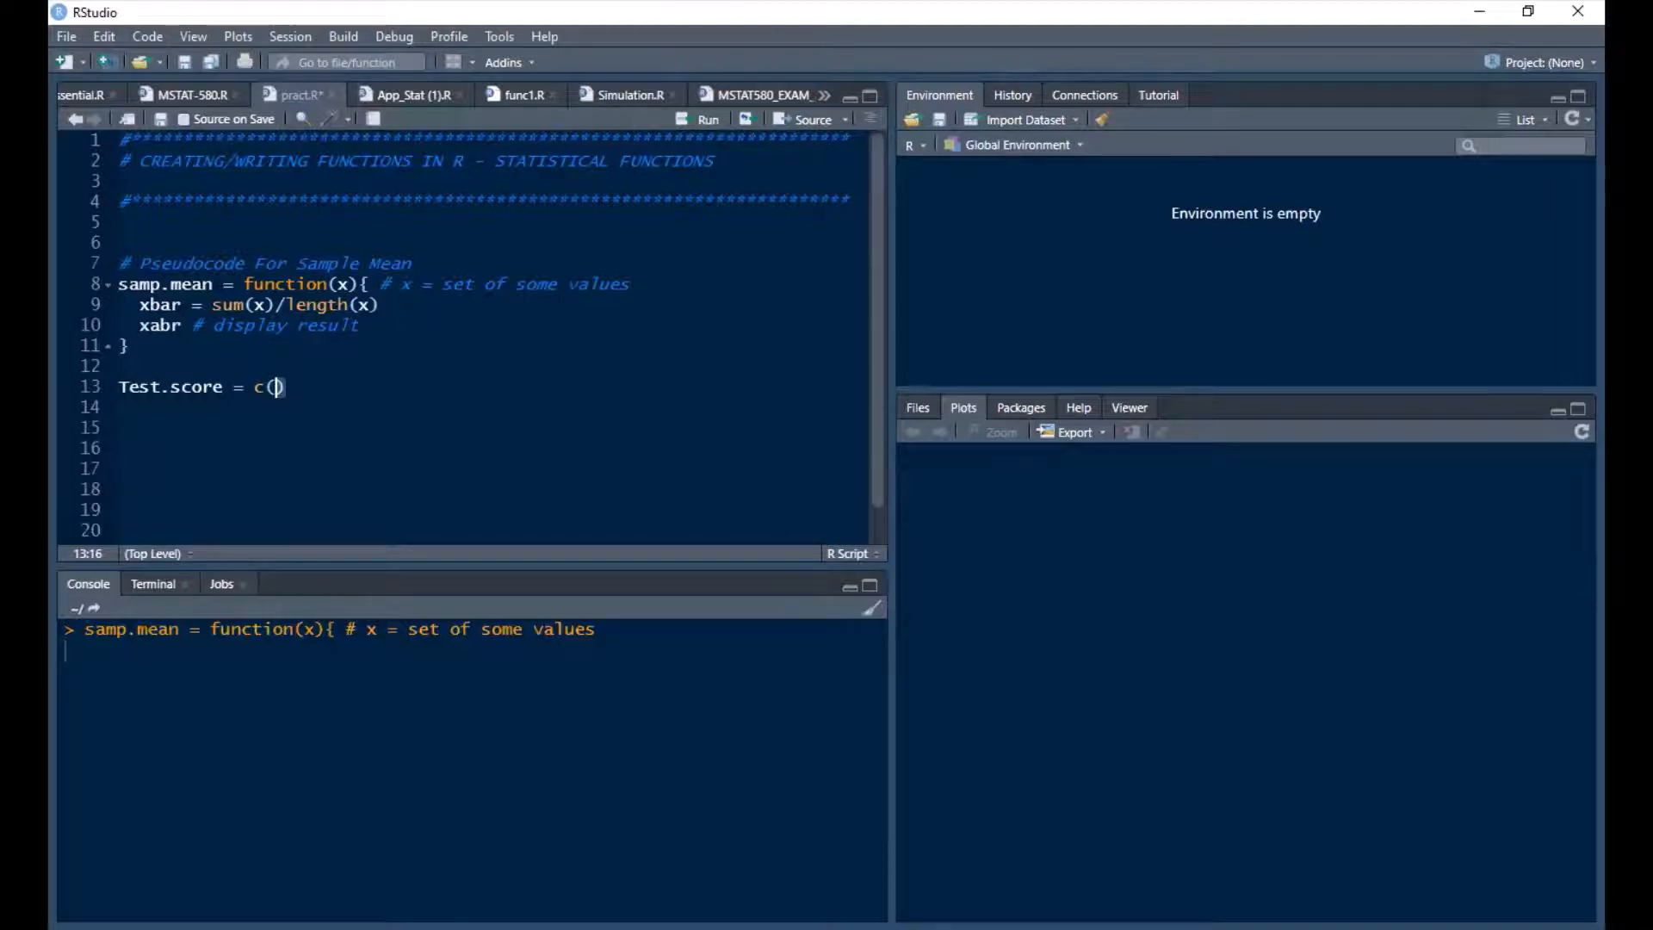
{"action": "type", "text": "30"}
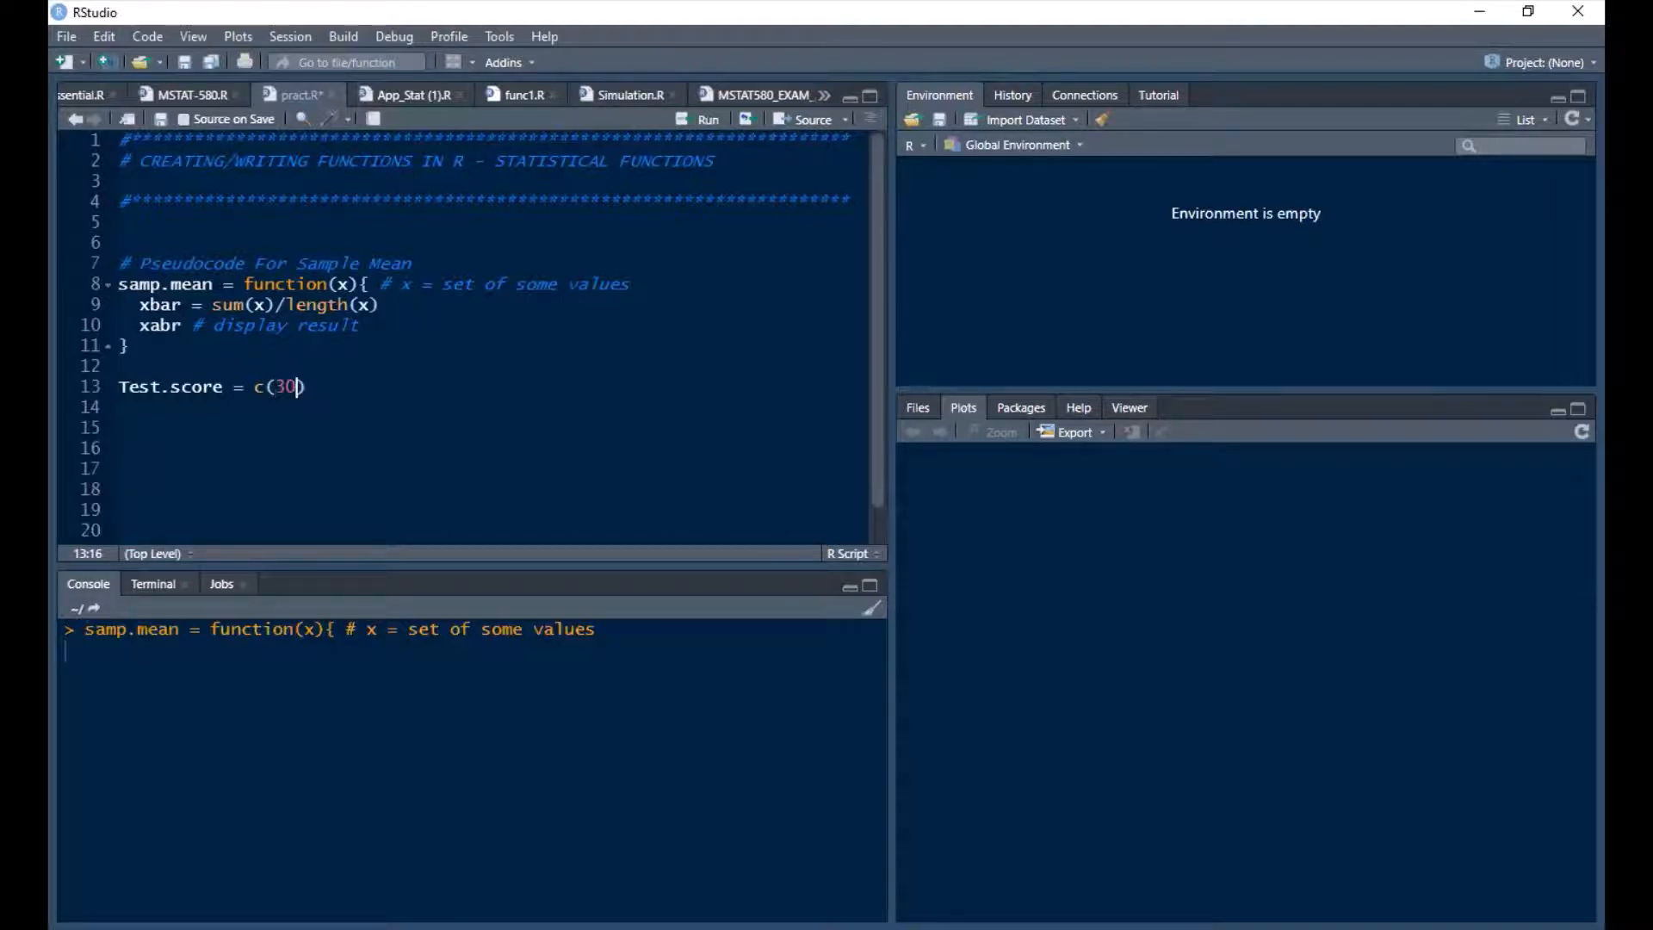
{"action": "type", "text": ",45"}
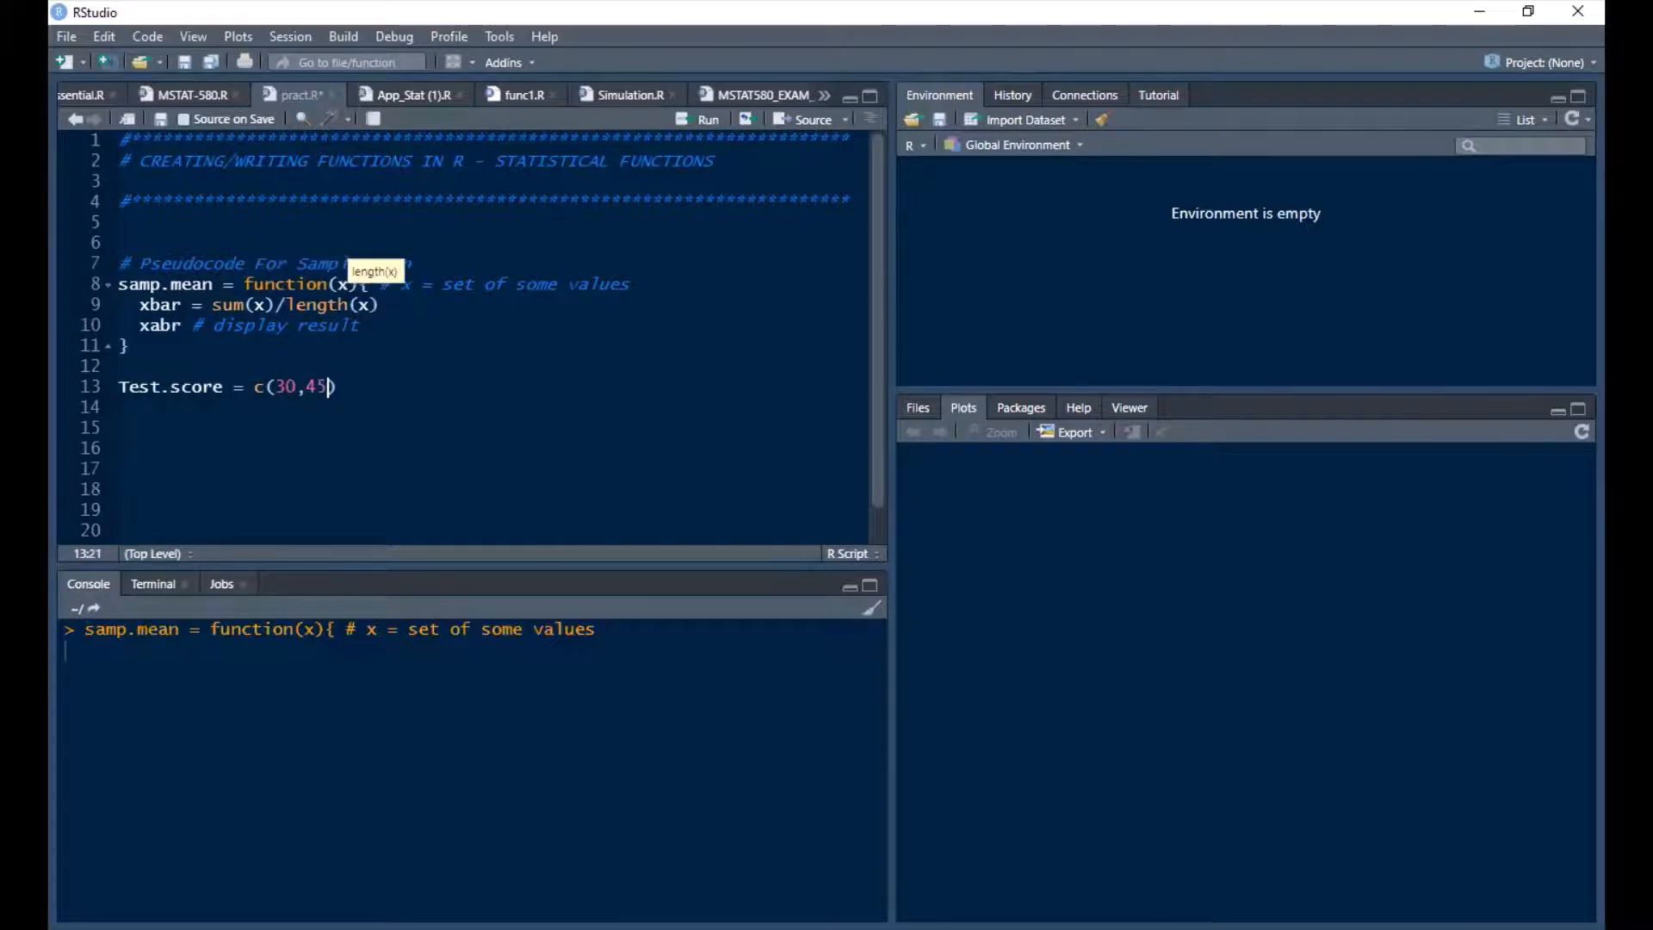
{"action": "type", "text": "38,"}
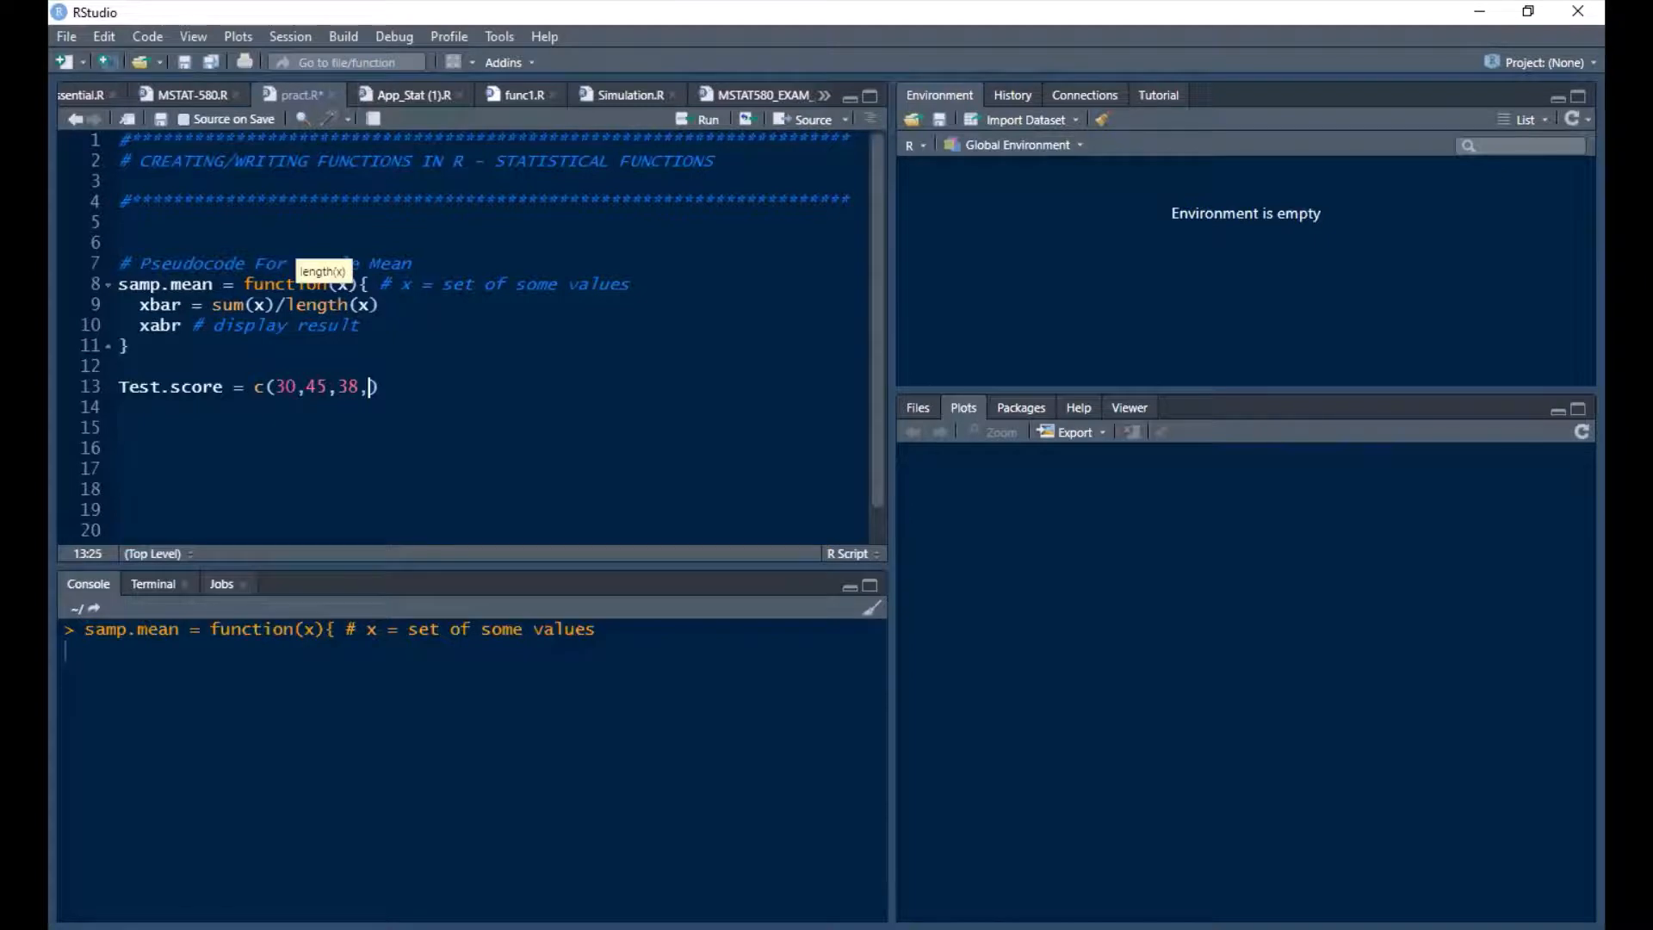
{"action": "type", "text": "71"}
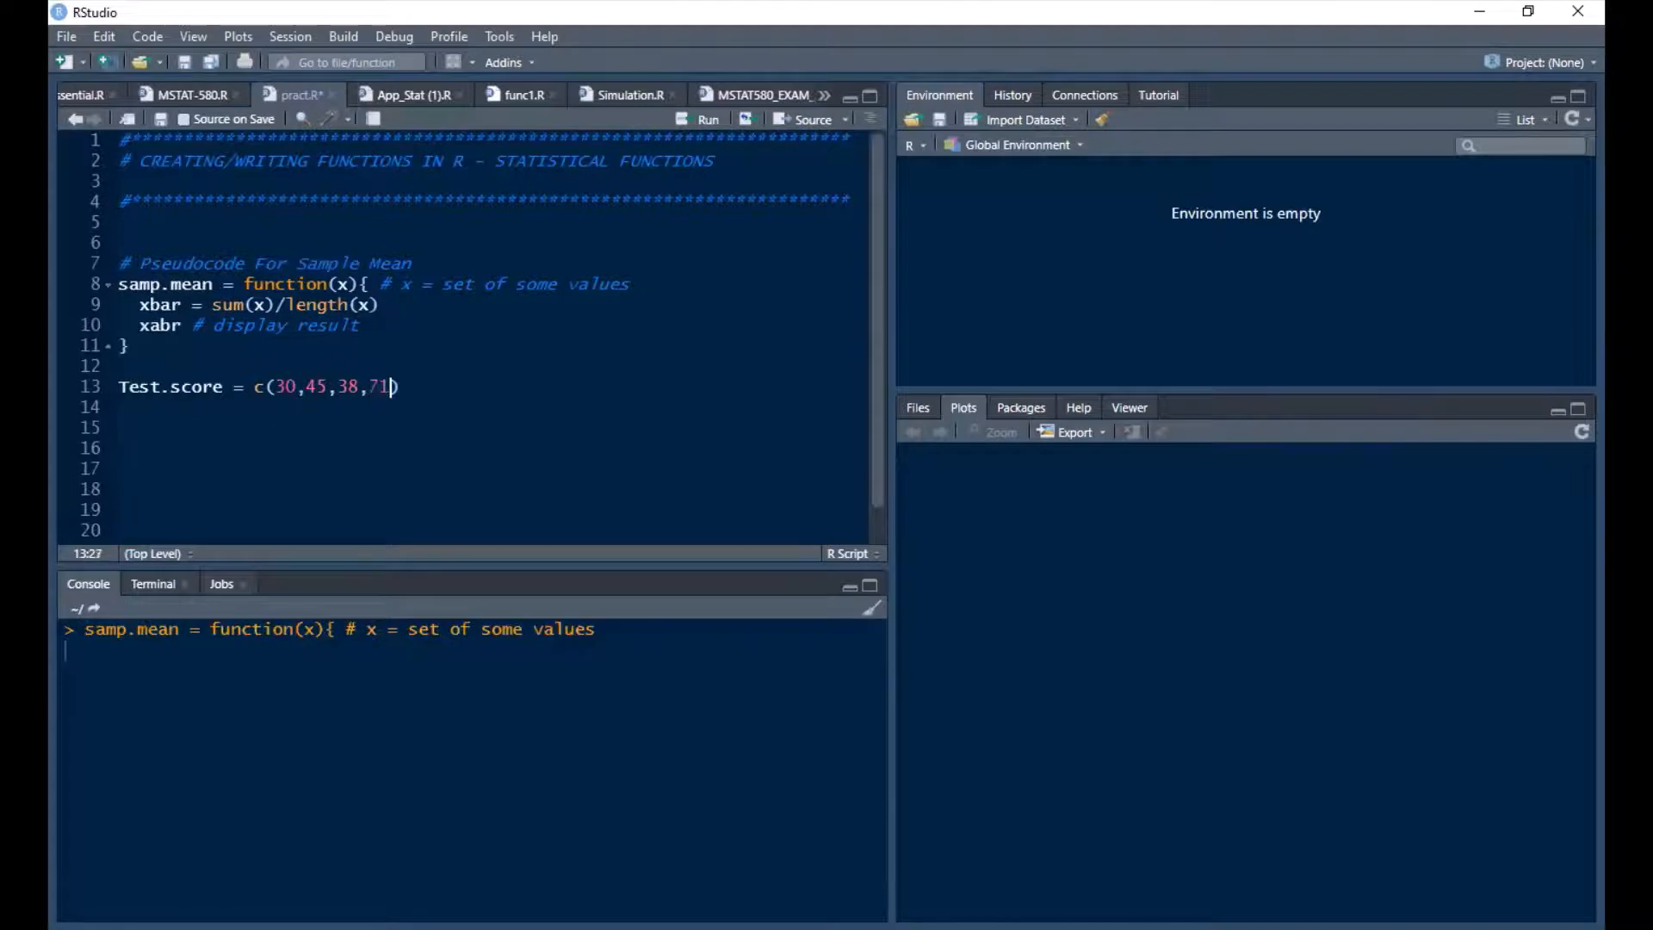
{"action": "type", "text": ",77,83,"}
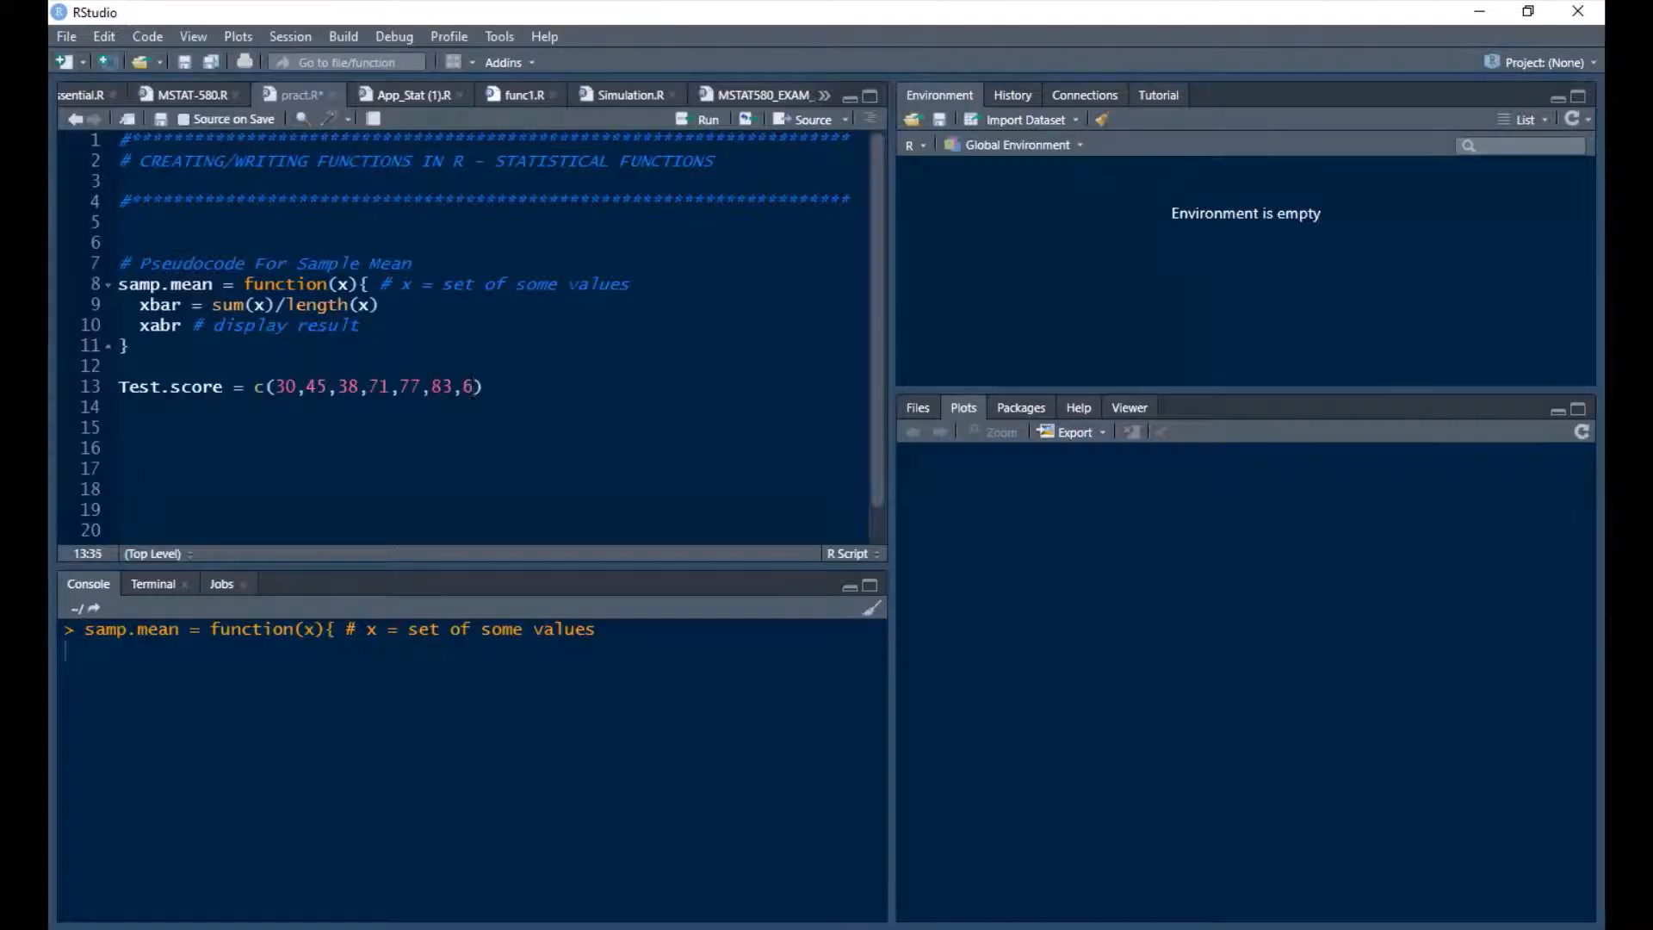
{"action": "type", "text": "64,"}
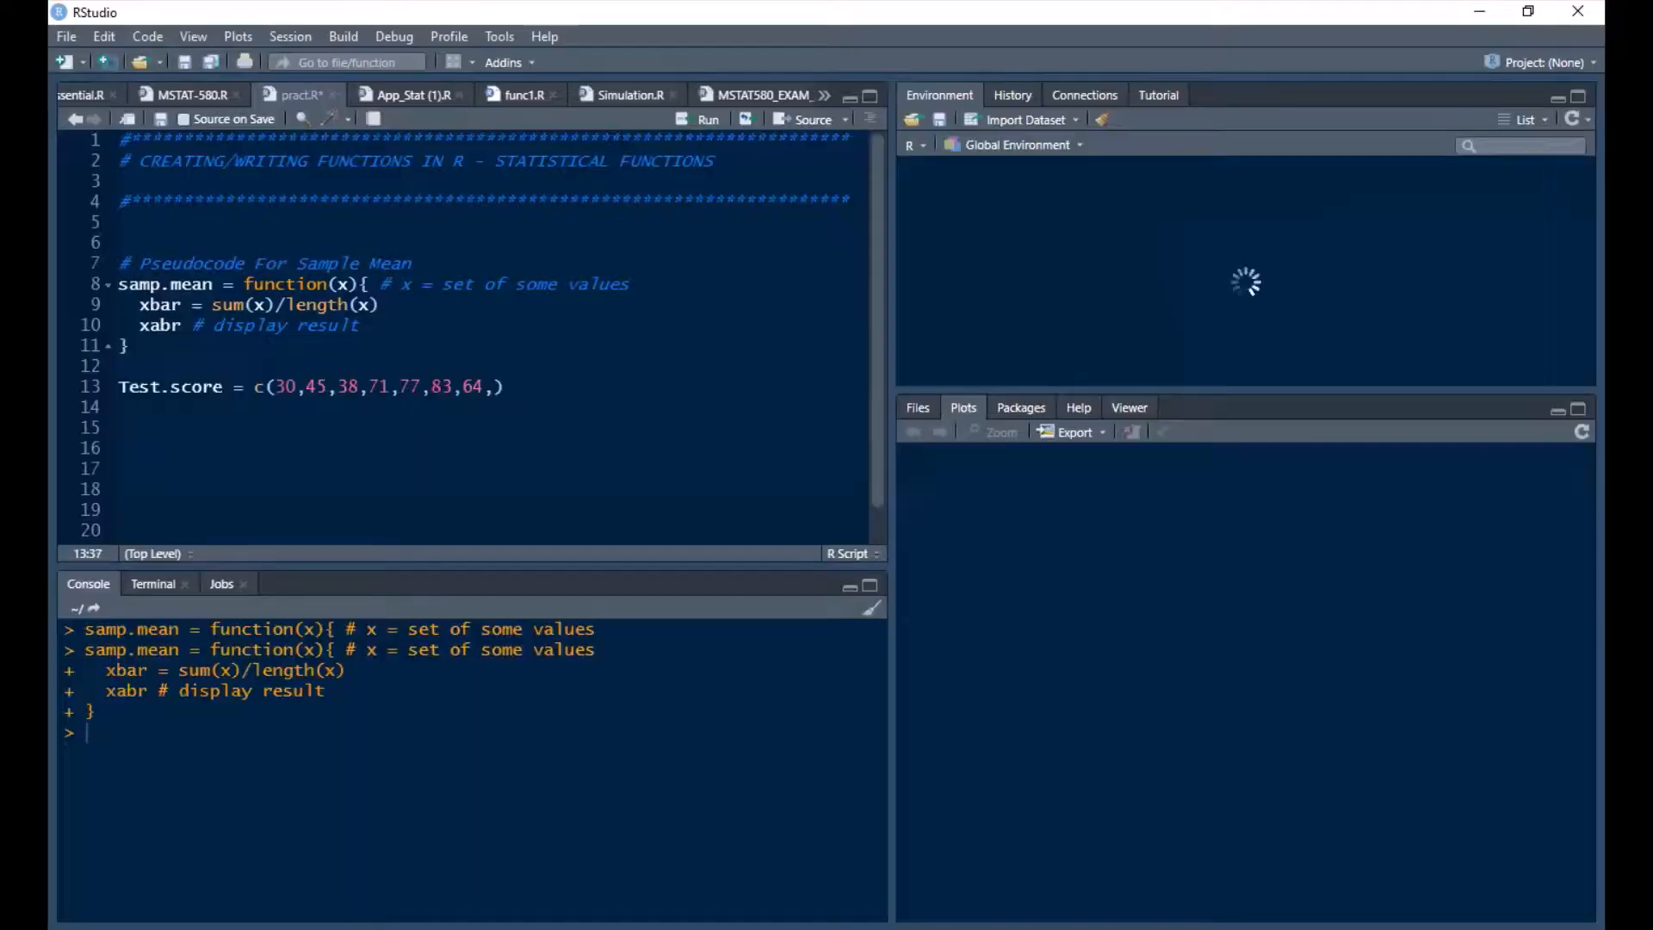
{"action": "type", "text": "60,49"}
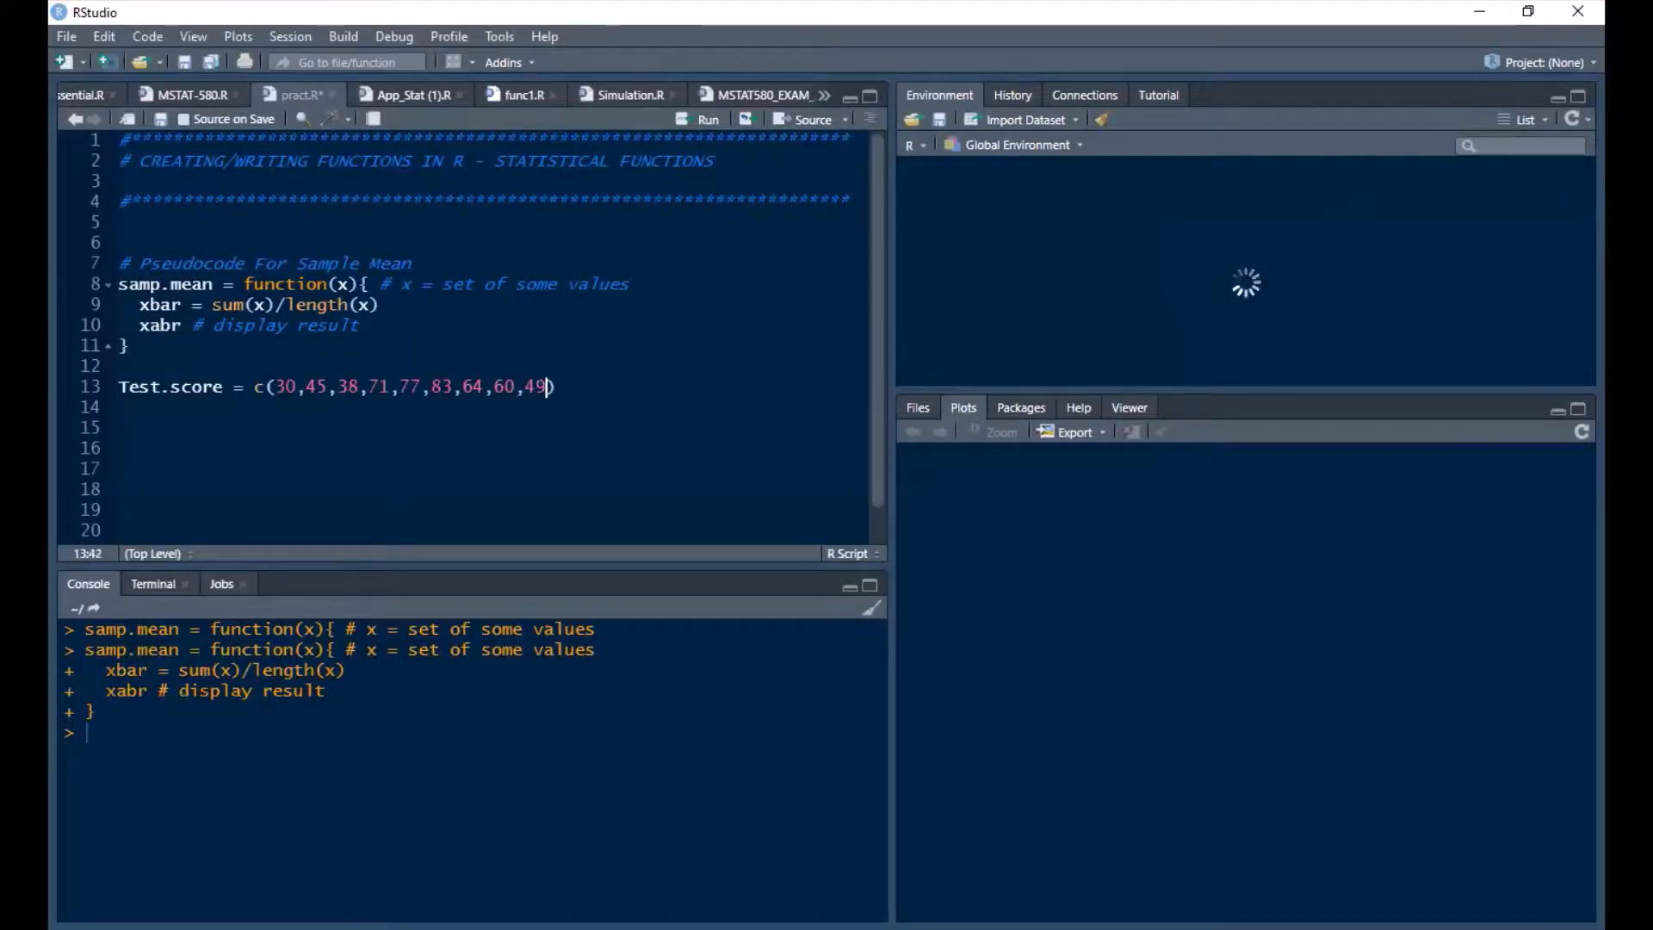
{"action": "type", "text": ","}
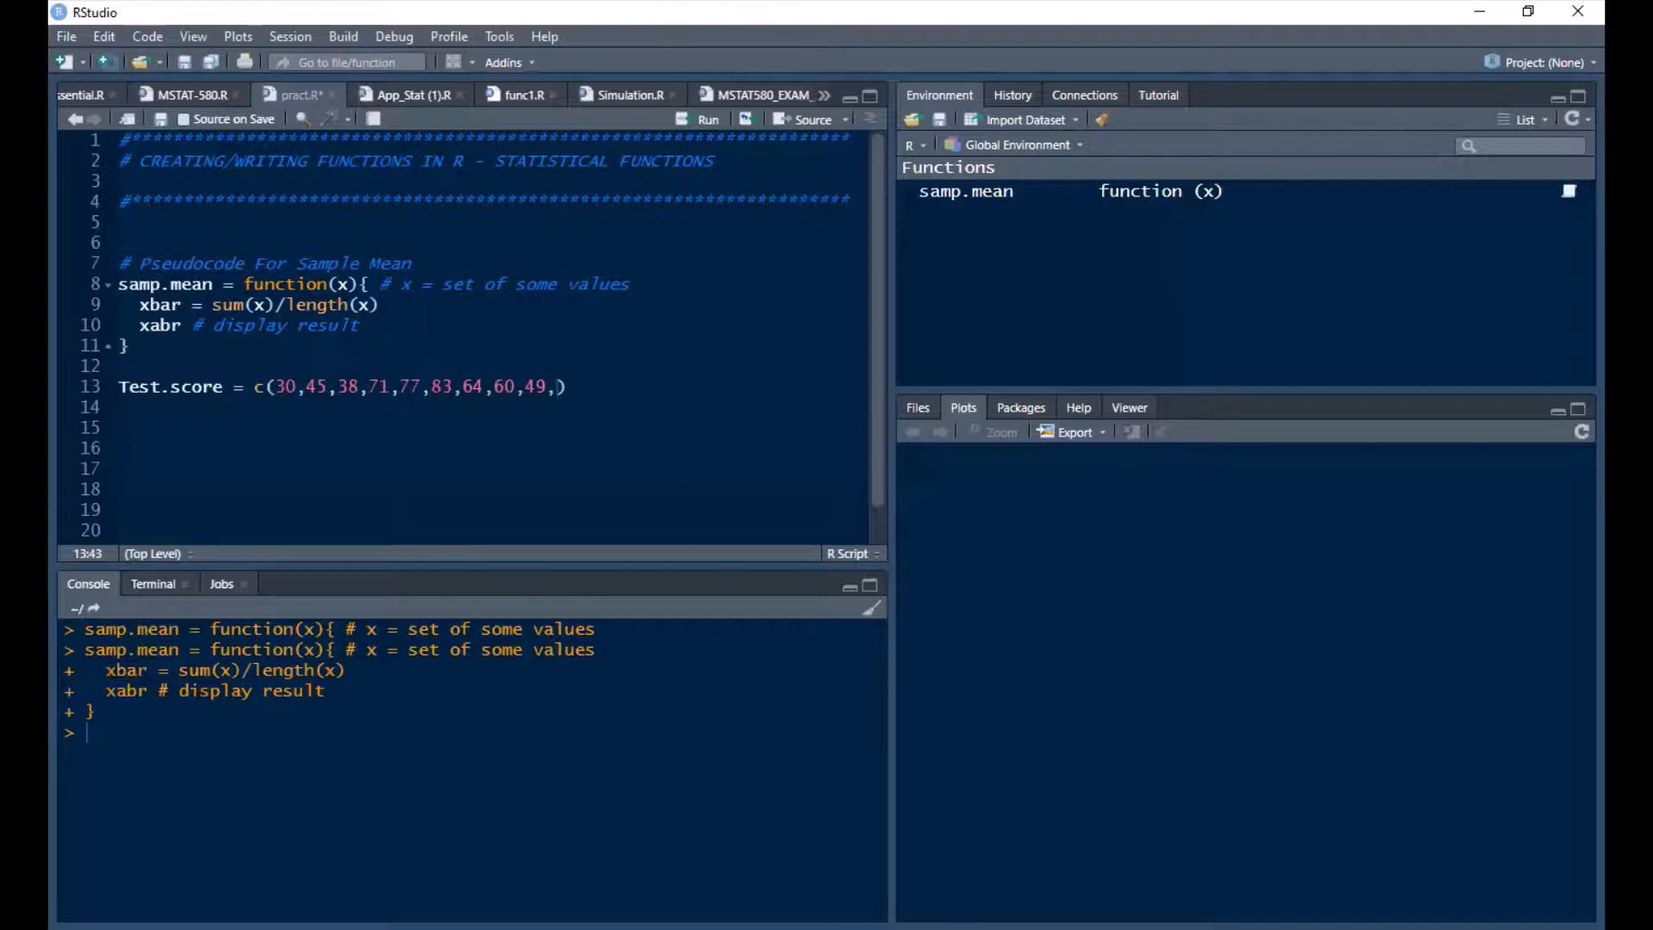
{"action": "type", "text": "68"}
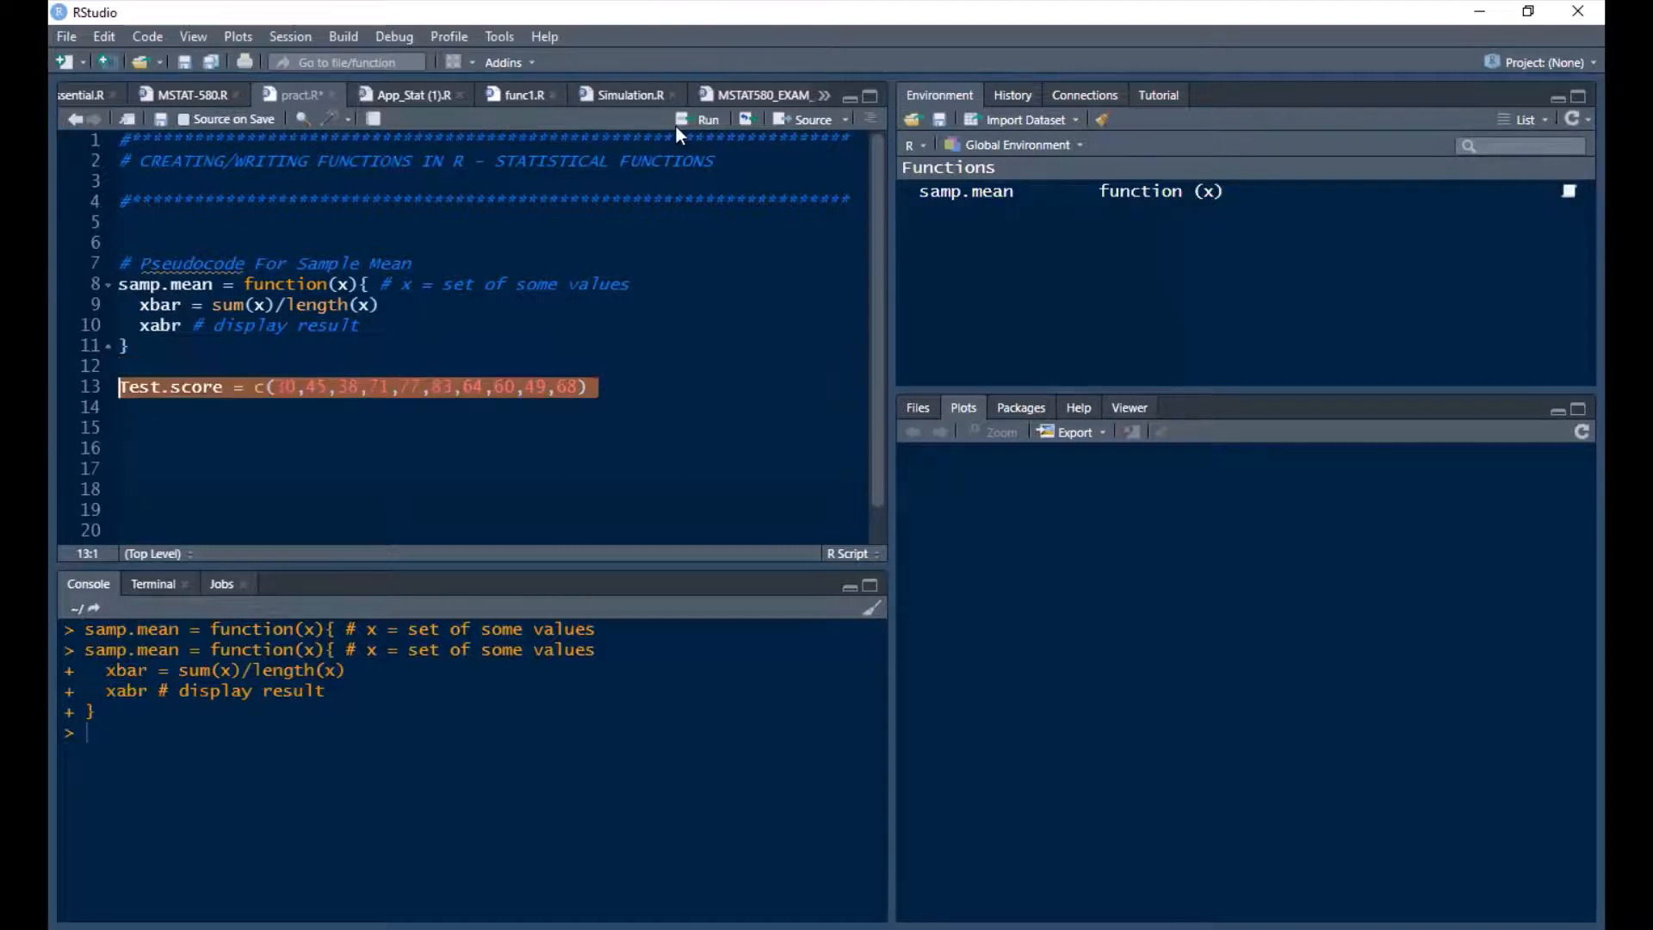
{"action": "mouse_move", "coordinate": [517, 425]}
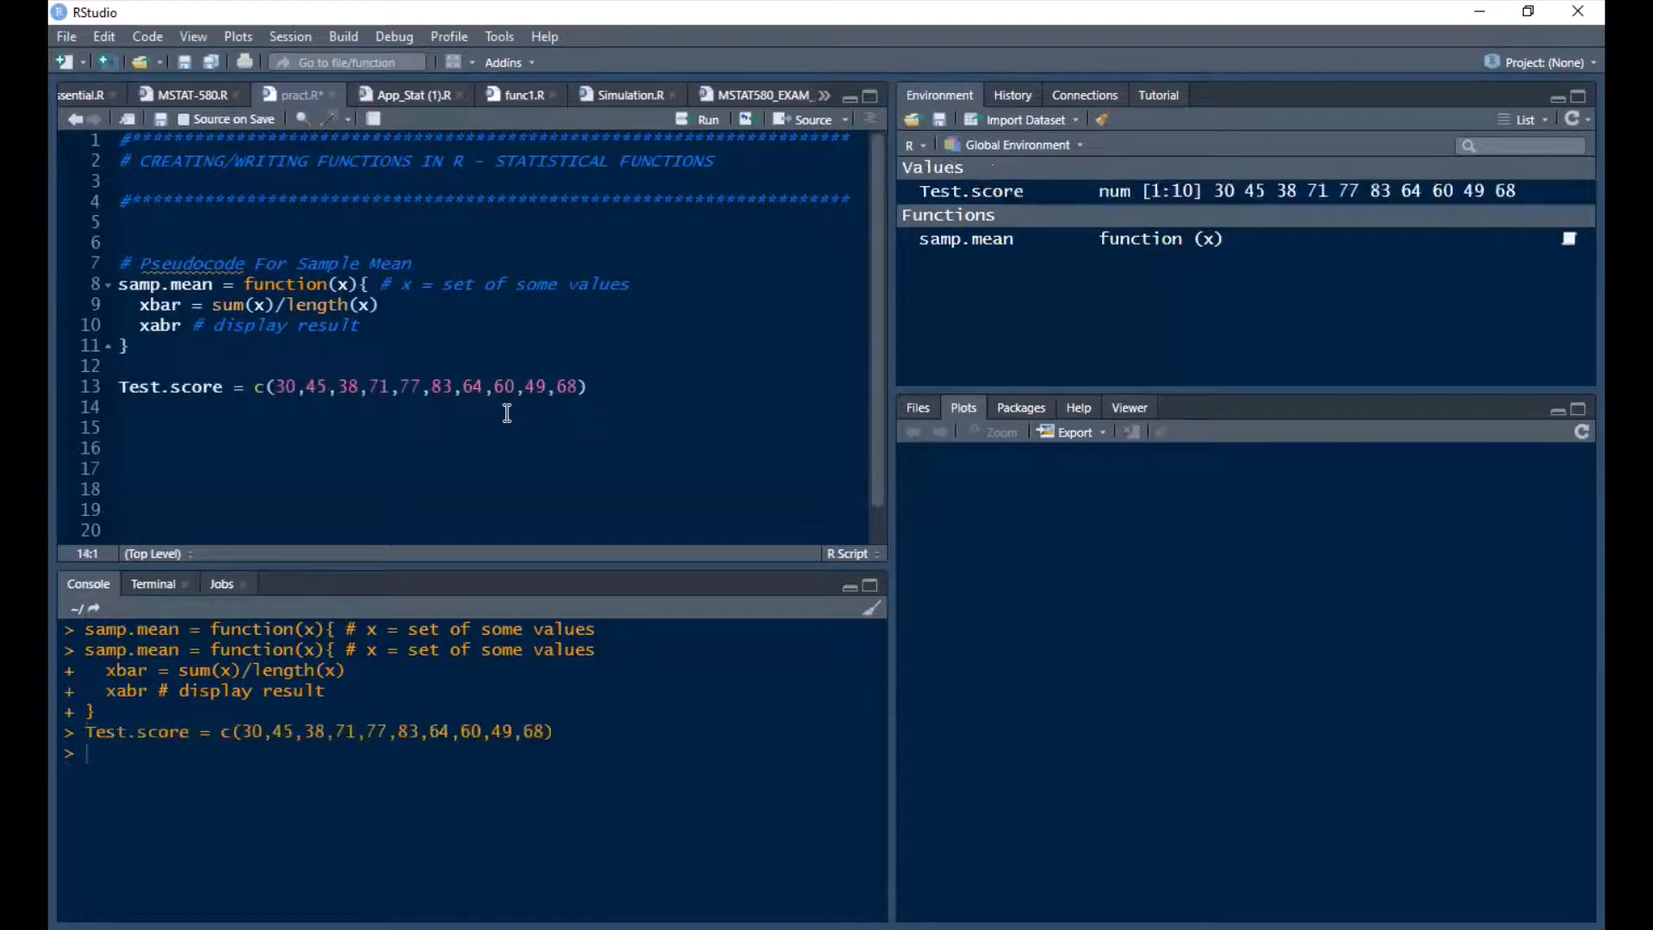
- Call samp.mean(Test.score) on line 14, which errors with object 'xabr' not found
{"action": "type", "text": "samp.me"}
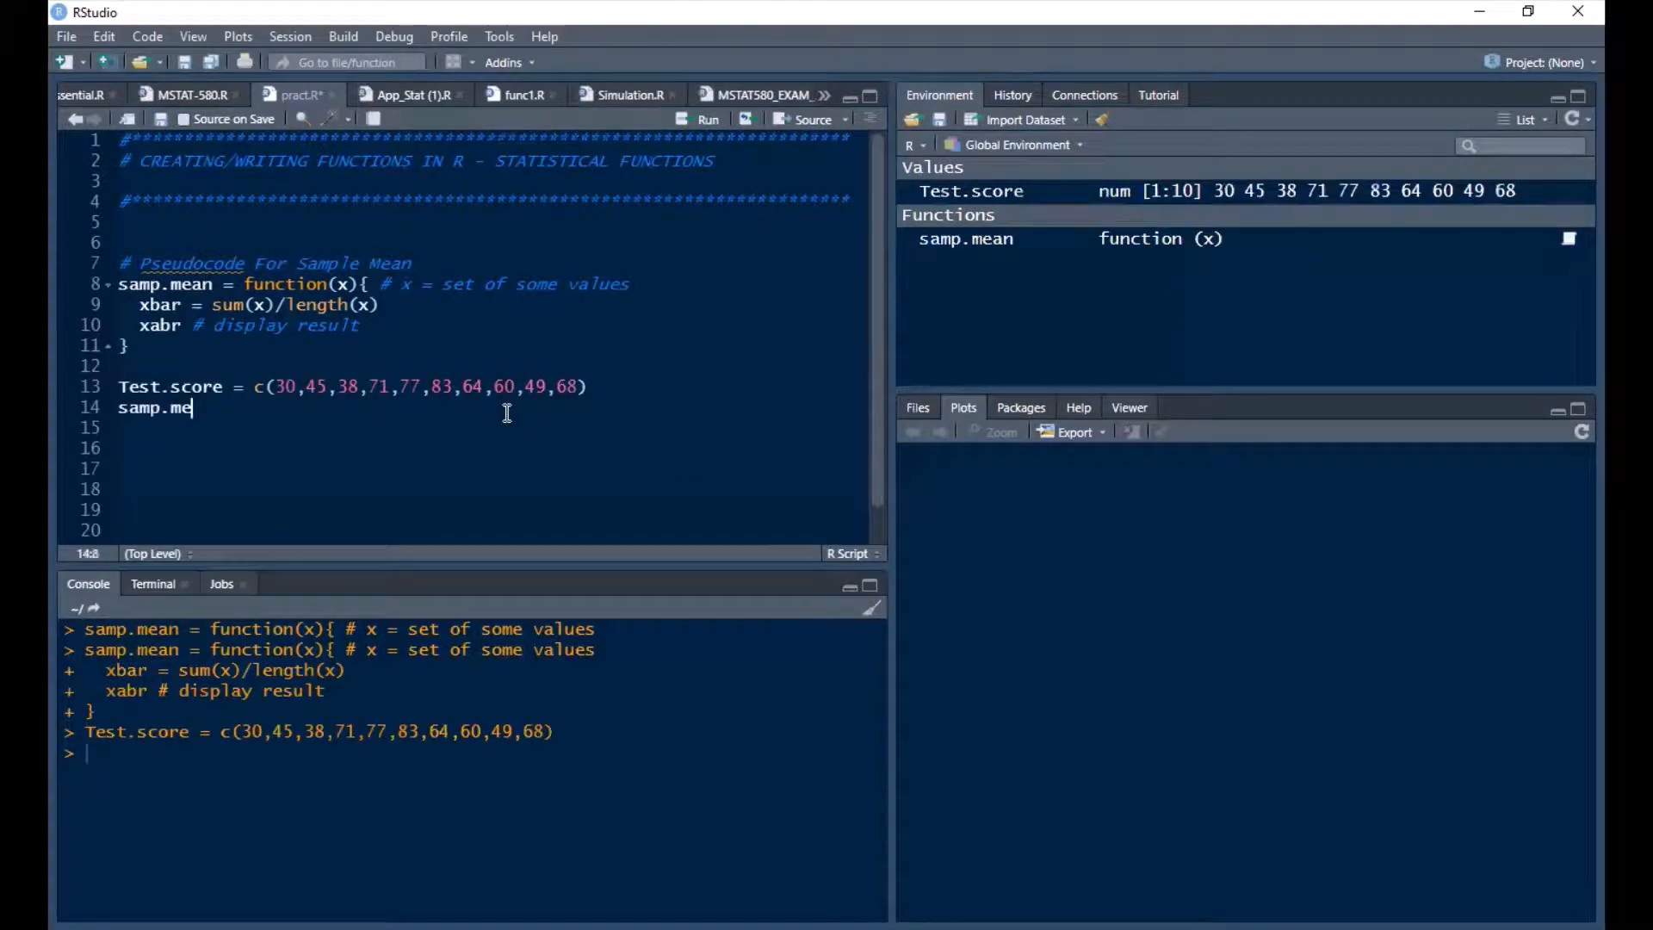
{"action": "type", "text": "an()"}
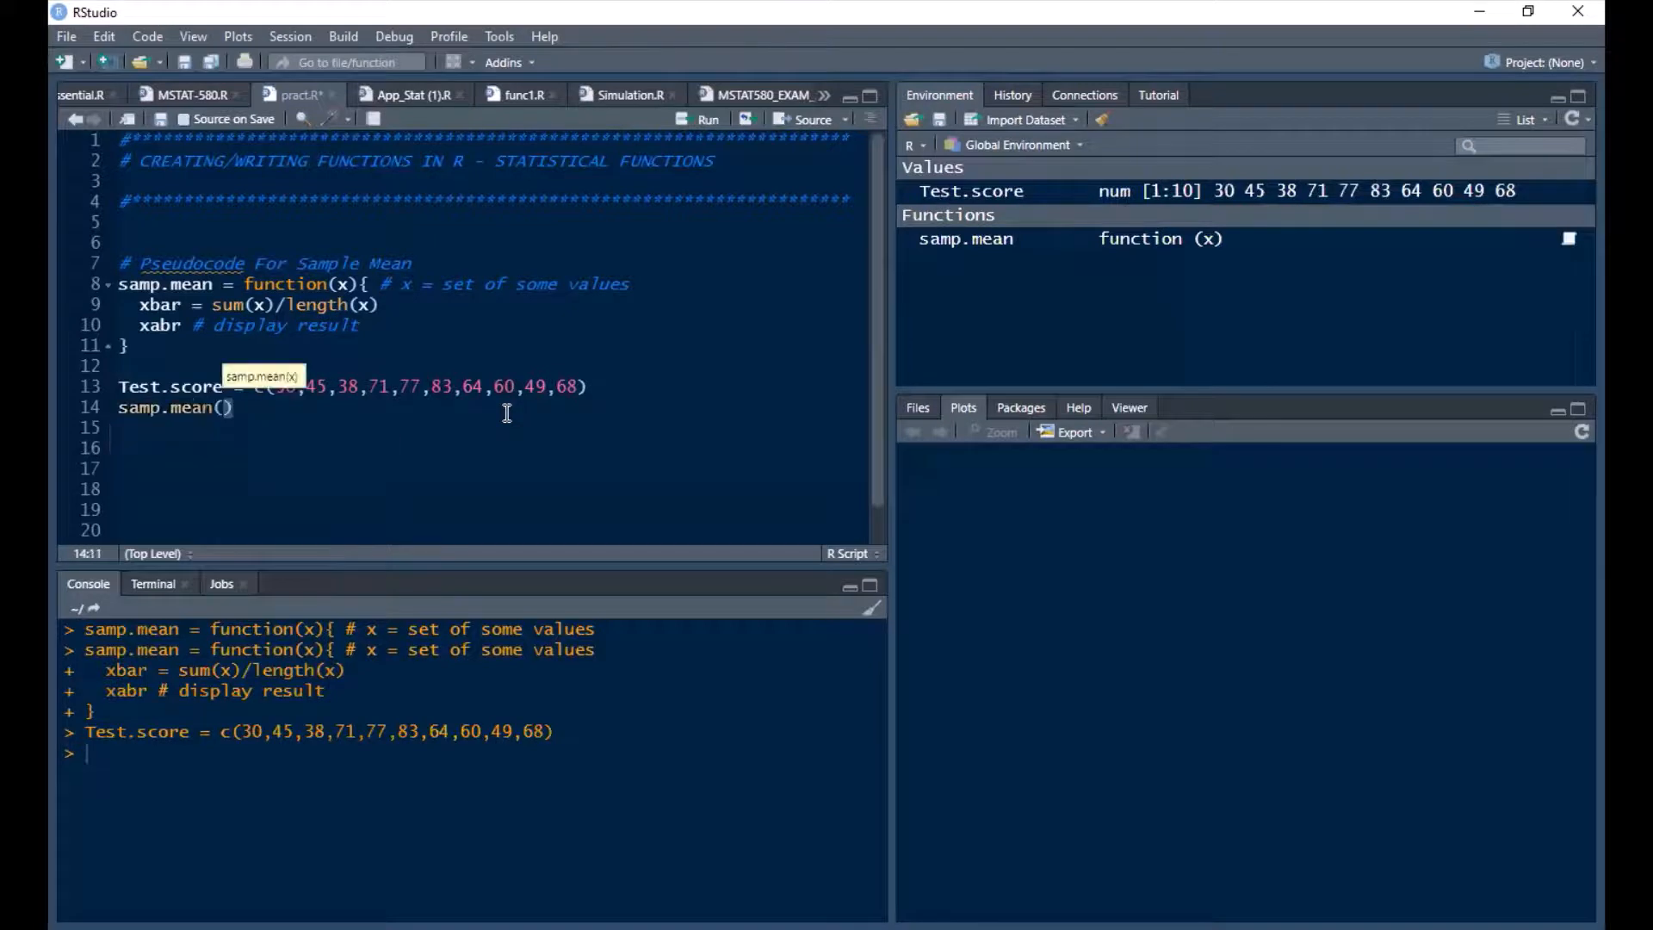
{"action": "type", "text": "Test."}
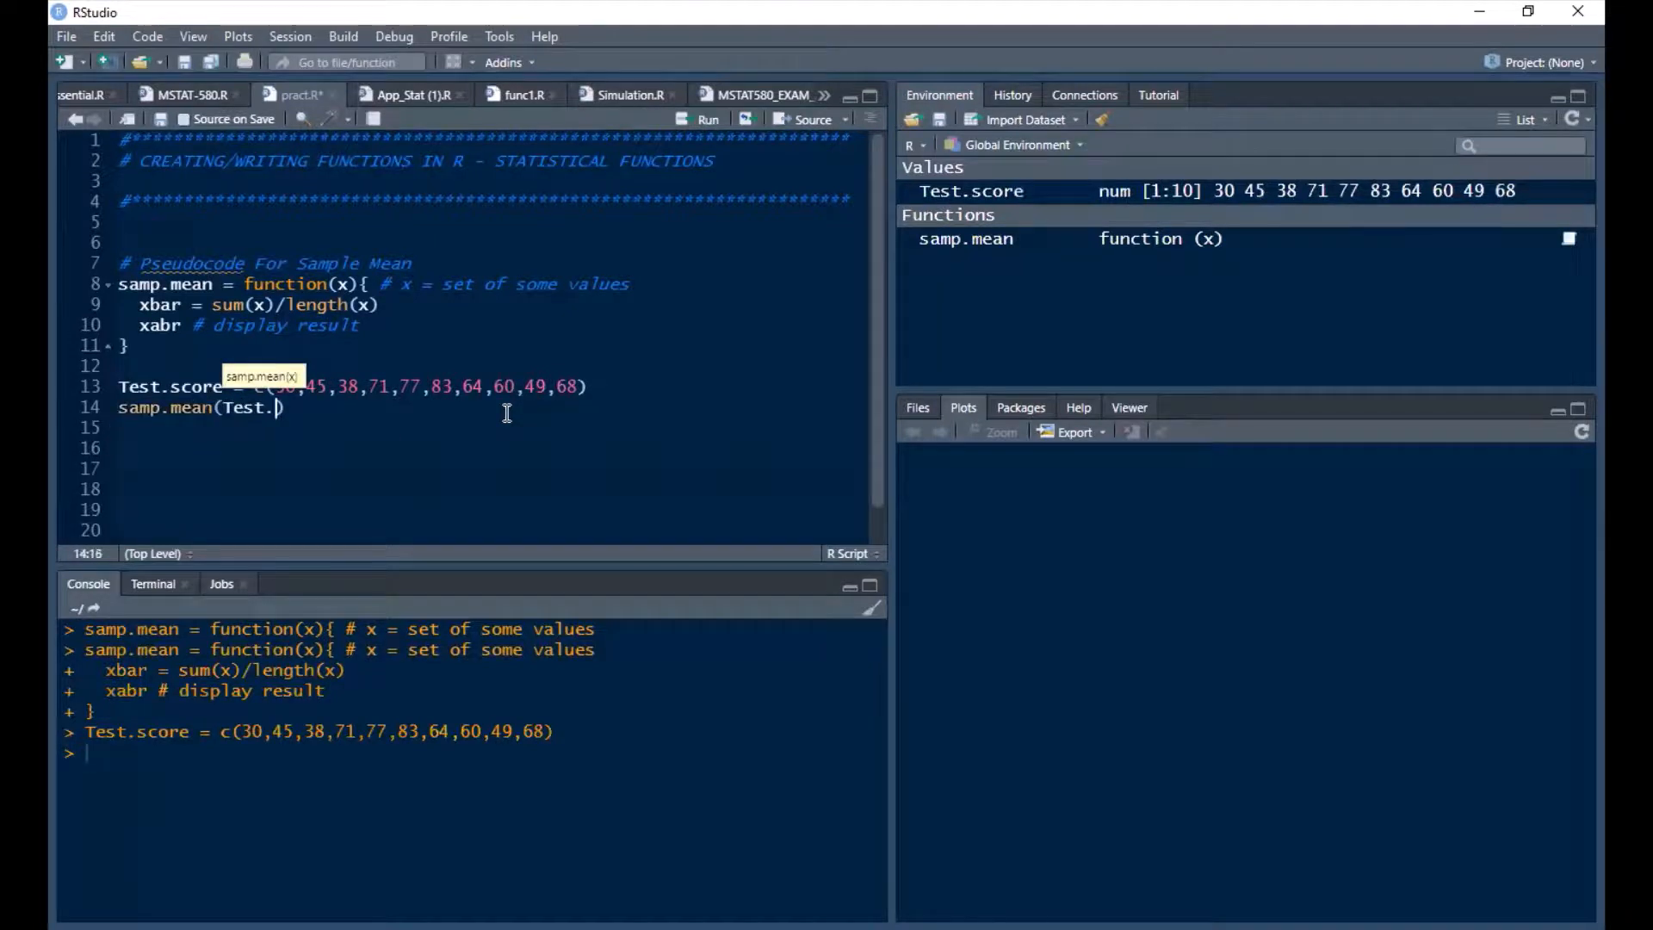
{"action": "type", "text": "score"}
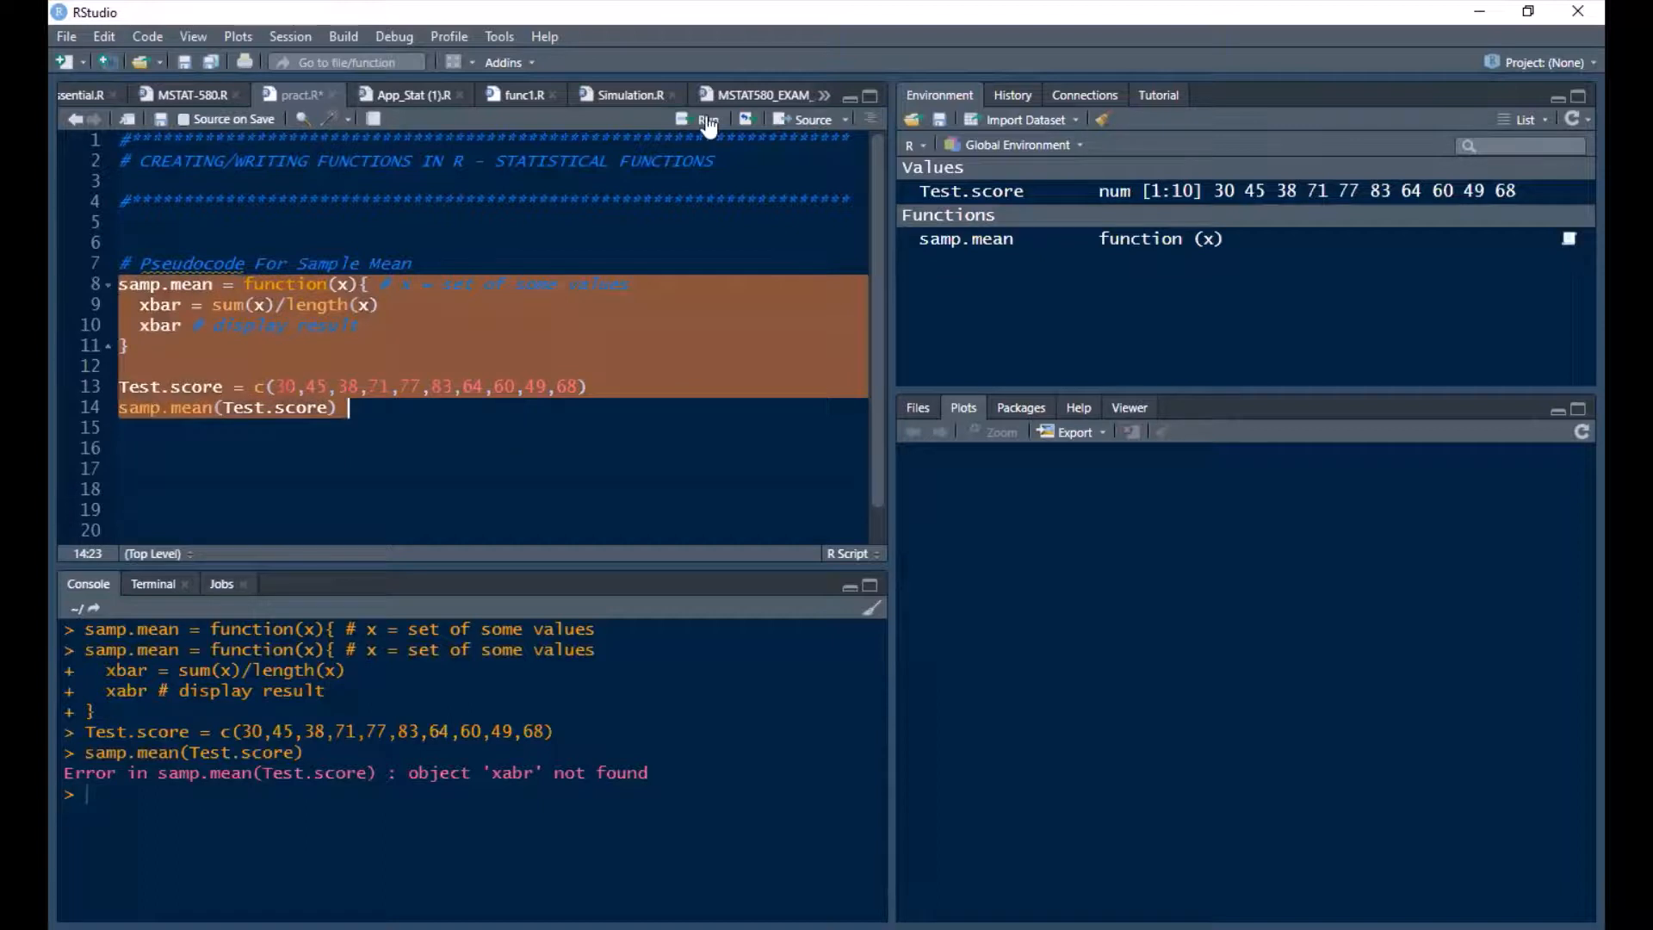
{"action": "mouse_move", "coordinate": [494, 348]}
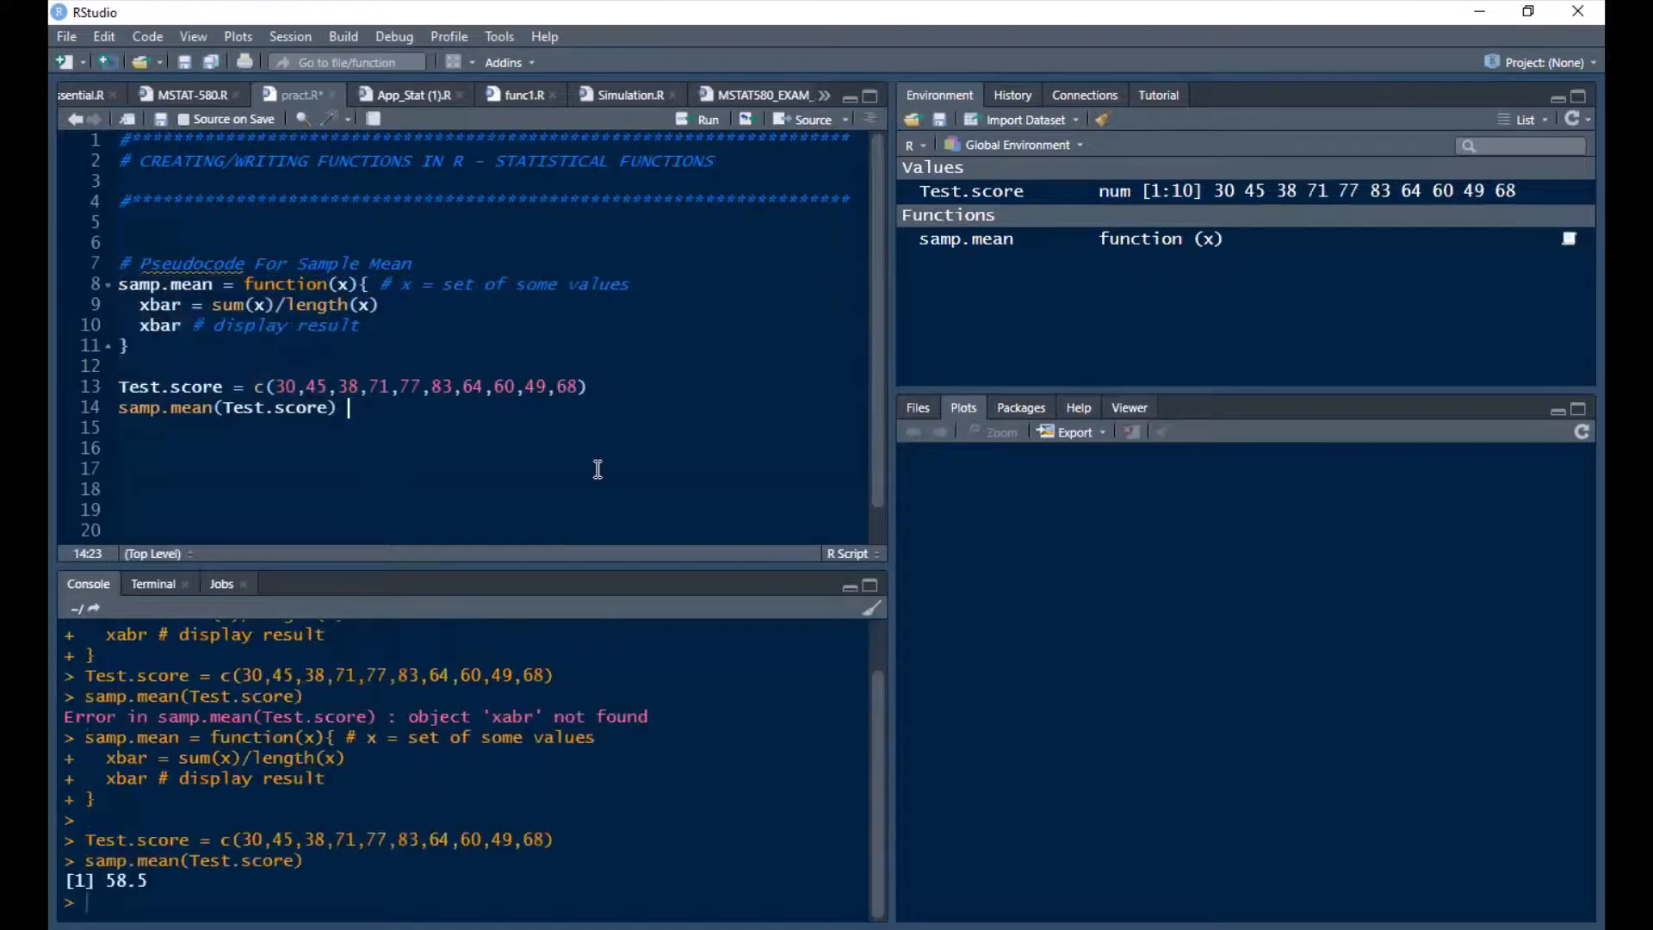
- Add mean(Test.score) on line 15 commented '# inbuilt function for sample mean'
{"action": "type", "text": "me"}
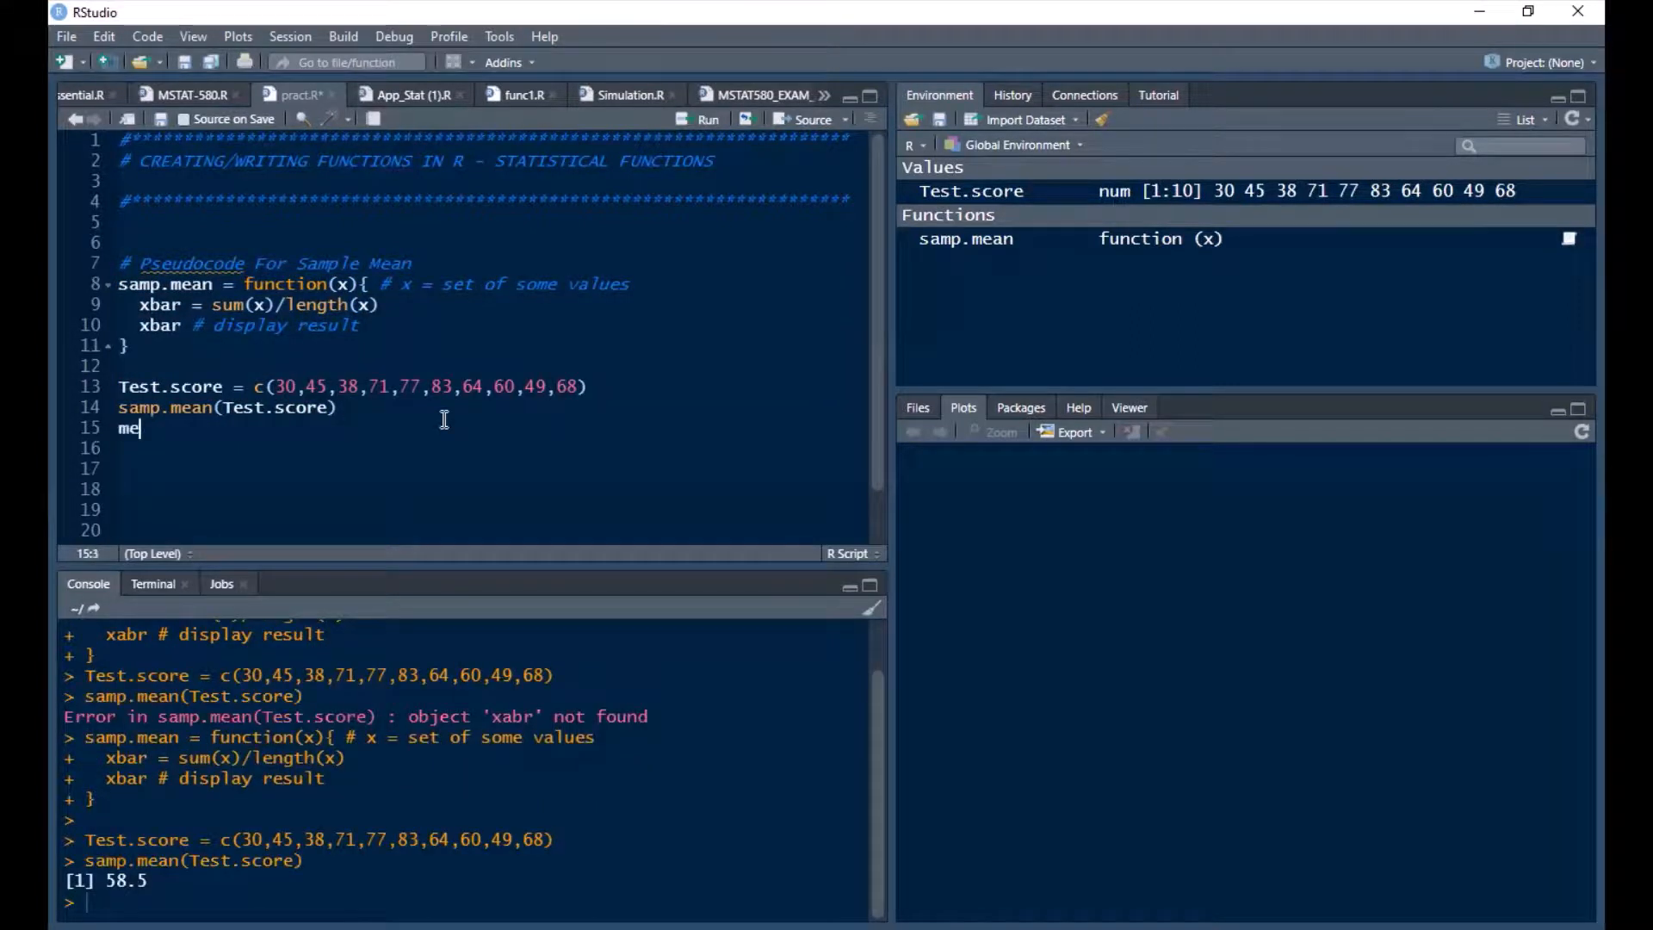
{"action": "type", "text": "an("}
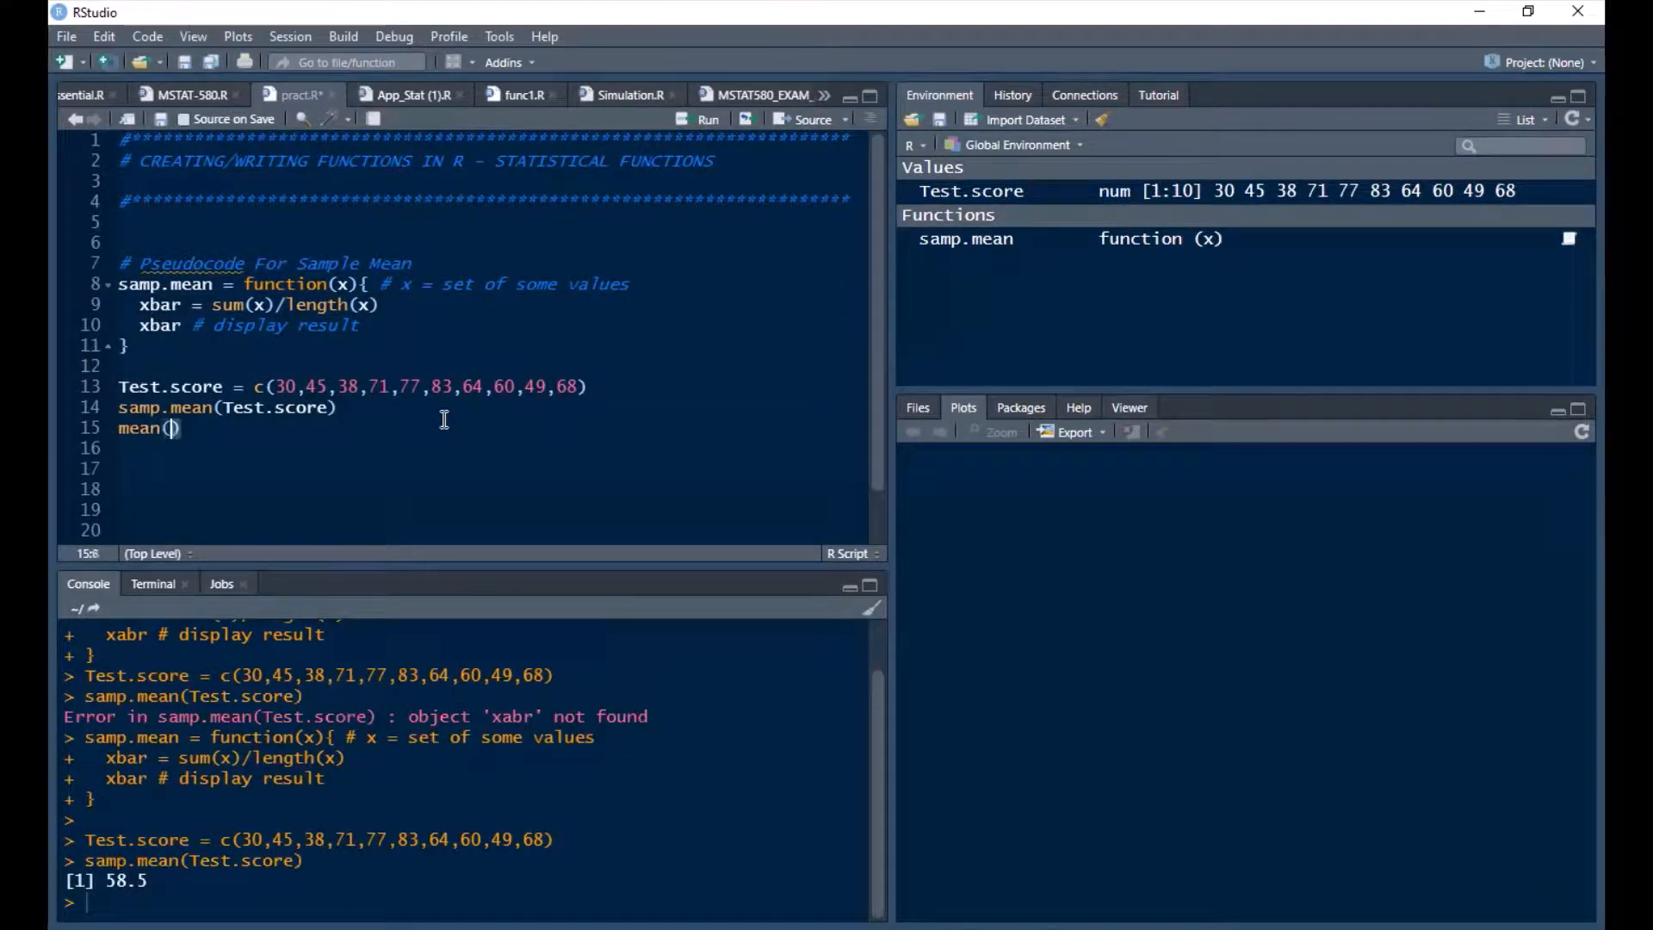
{"action": "type", "text": "Test.score"}
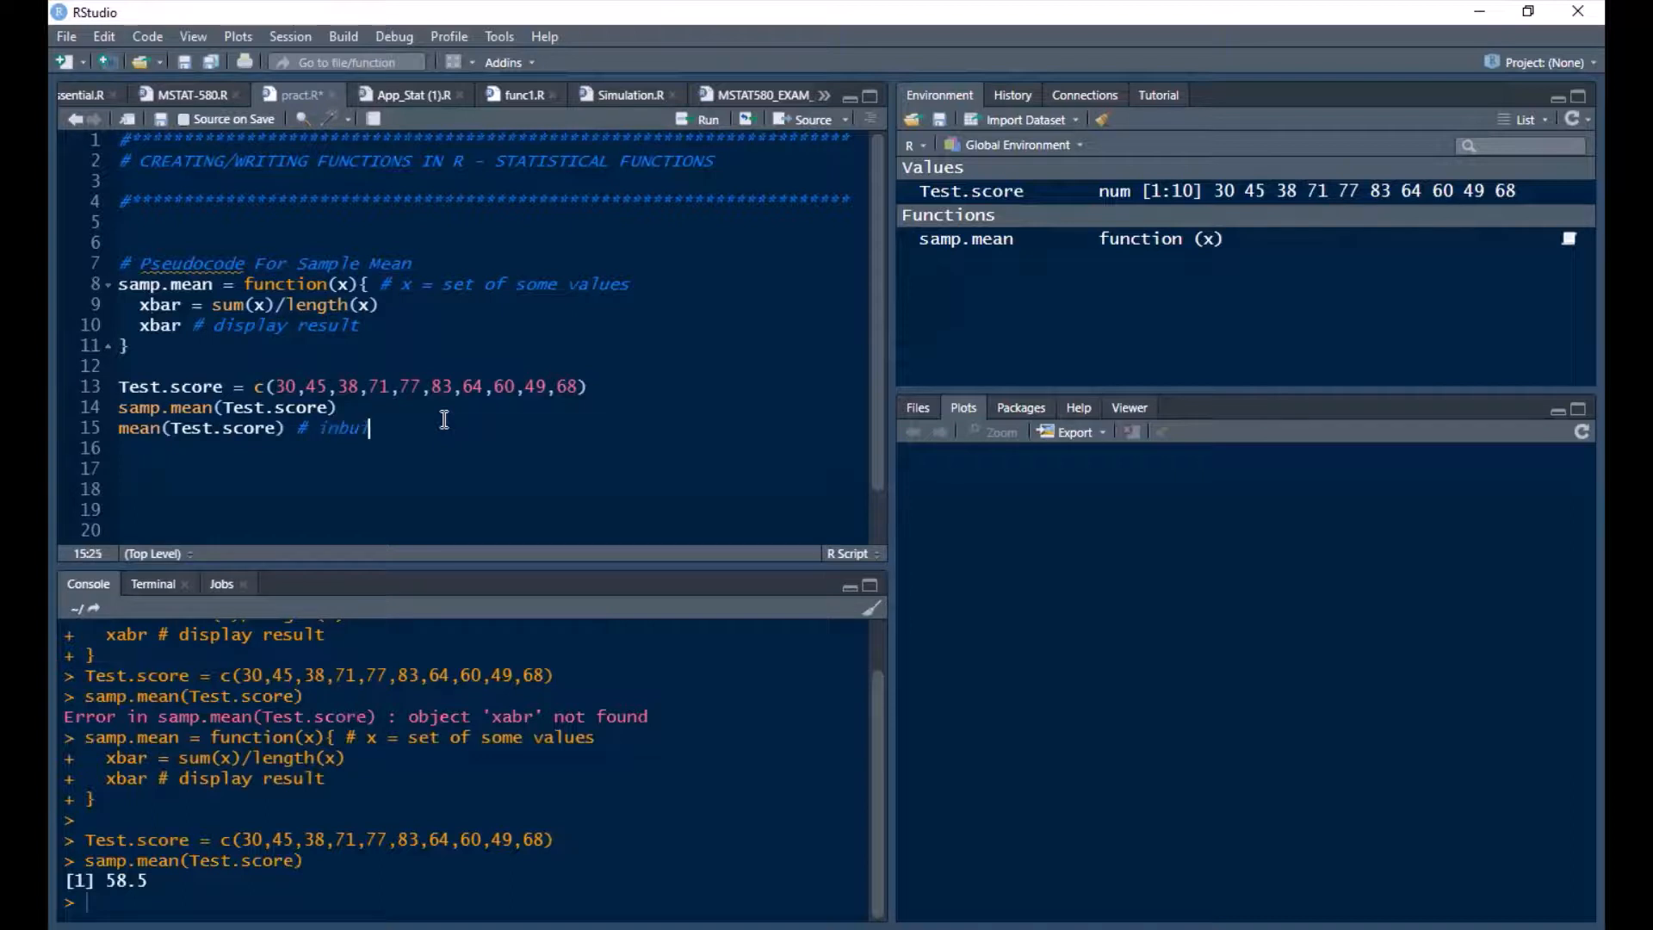
{"action": "type", "text": "ilt"}
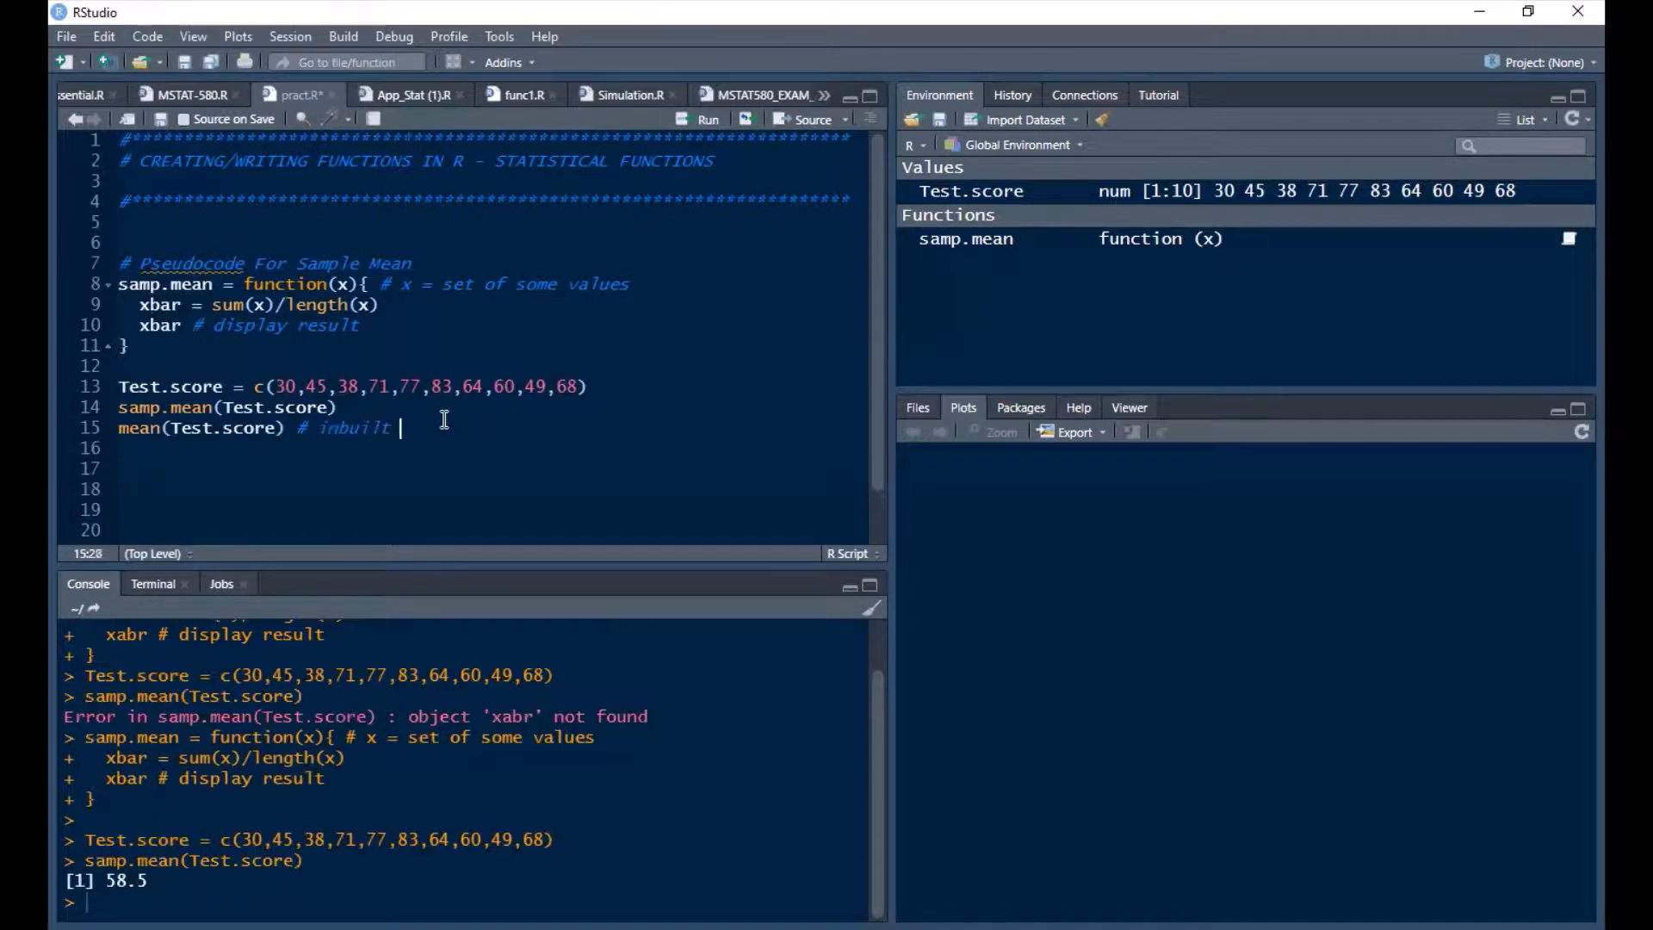
{"action": "type", "text": "function for sample"}
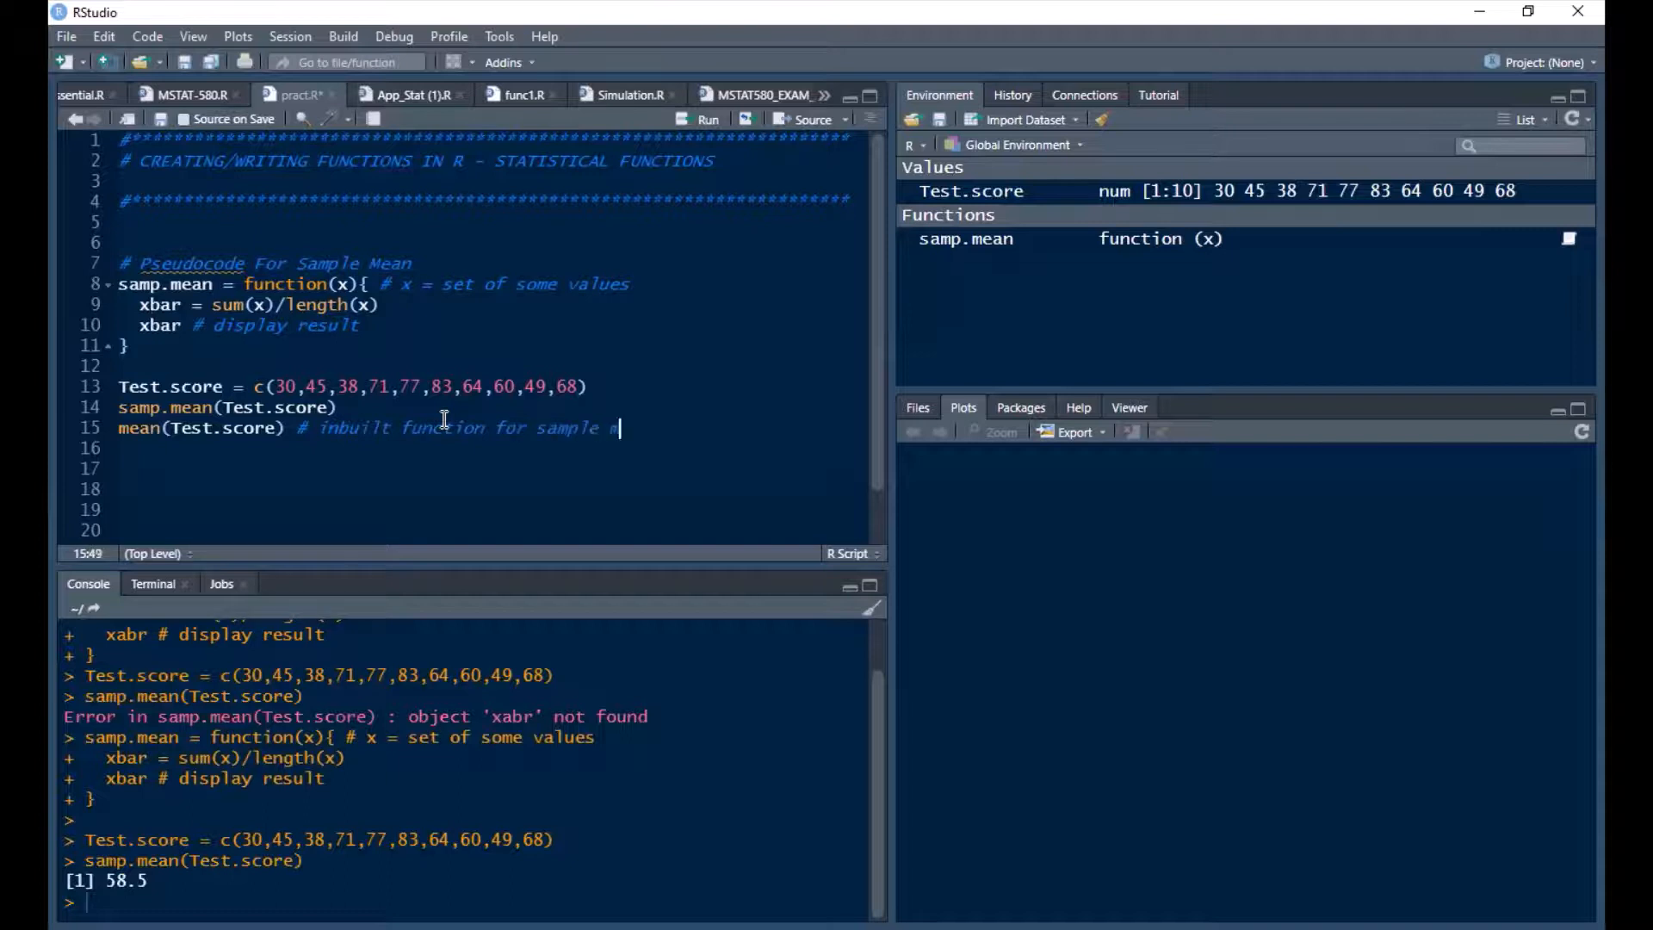
{"action": "type", "text": "mean"}
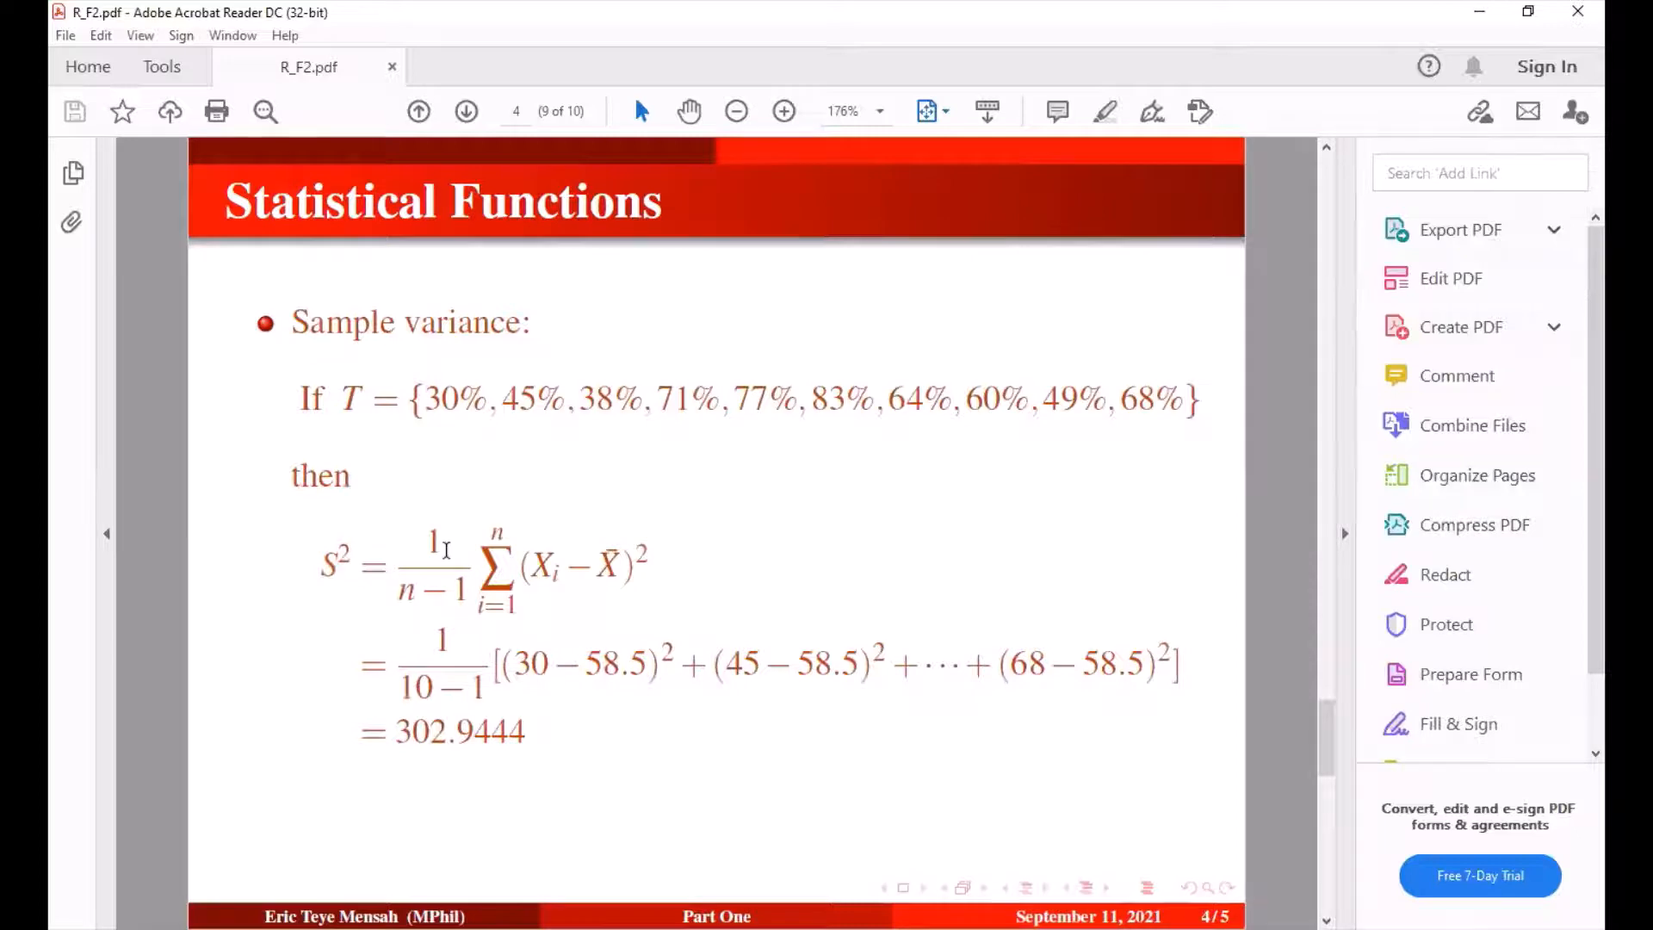
{"action": "mouse_move", "coordinate": [427, 601]}
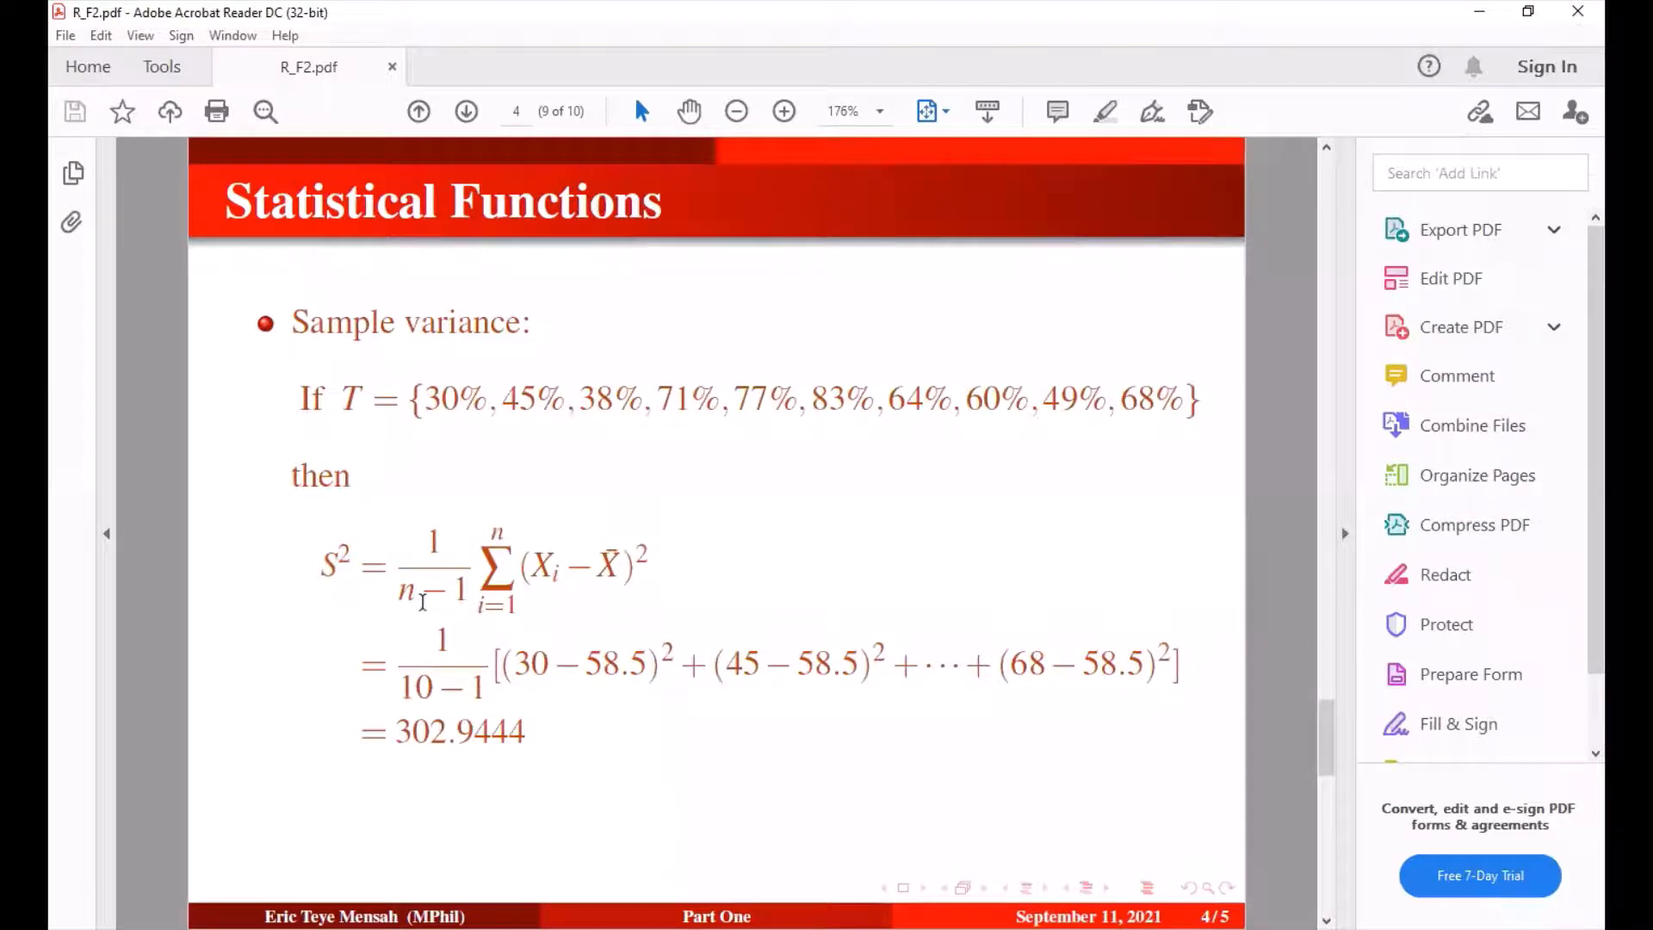
{"action": "mouse_move", "coordinate": [542, 642]}
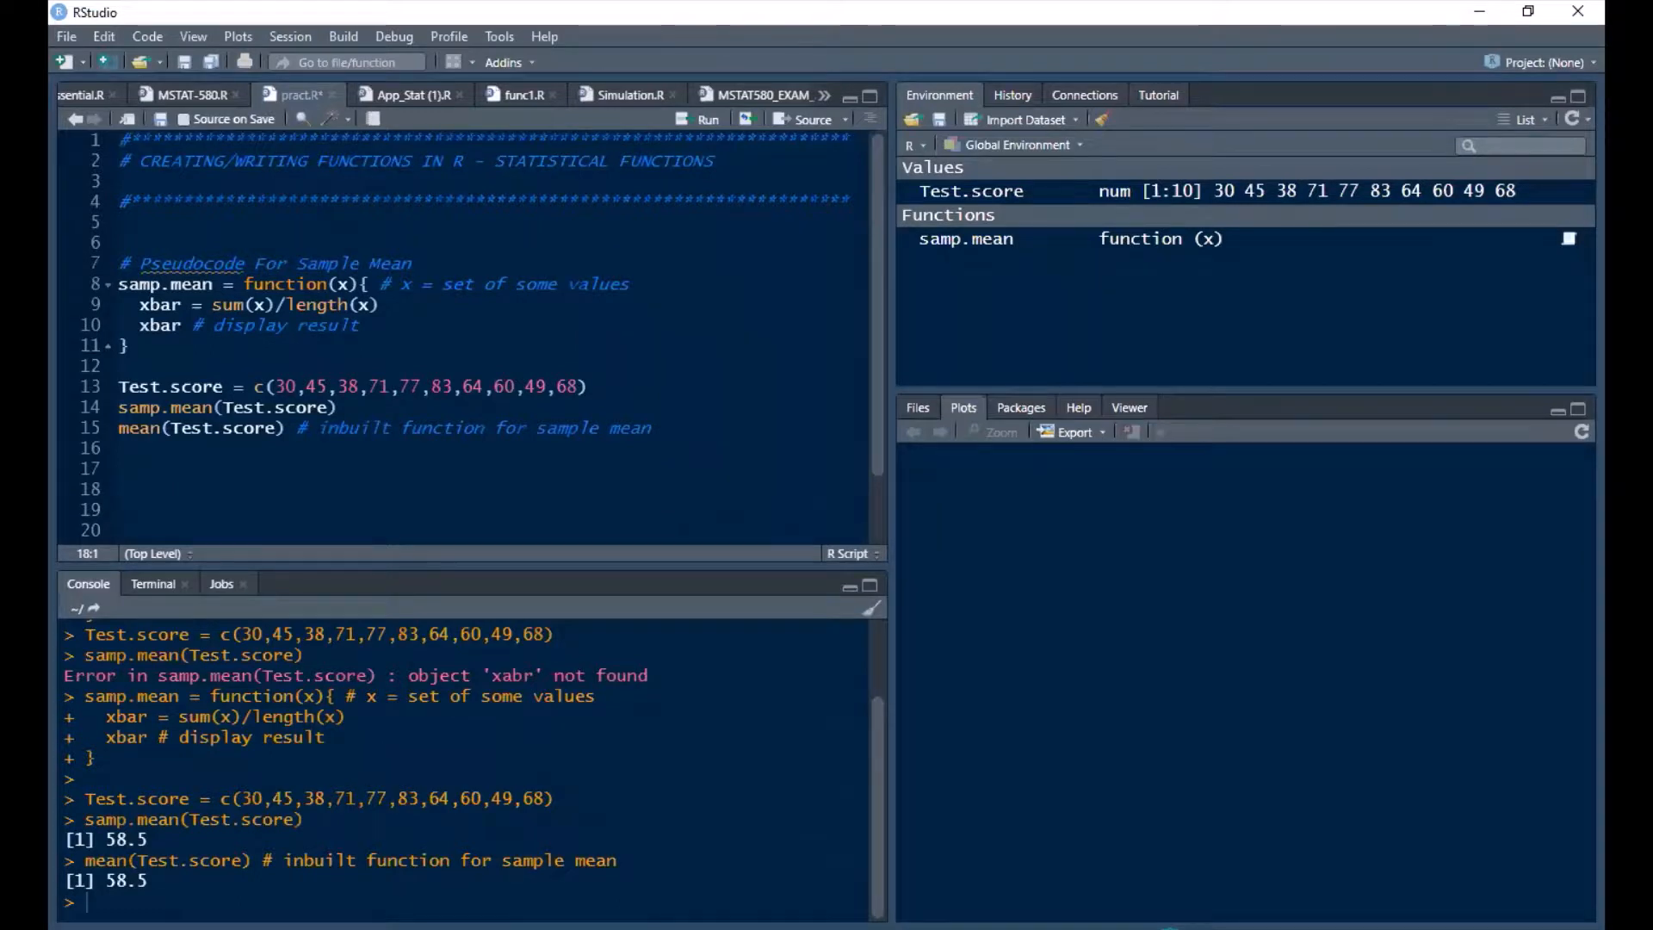
- Duplicate the mean code block below and rename its heading to 'Pseudocode For Sample Variance'
{"action": "left_click", "coordinate": [599, 385]}
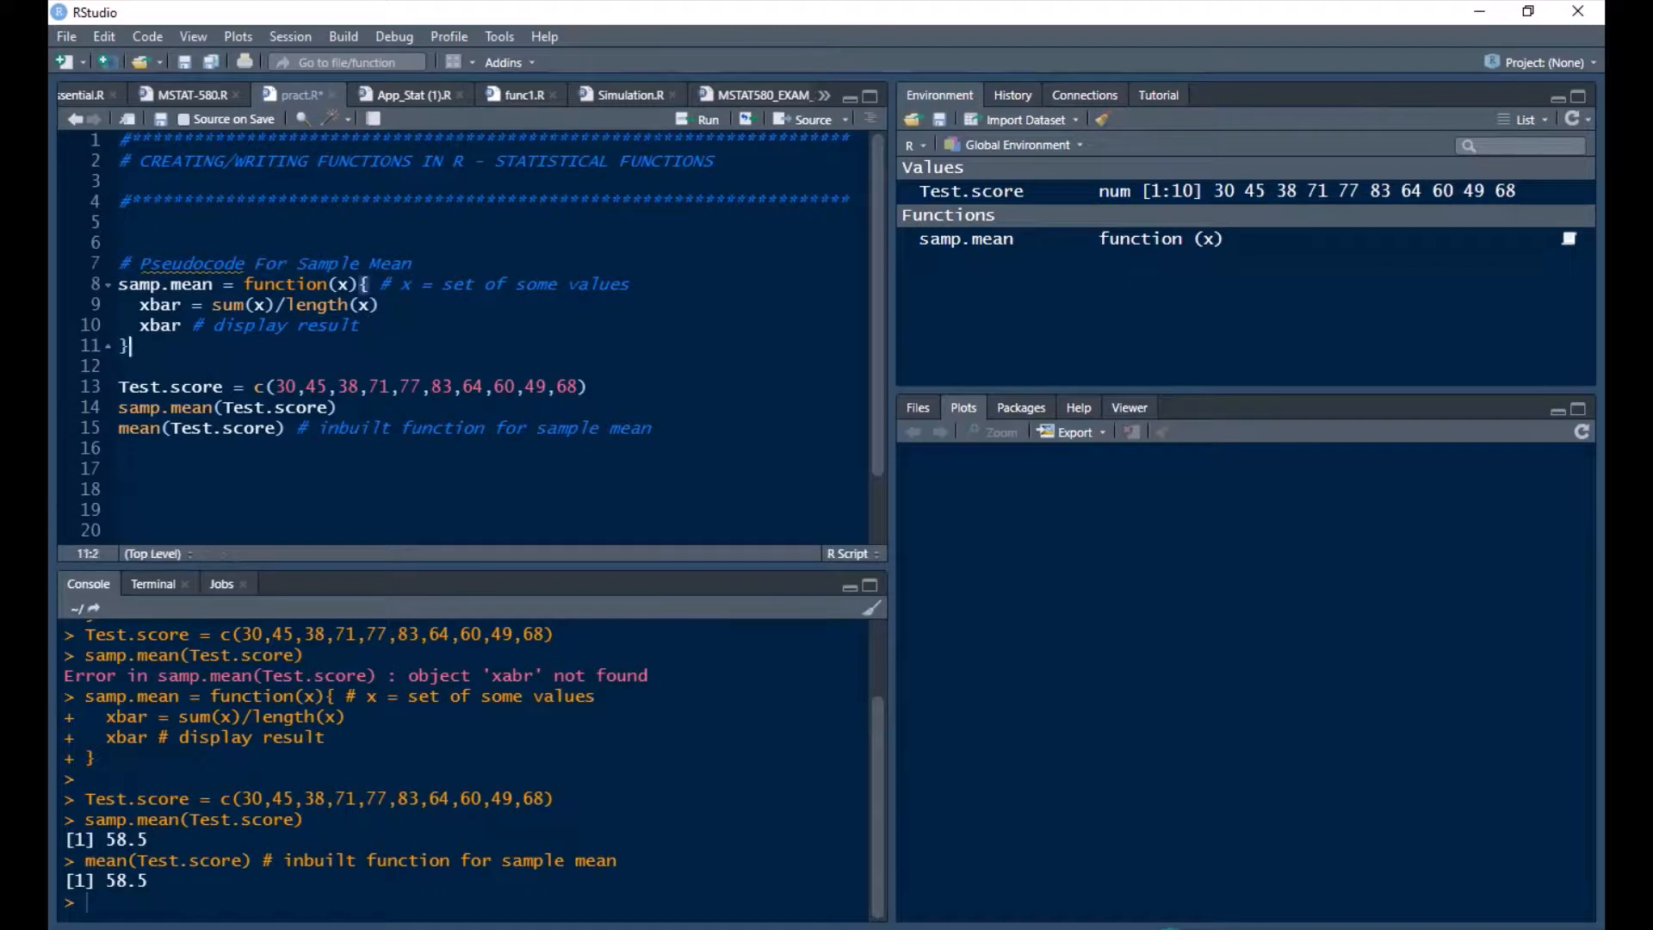
{"action": "left_click", "coordinate": [119, 365]}
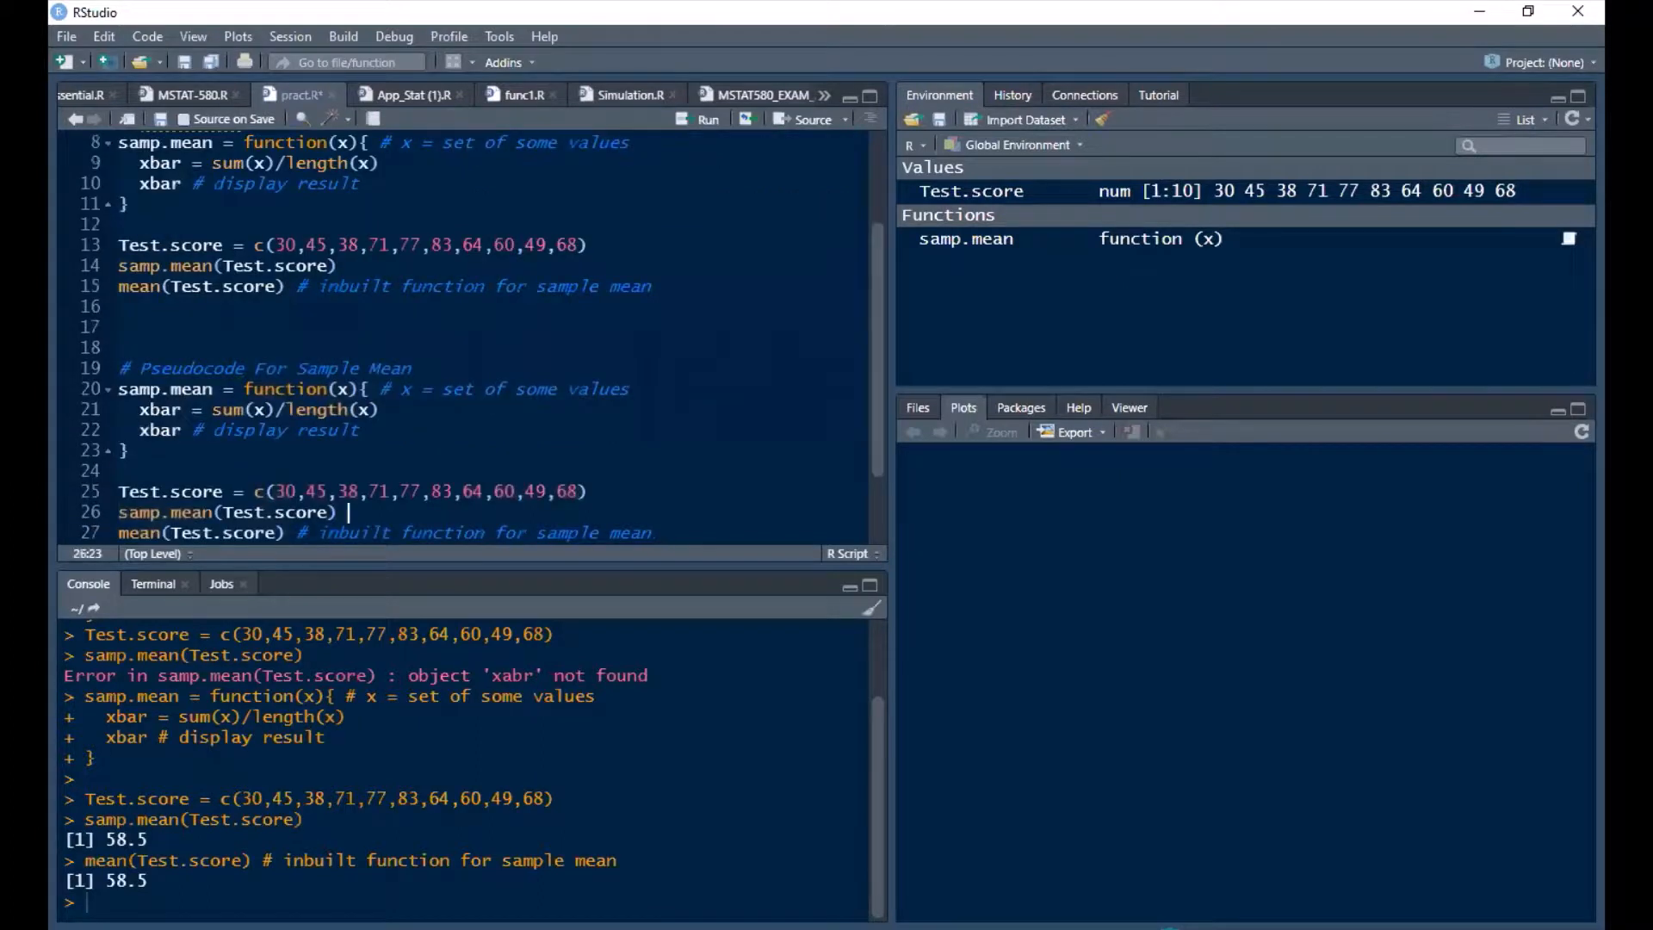
{"action": "left_click", "coordinate": [418, 368]}
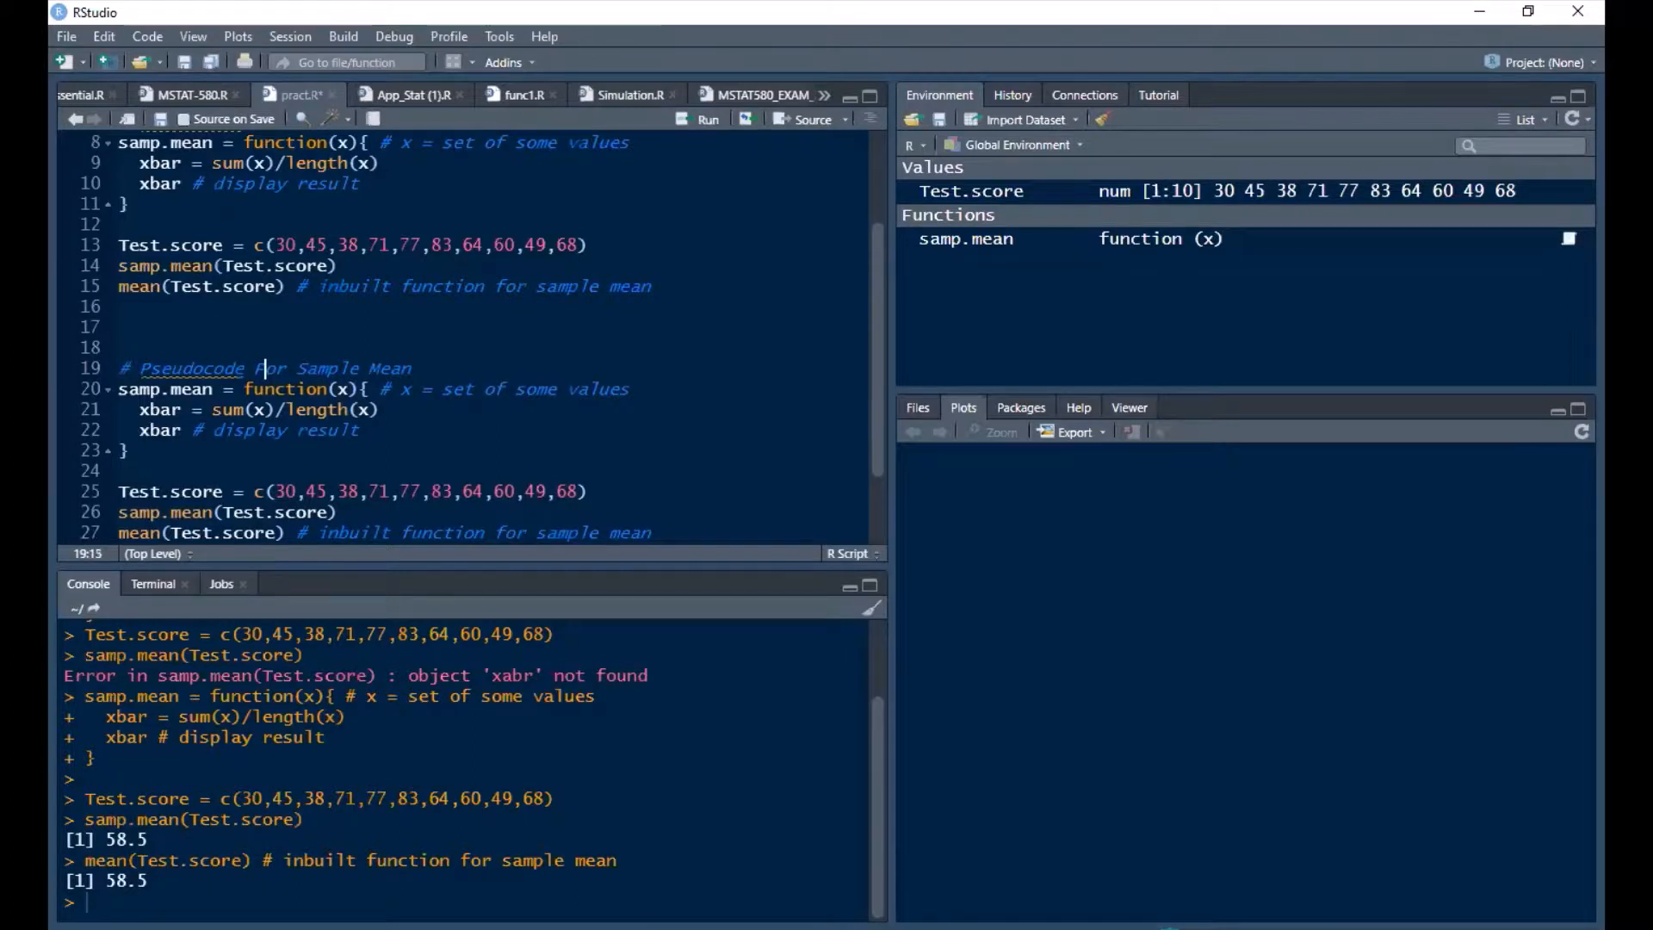
{"action": "double_click", "coordinate": [388, 368]}
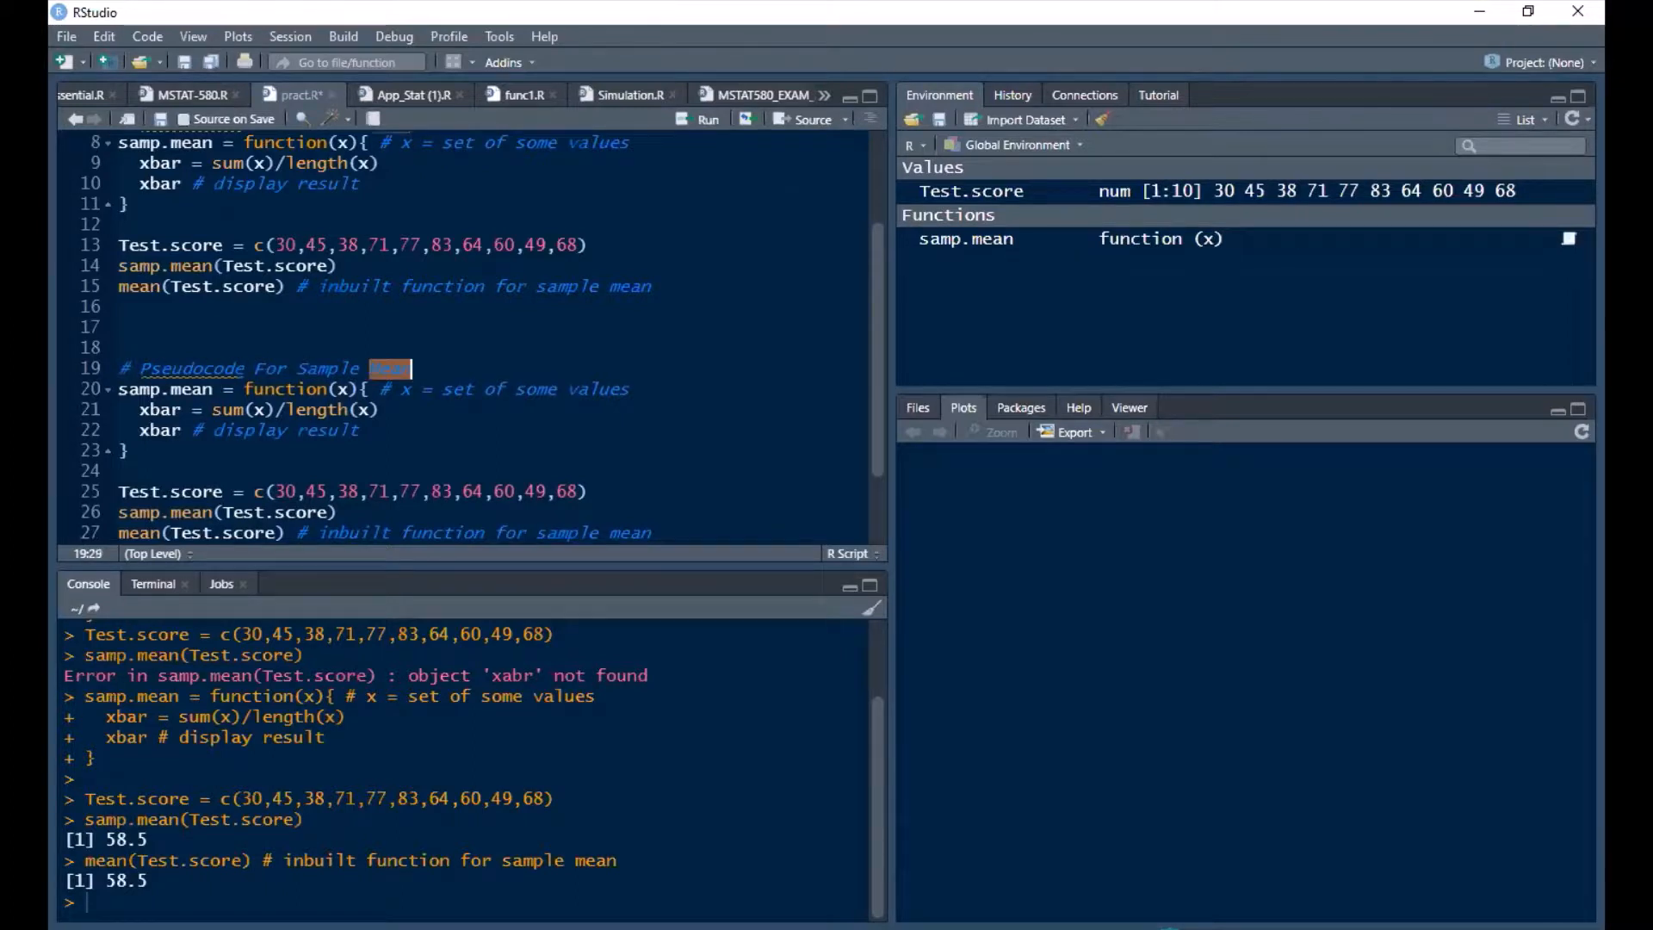
{"action": "type", "text": "Variance"}
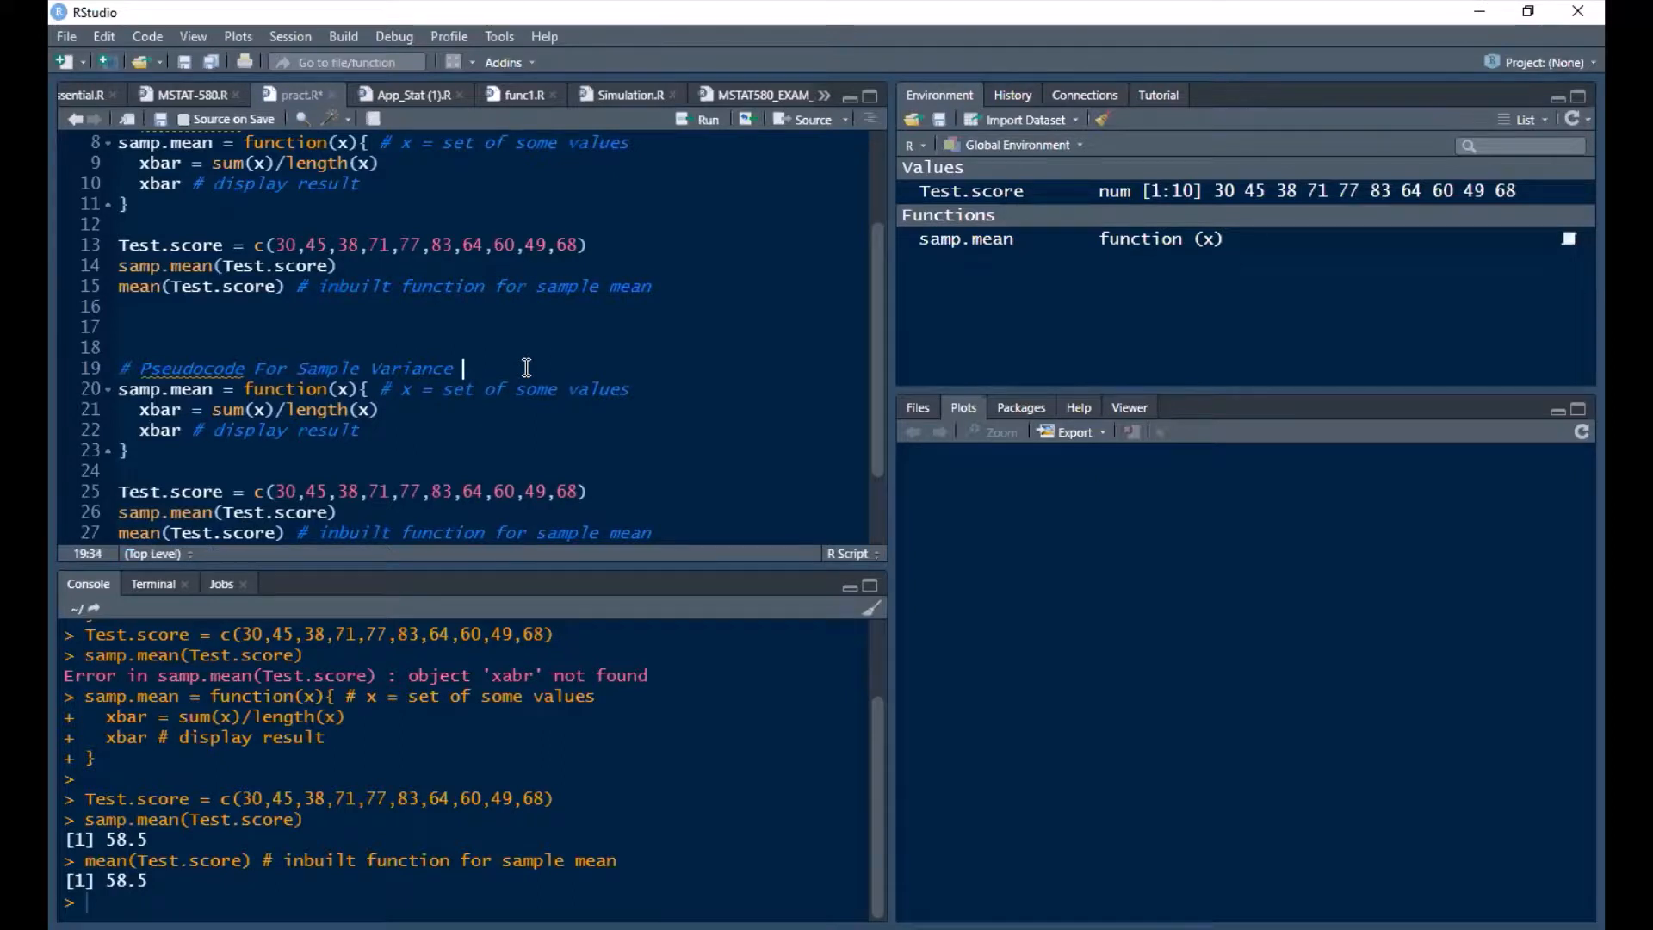
- Rename the copy to samp.var computing xvar = sum((x-samp.mean(x))^2)/(length(x)-1)
{"action": "left_click", "coordinate": [157, 389]}
{"action": "type", "text": "v"}
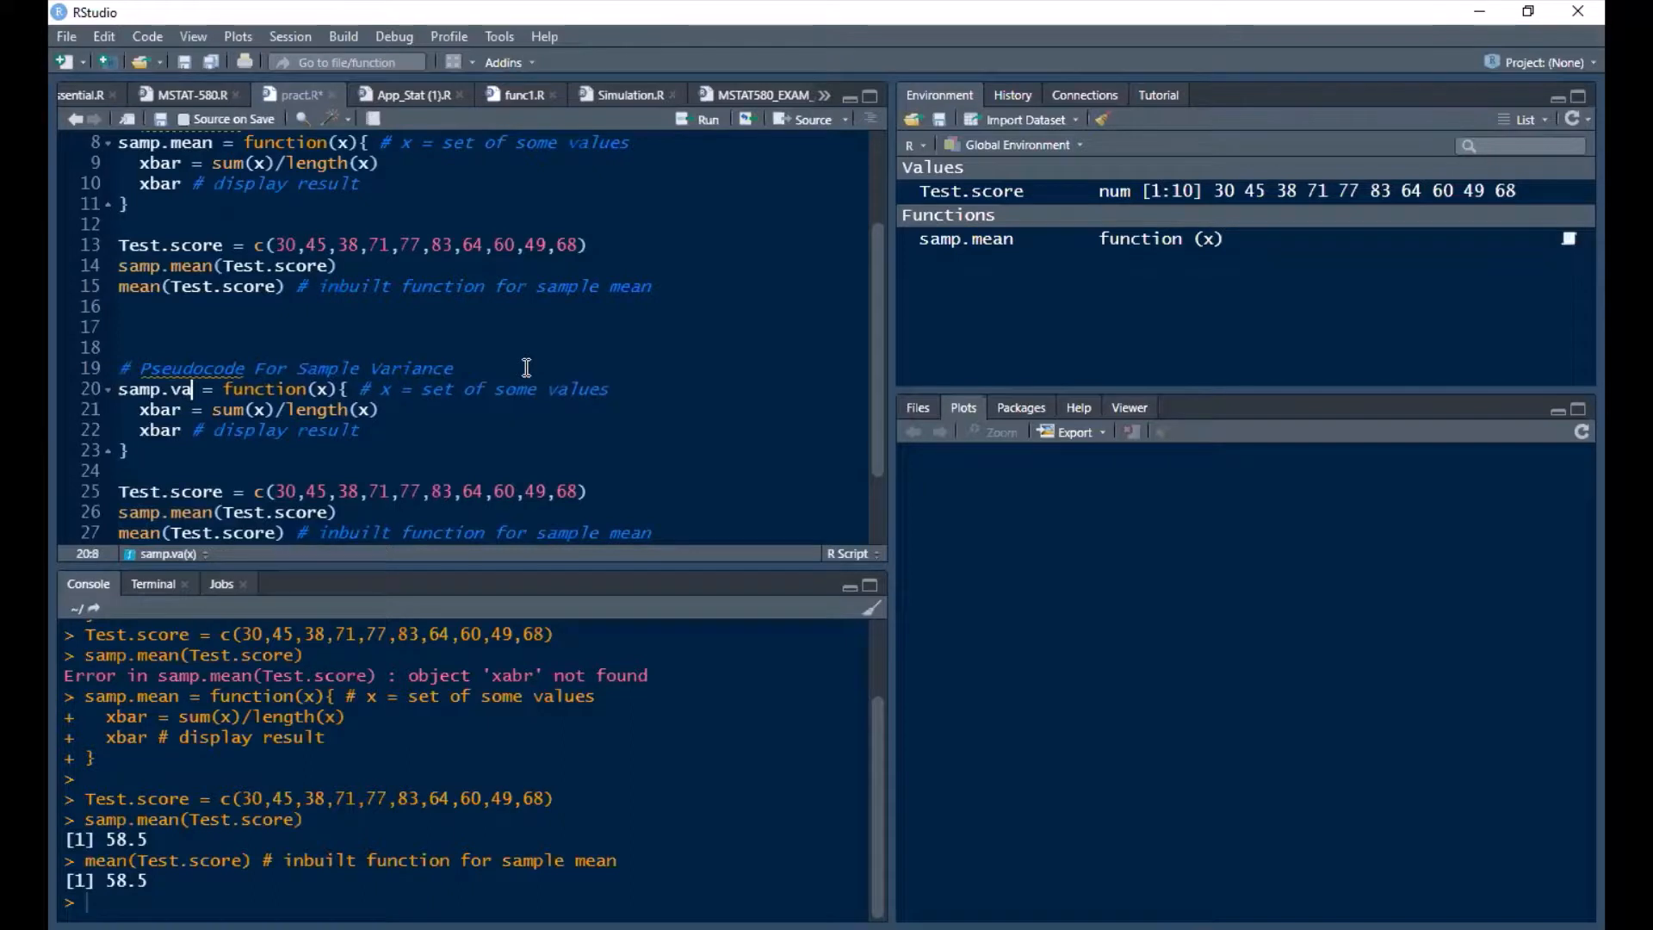
{"action": "type", "text": "r"}
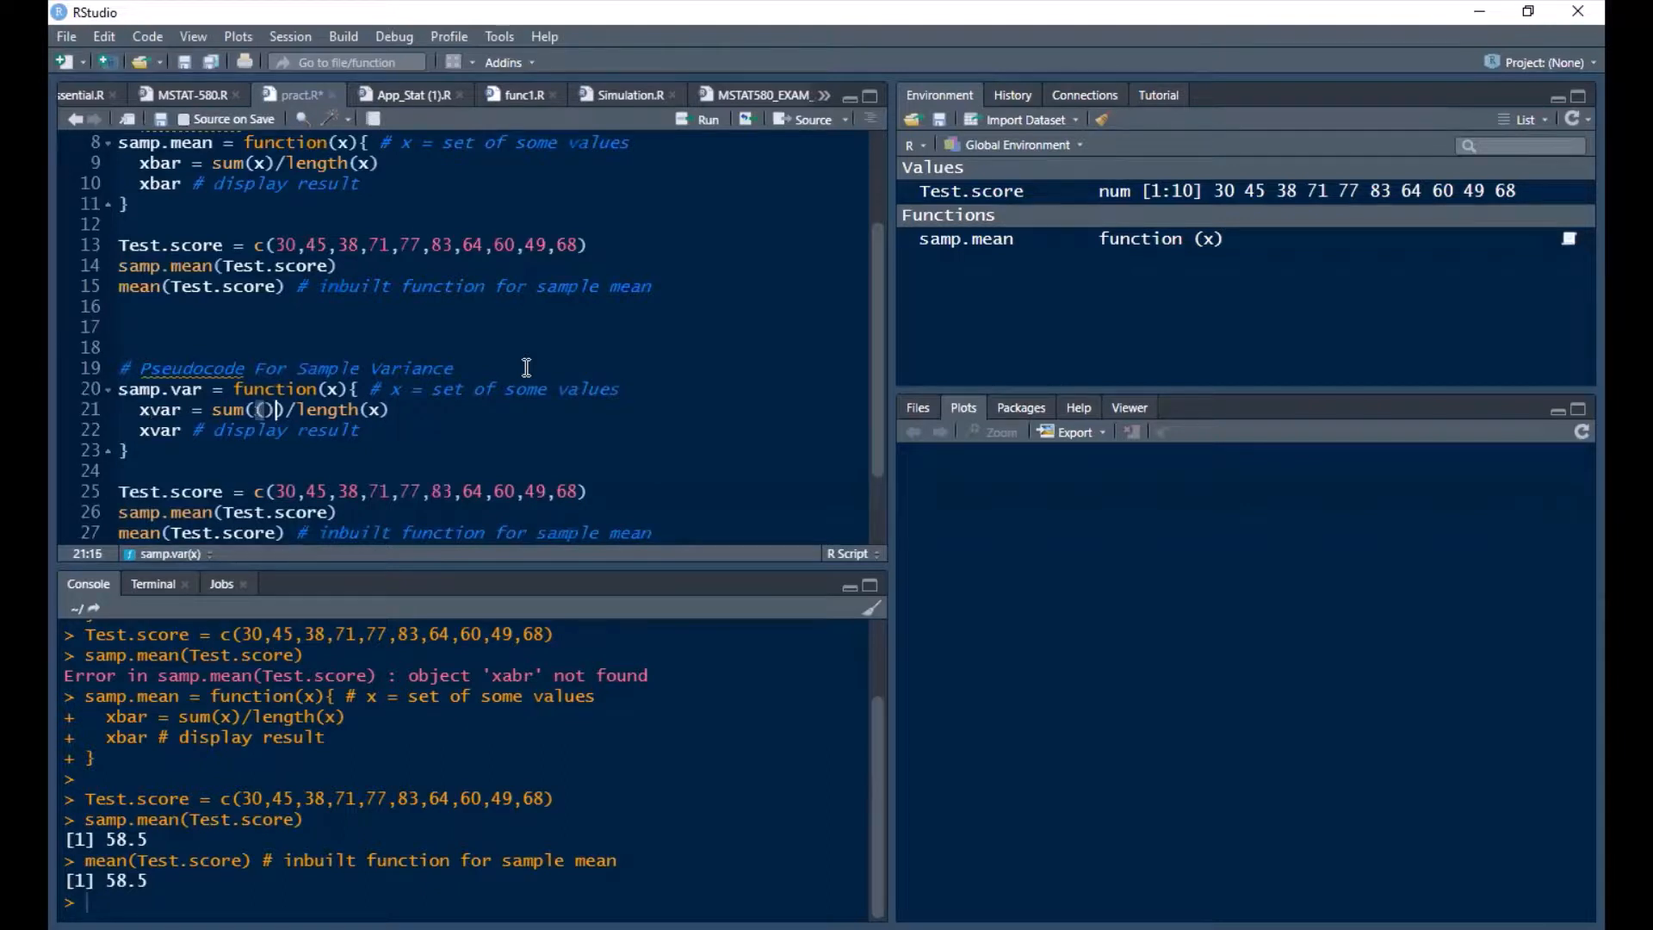
{"action": "type", "text": "^2)"}
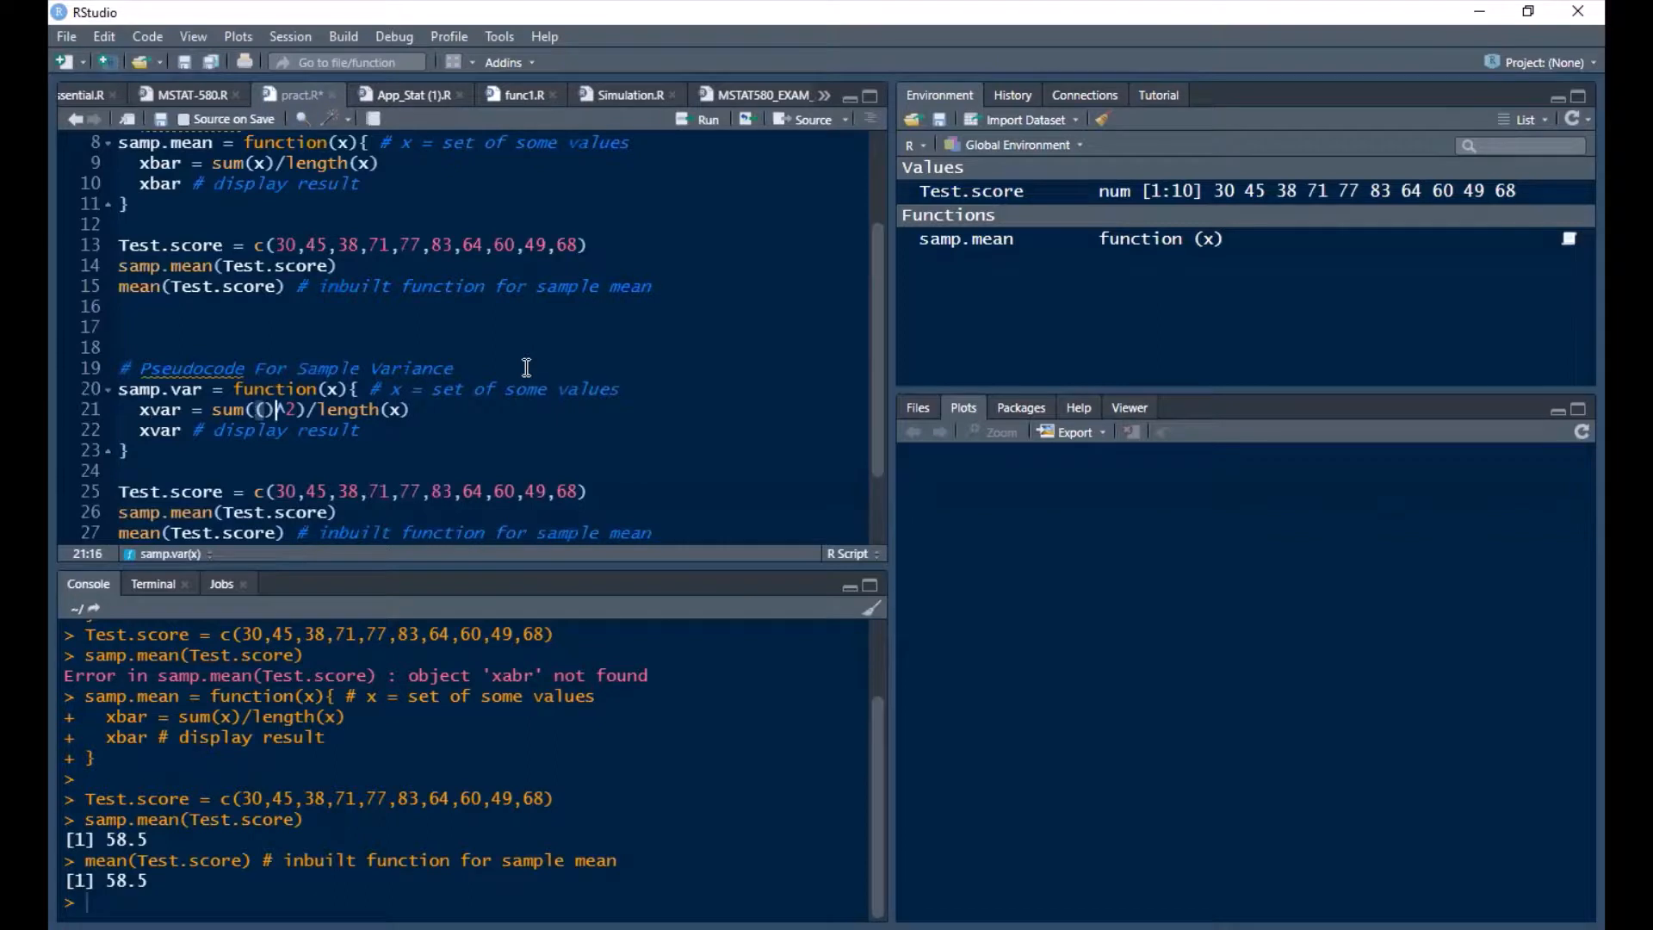
{"action": "type", "text": "x-samp.mean"}
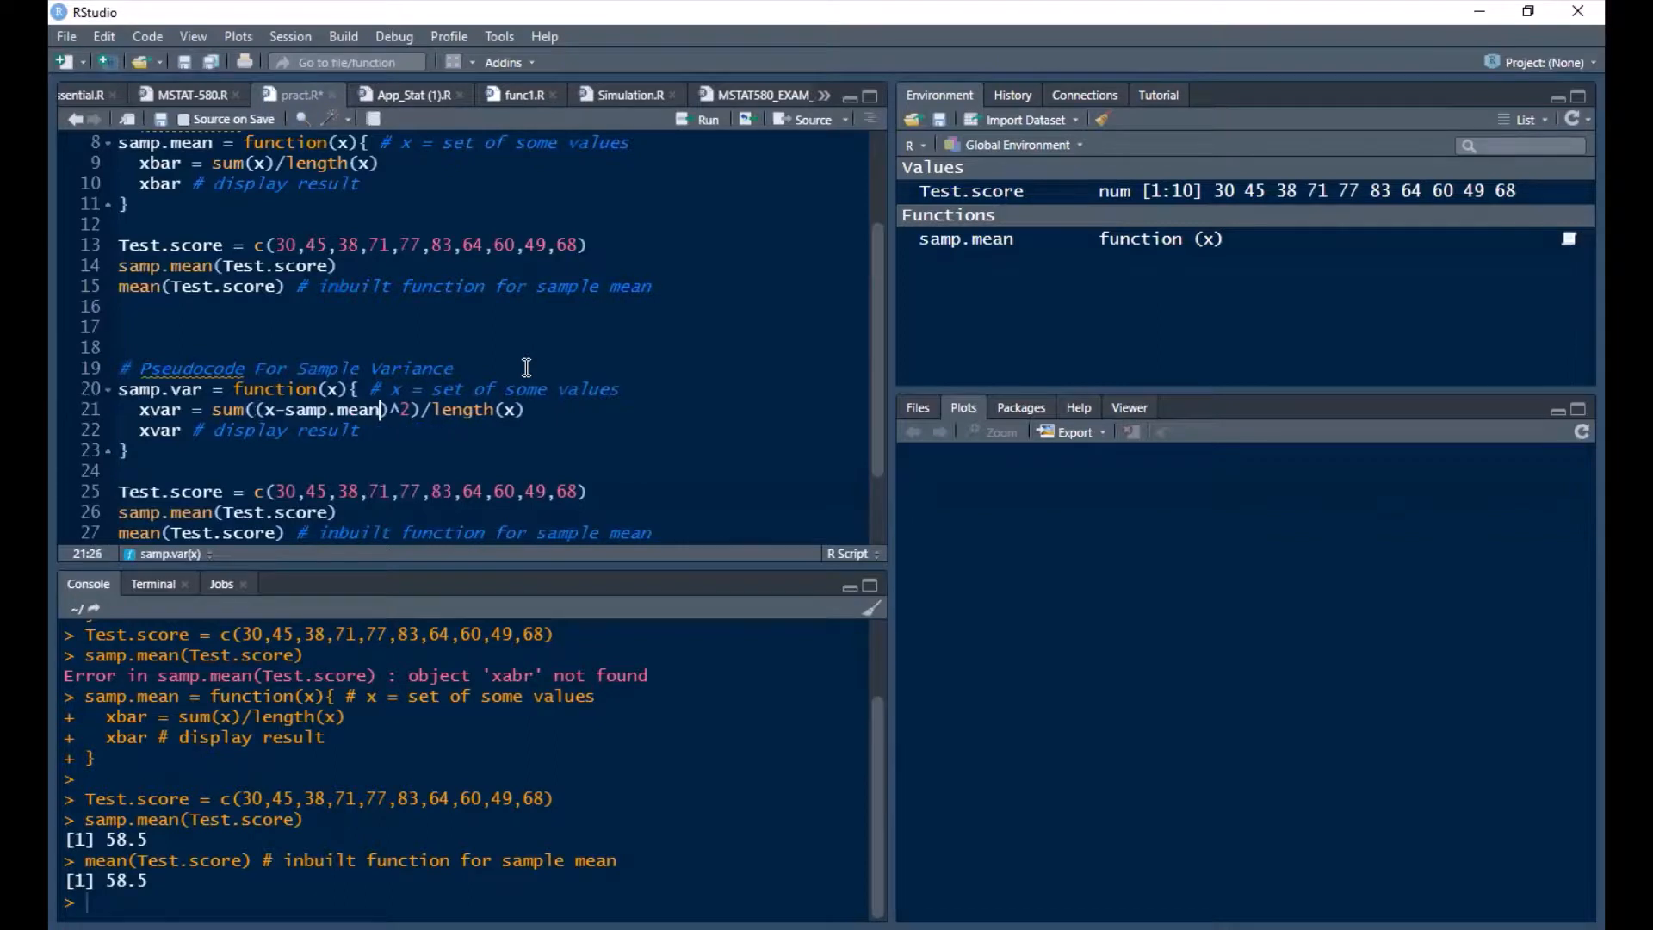
{"action": "type", "text": "(x"}
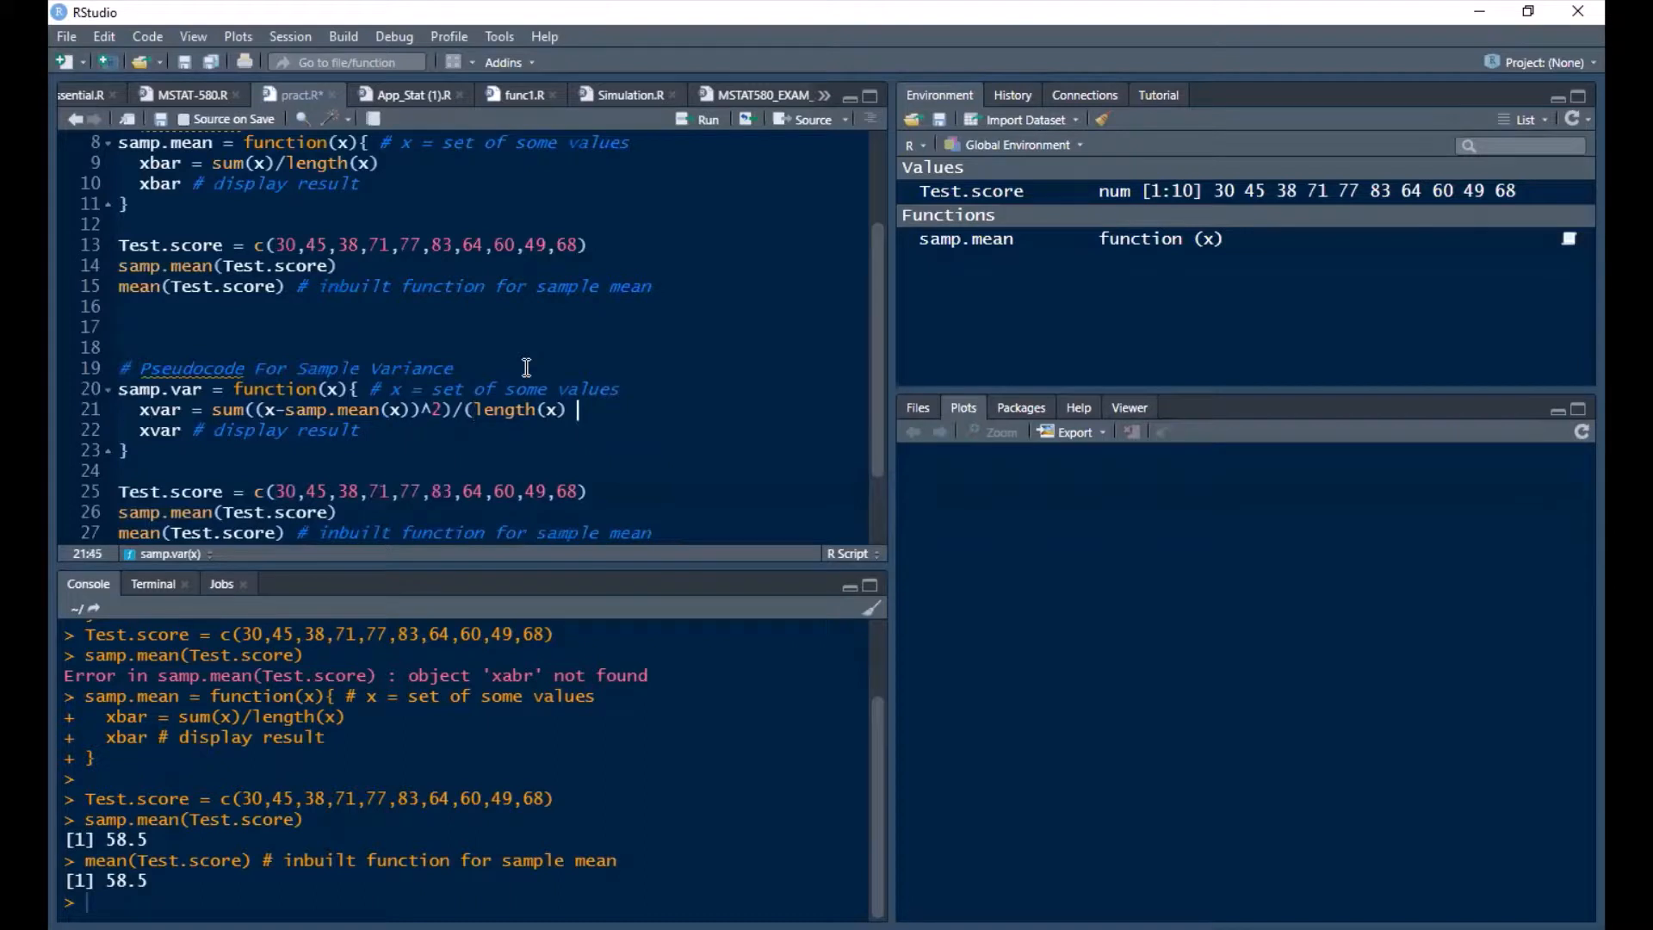
{"action": "type", "text": "-"}
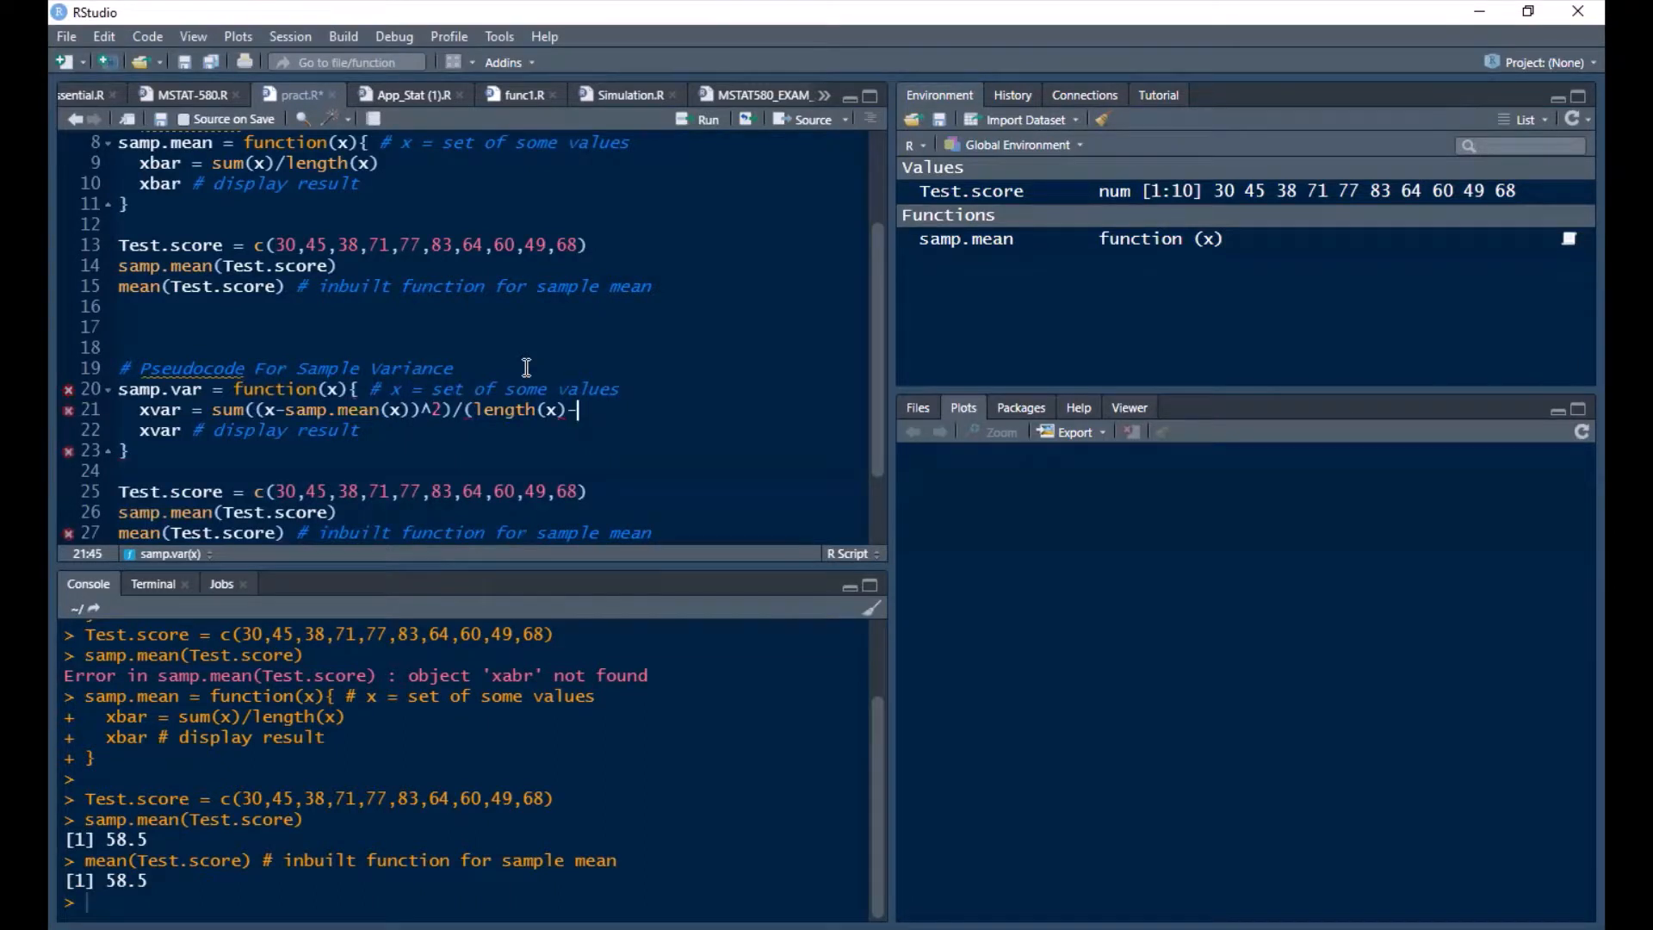
{"action": "type", "text": "1)"}
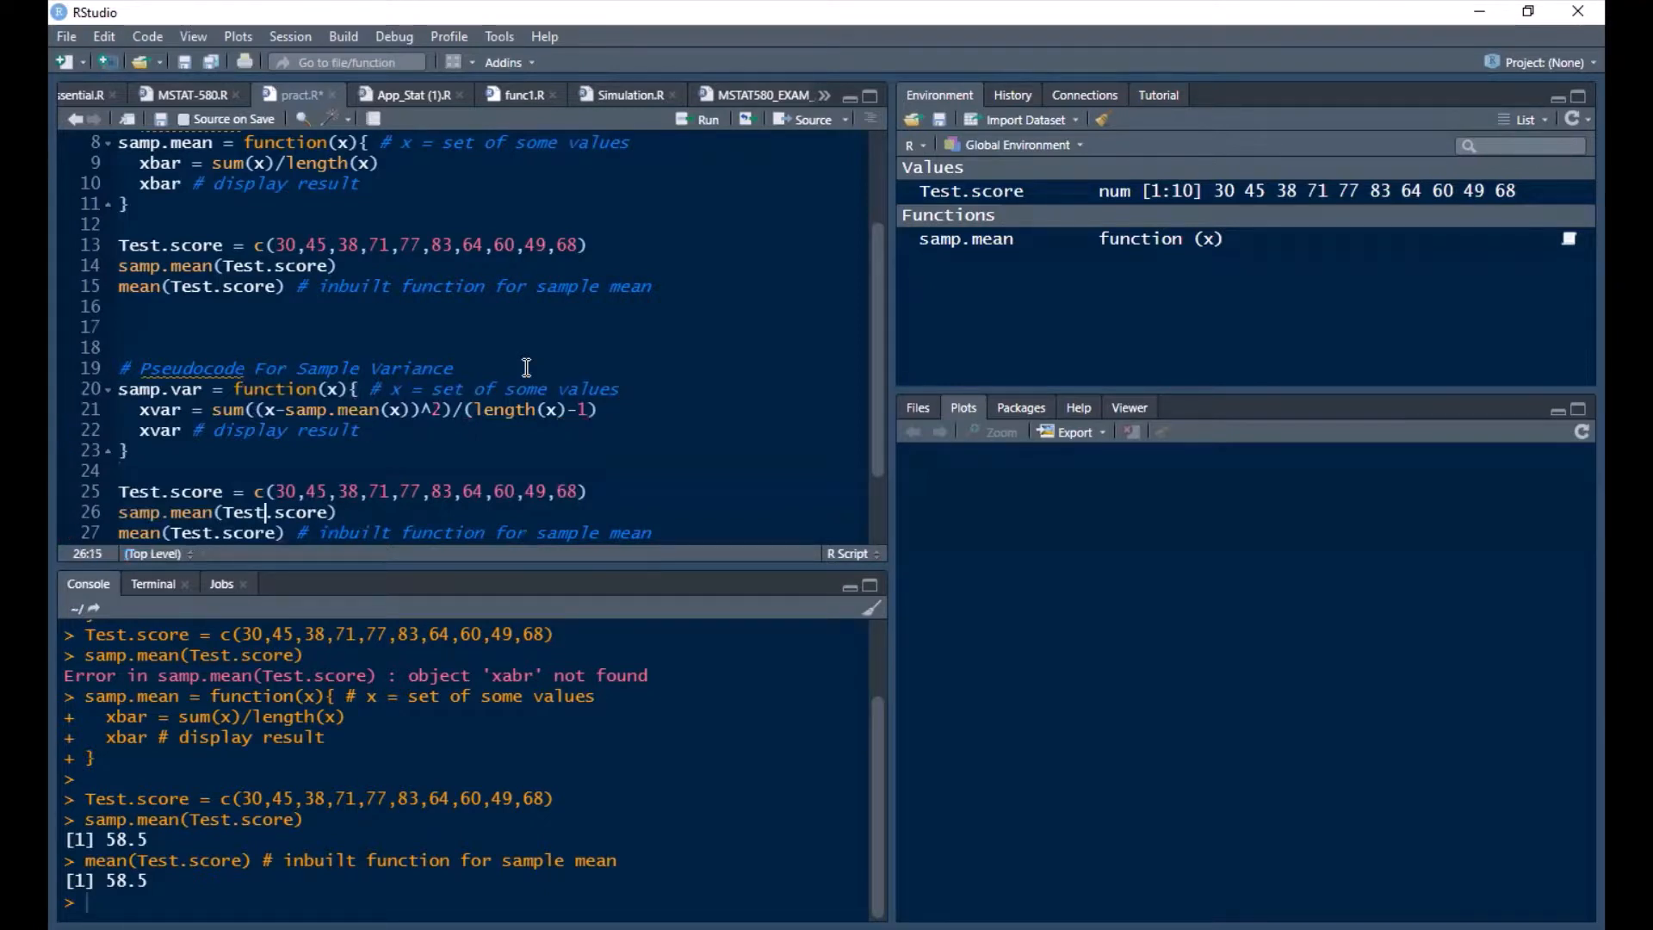
- Change the test lines to samp.var(Test.score) and var(Test.score) for sample variance, then run the block
{"action": "double_click", "coordinate": [193, 512]}
{"action": "type", "text": "var"}
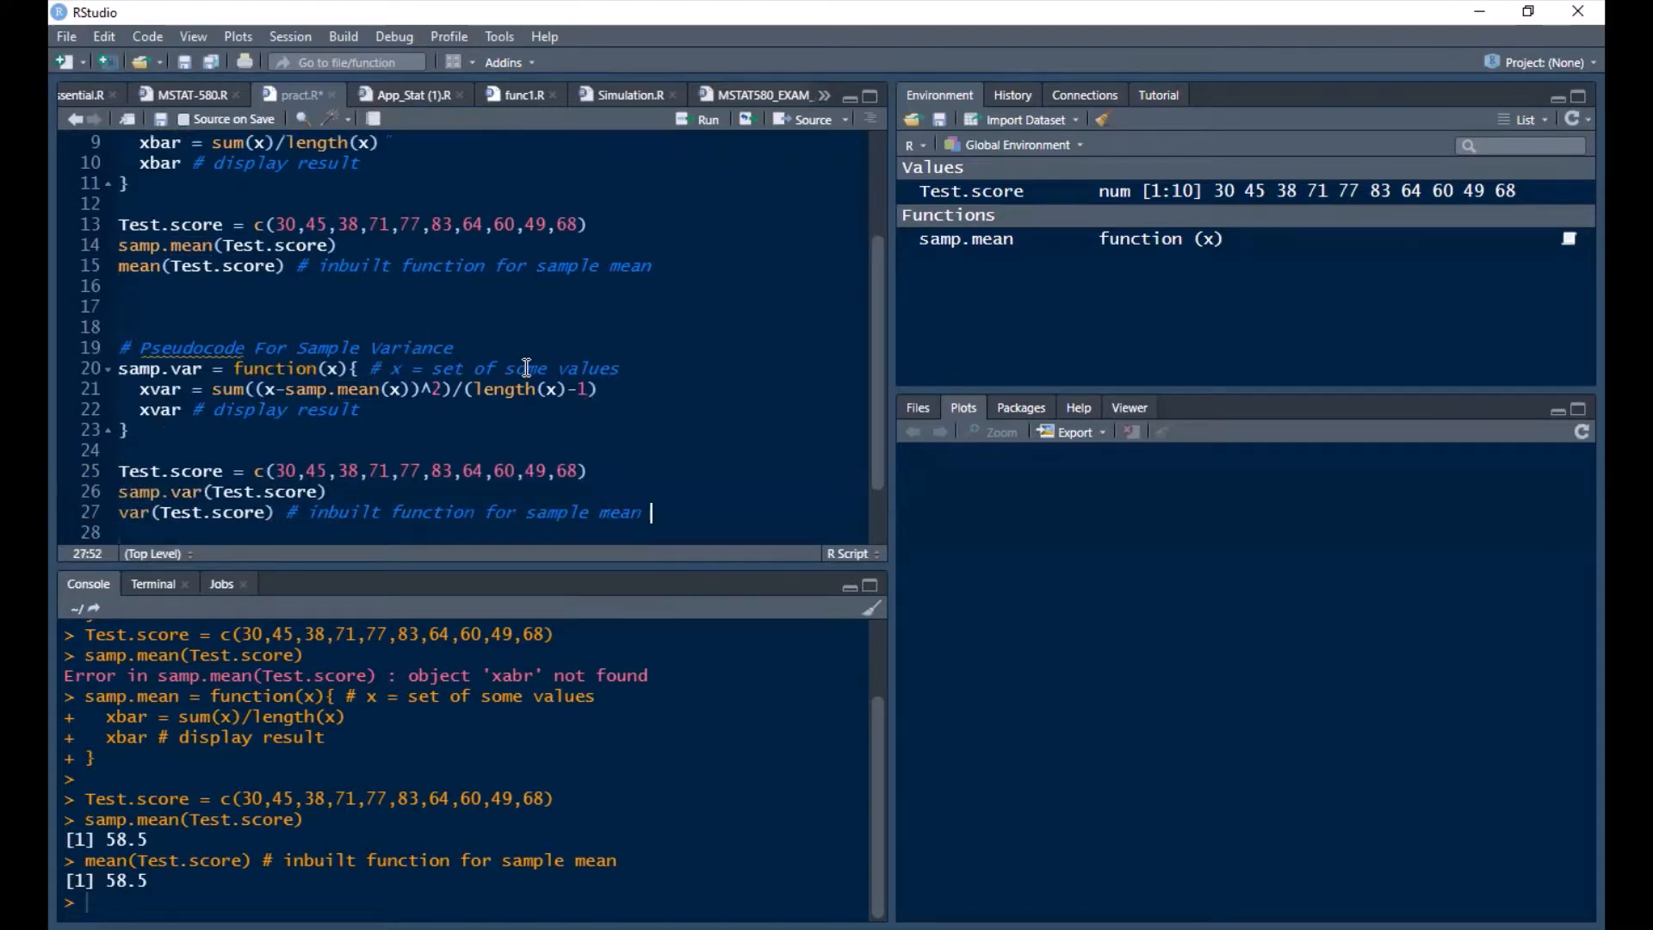
{"action": "double_click", "coordinate": [620, 511]}
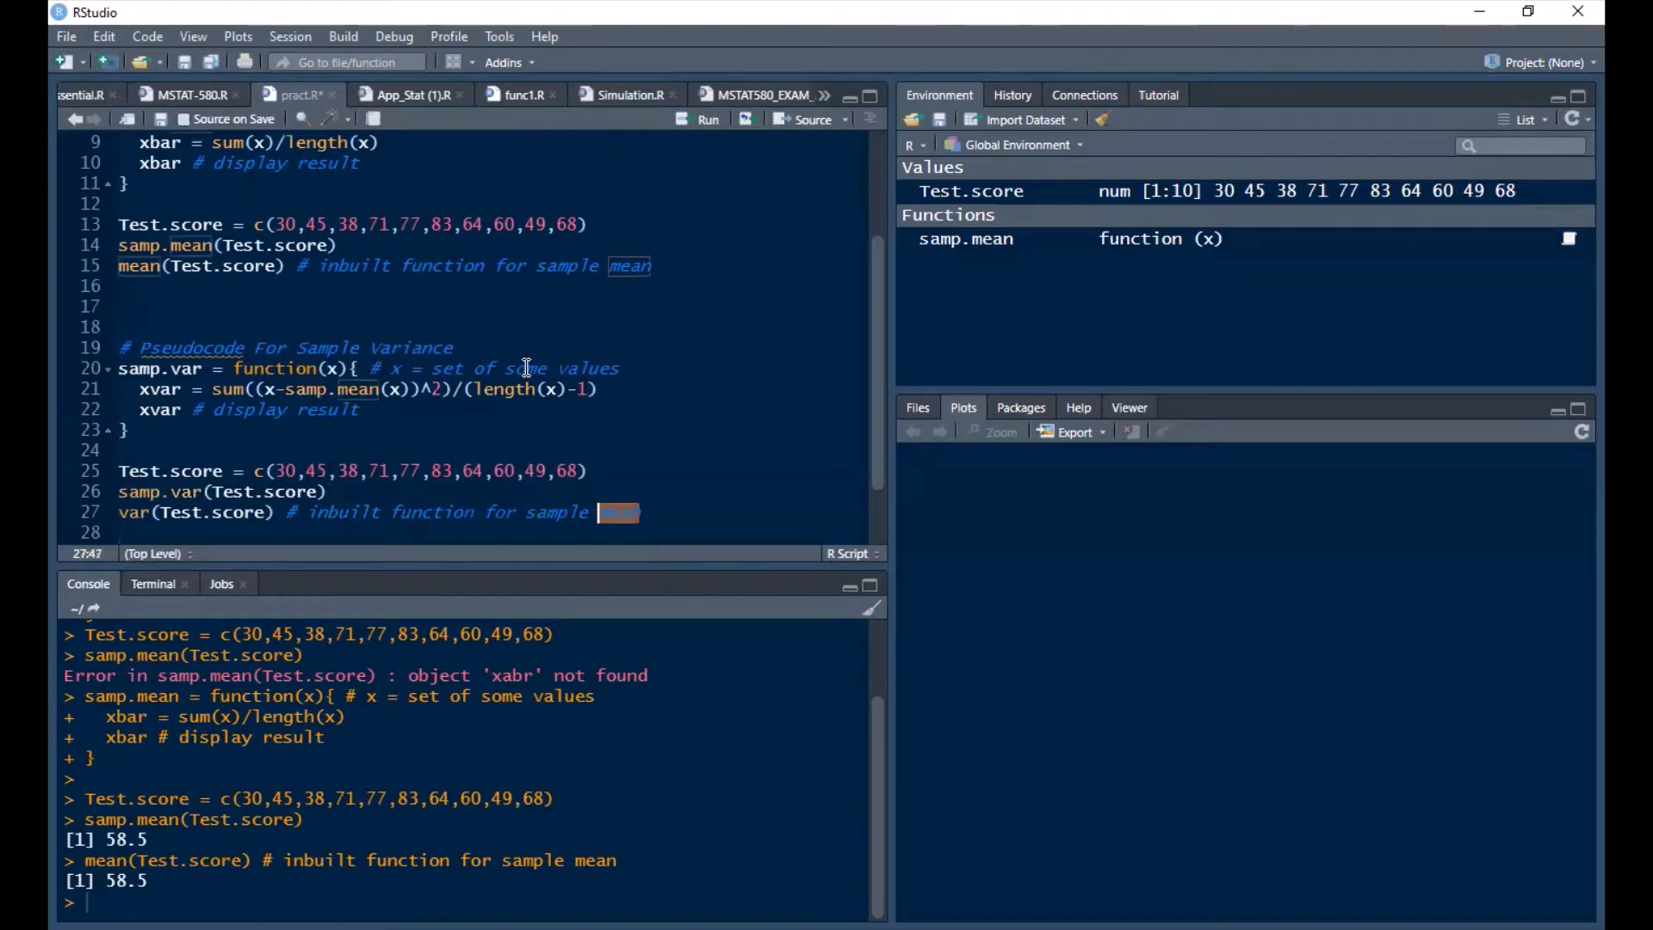
{"action": "type", "text": "variance"}
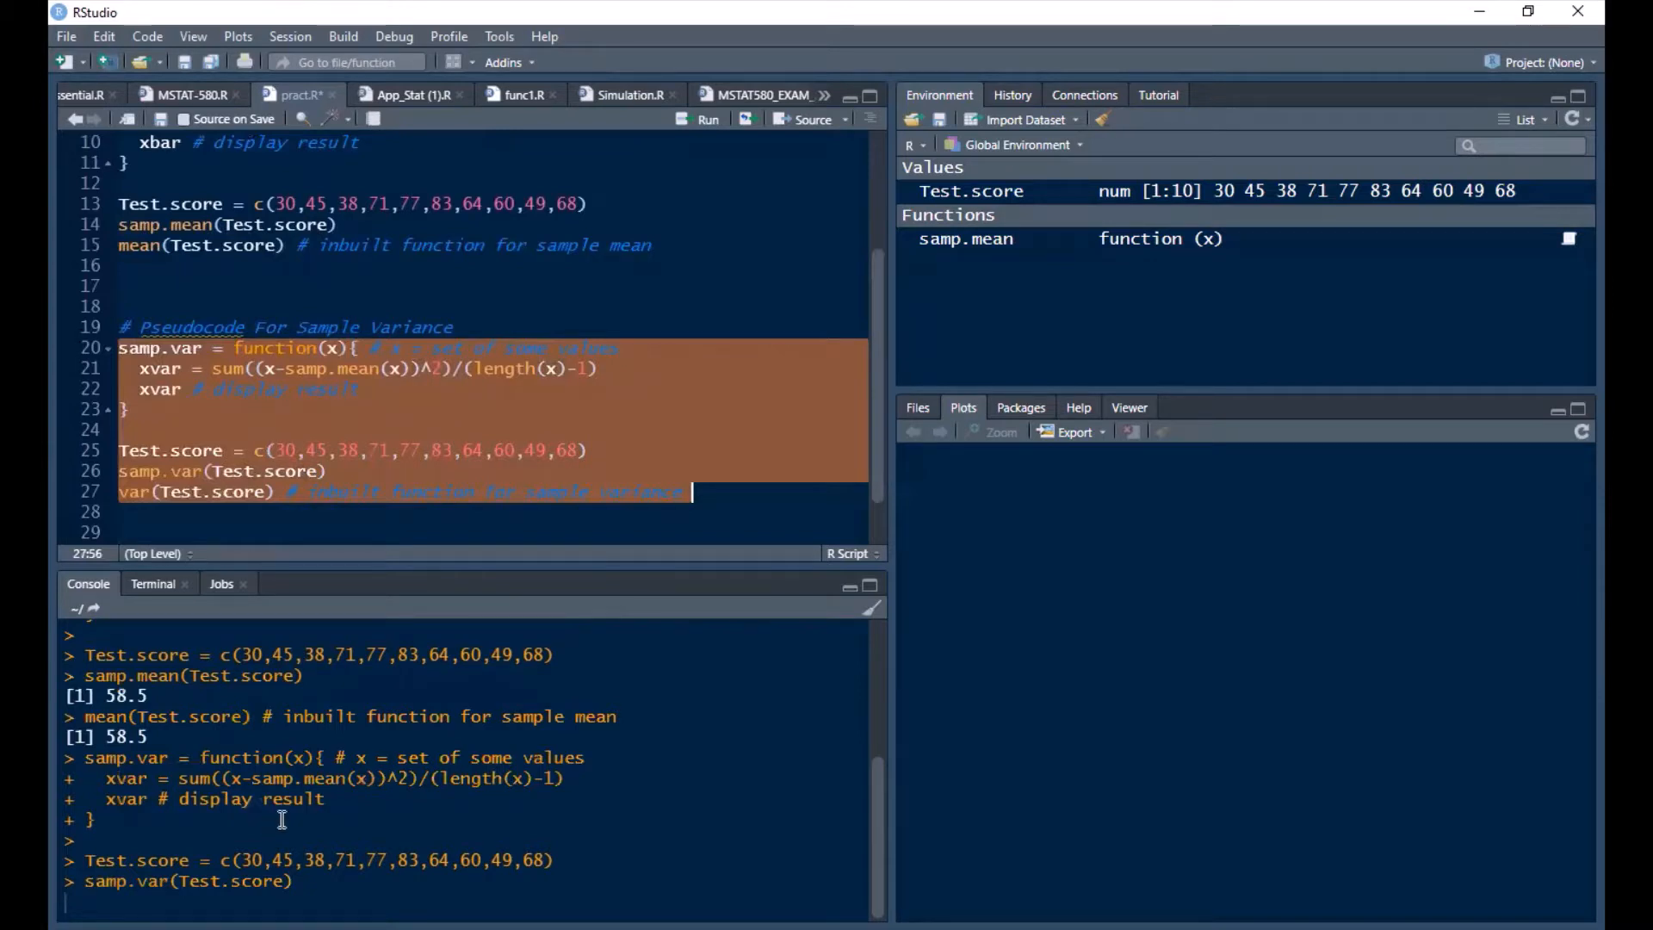
{"action": "mouse_move", "coordinate": [240, 871]}
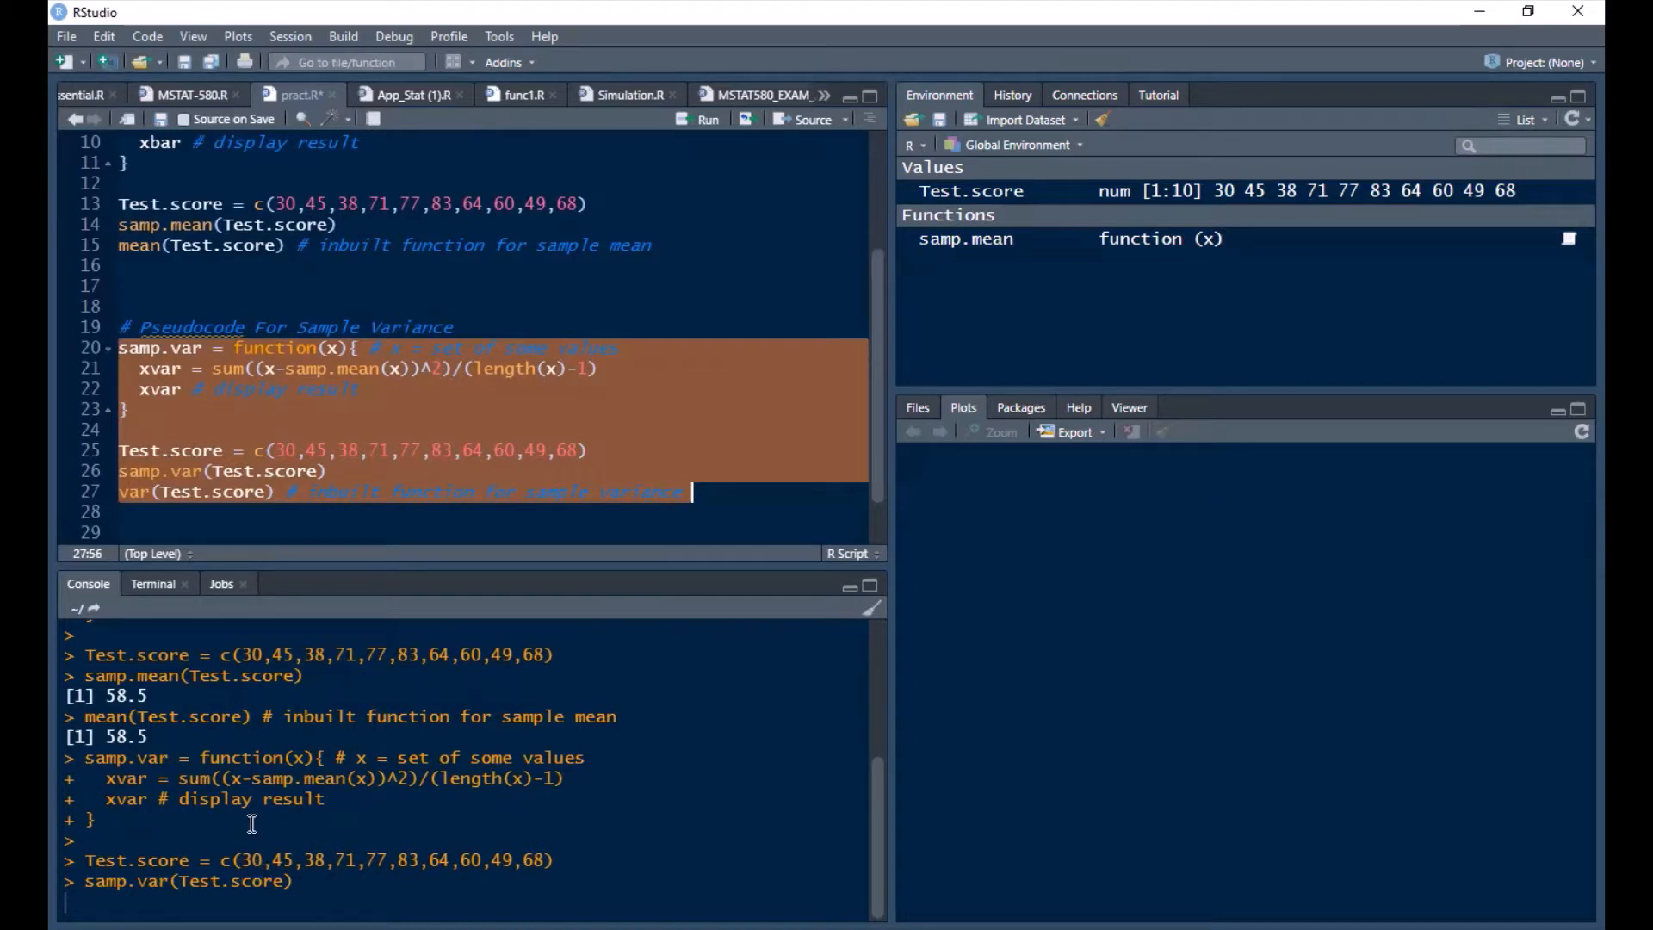
{"action": "mouse_move", "coordinate": [1107, 821]}
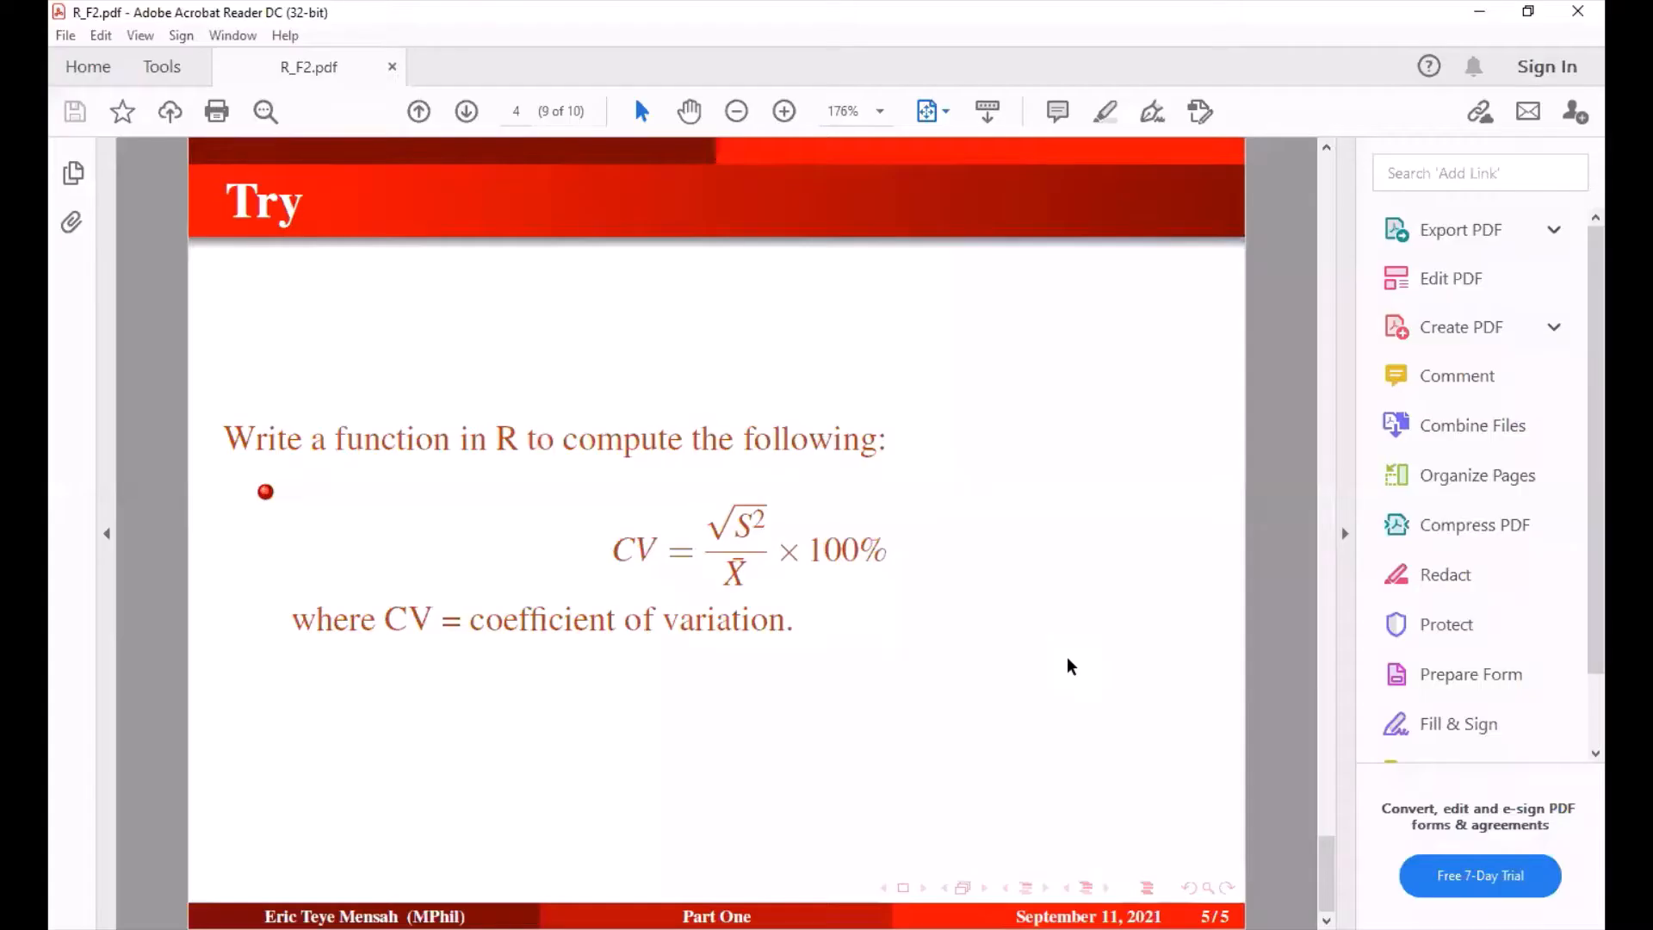
- Advance the slides to the final Try page asking for a coefficient of variation function
{"action": "left_click", "coordinate": [465, 111]}
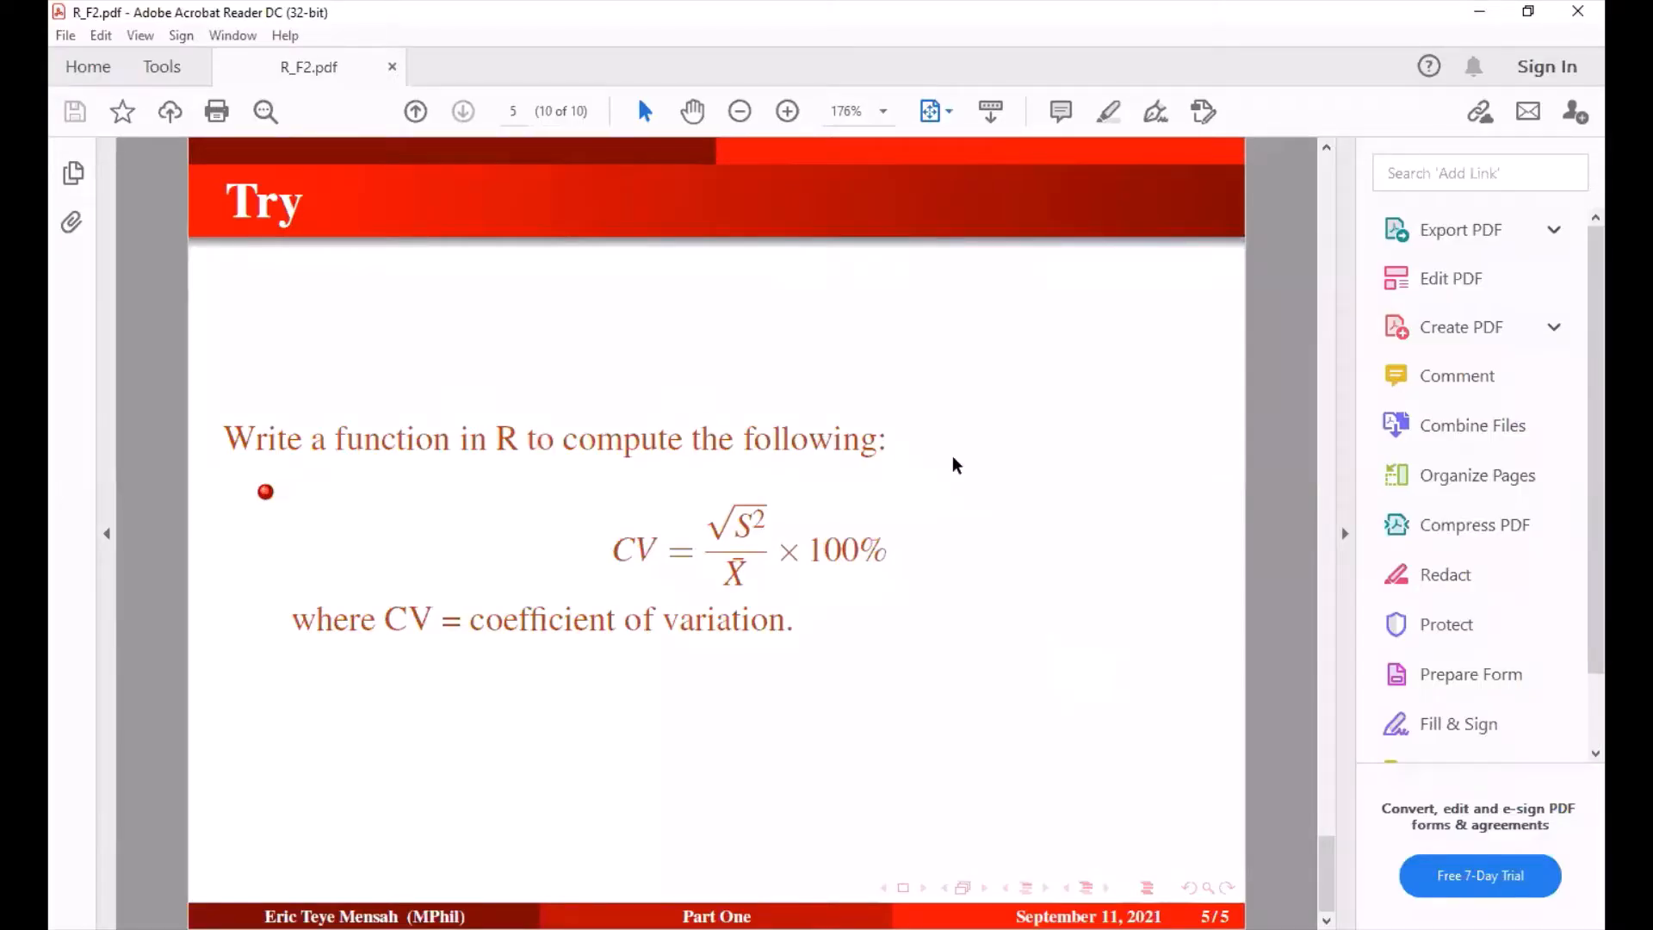